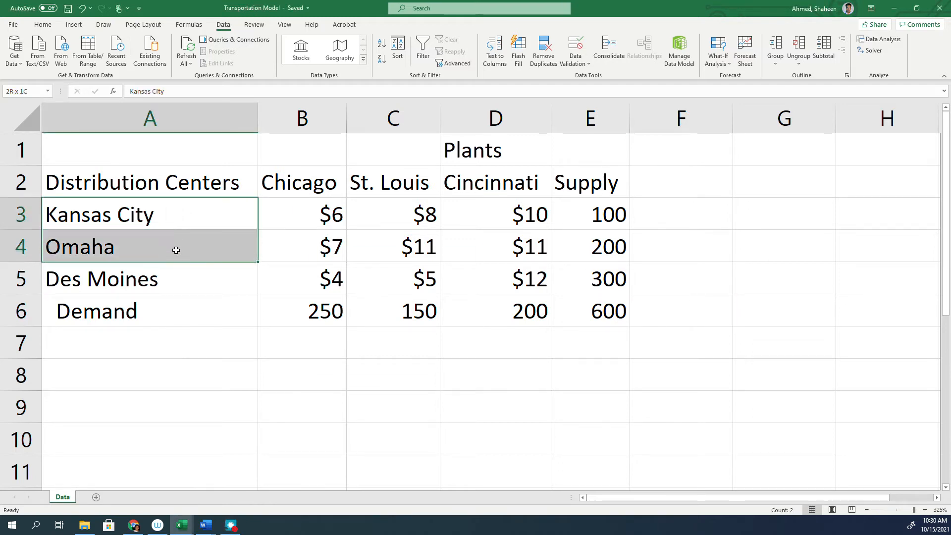
Point out the Chicago plant heading, route costs, Omaha center and the row 6 demands.
{"action": "left_click", "coordinate": [301, 182]}
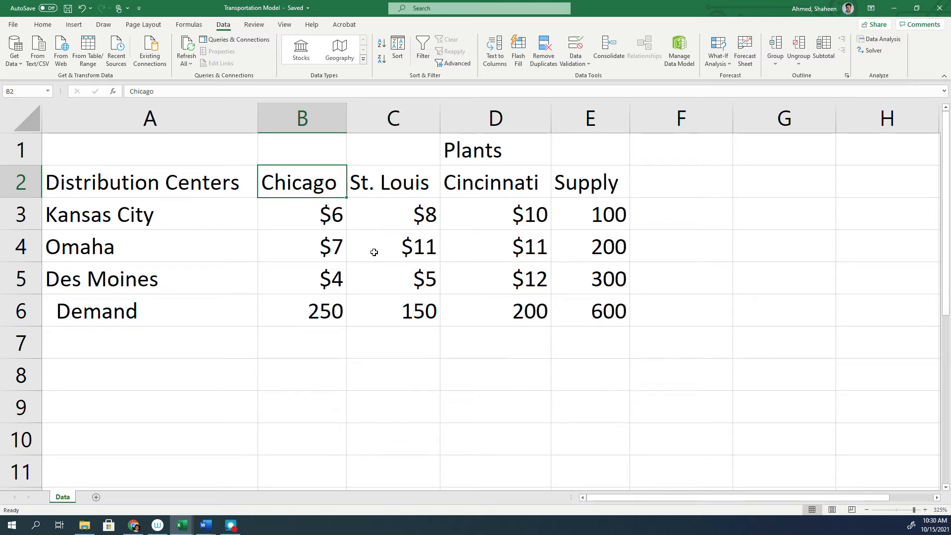
{"action": "mouse_move", "coordinate": [191, 220]}
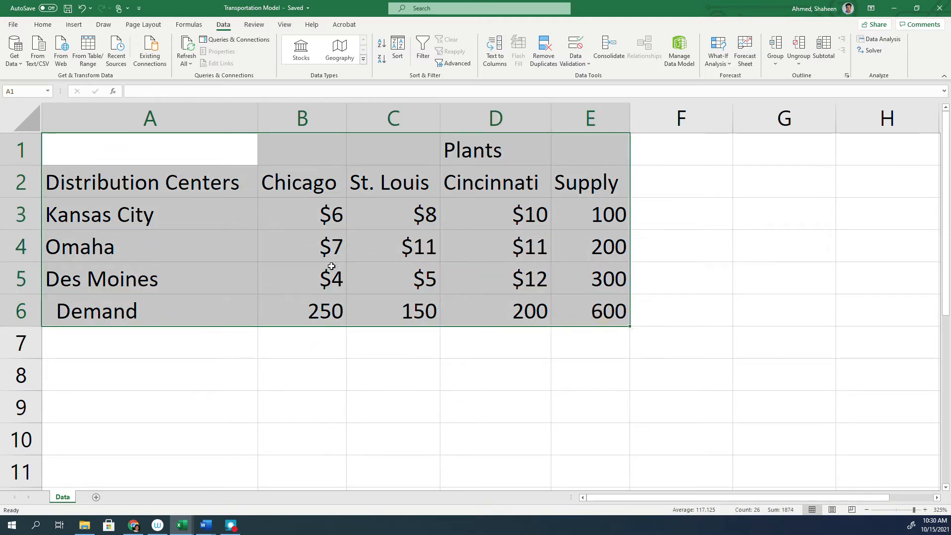
{"action": "mouse_move", "coordinate": [160, 218]}
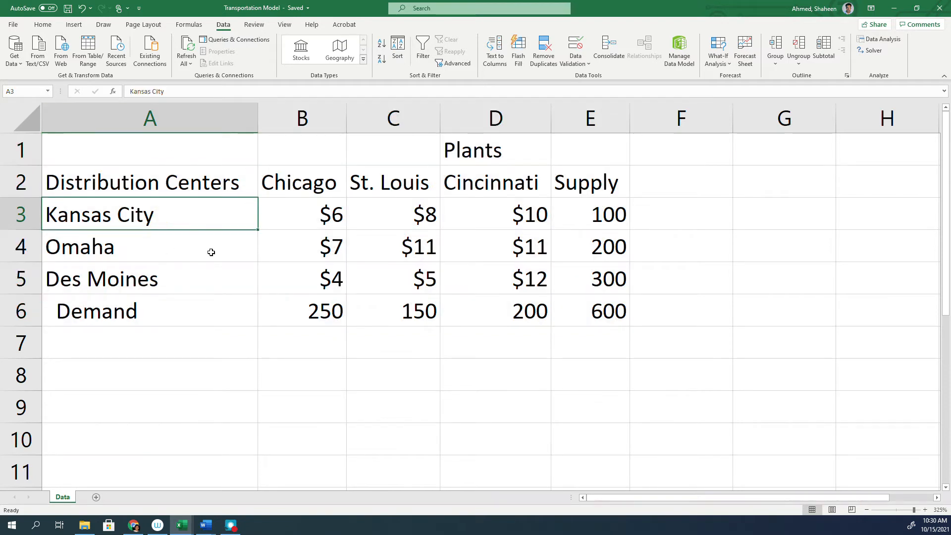
{"action": "mouse_move", "coordinate": [154, 226]}
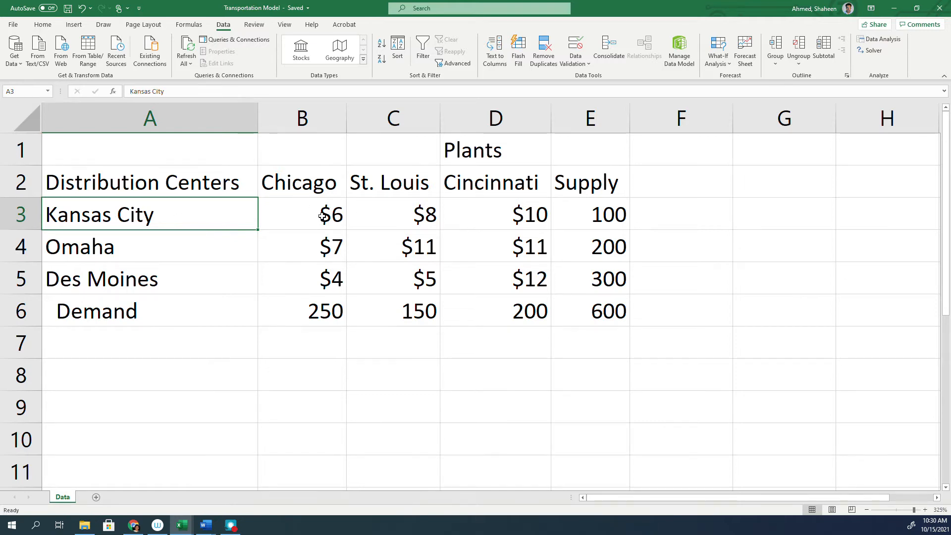
{"action": "left_click", "coordinate": [323, 213]}
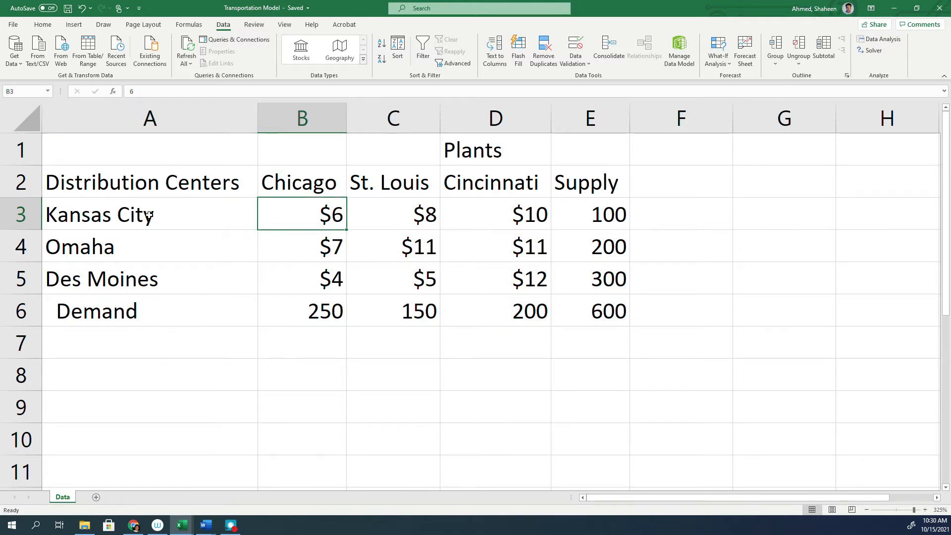
{"action": "mouse_move", "coordinate": [163, 221]}
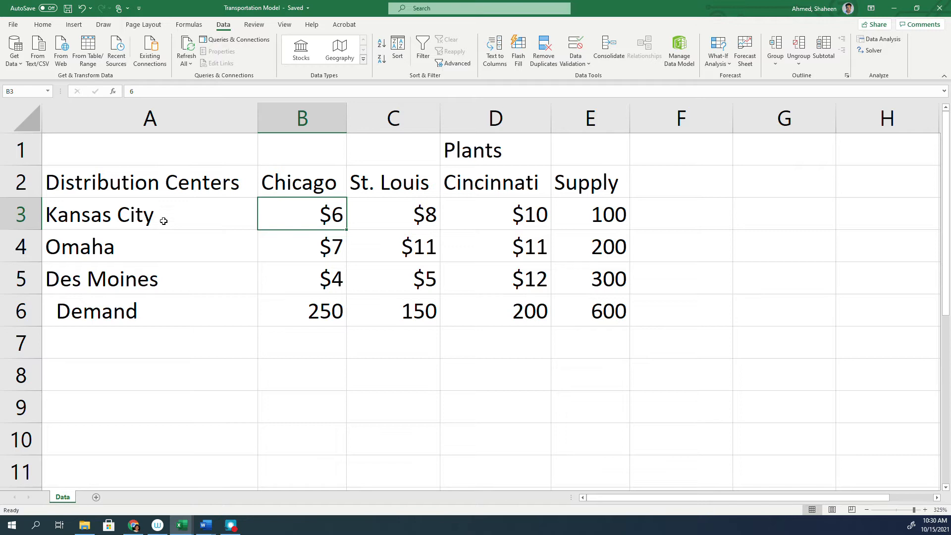
{"action": "left_click", "coordinate": [301, 182]}
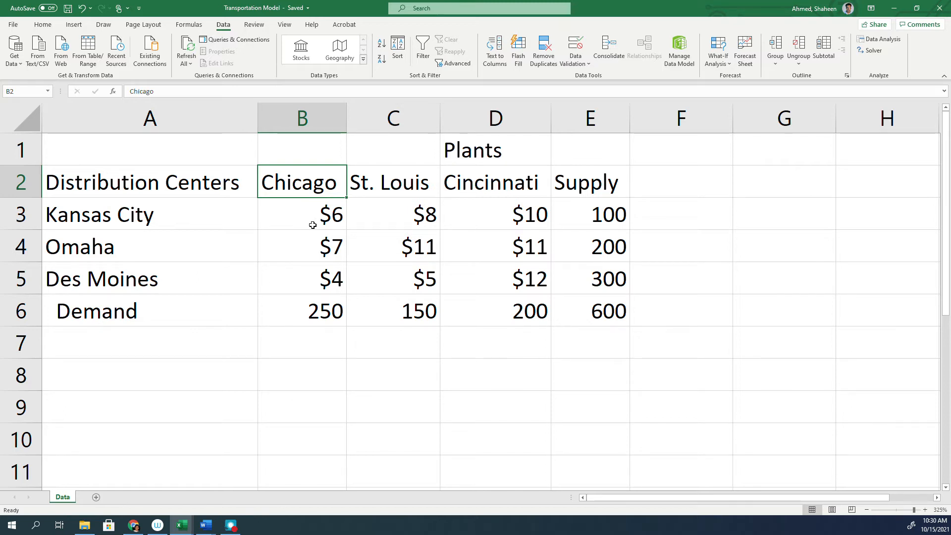
{"action": "left_click", "coordinate": [145, 246]}
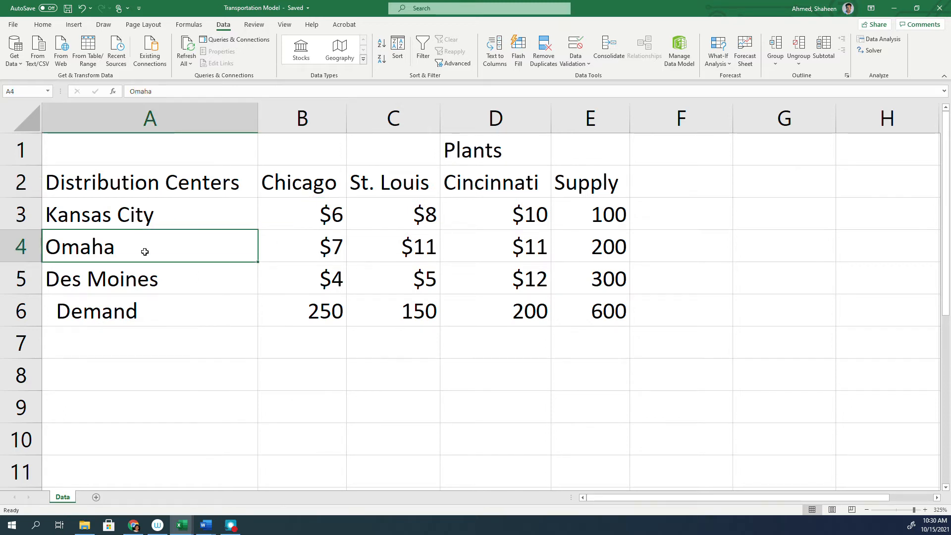
{"action": "left_click", "coordinate": [301, 246]}
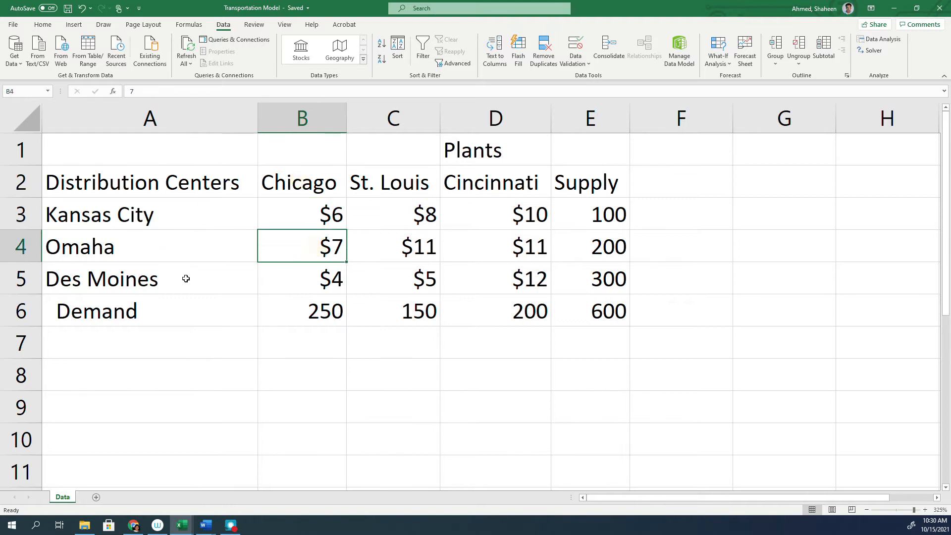
{"action": "left_click", "coordinate": [302, 278]}
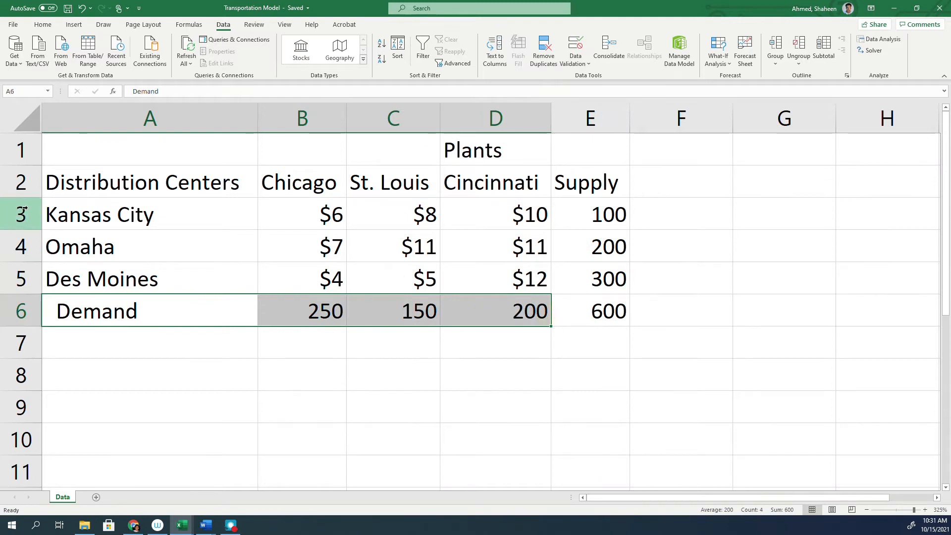
Point out supplies 100, 200, 300 and Chicago demand 250, then select the table.
{"action": "left_click", "coordinate": [603, 213]}
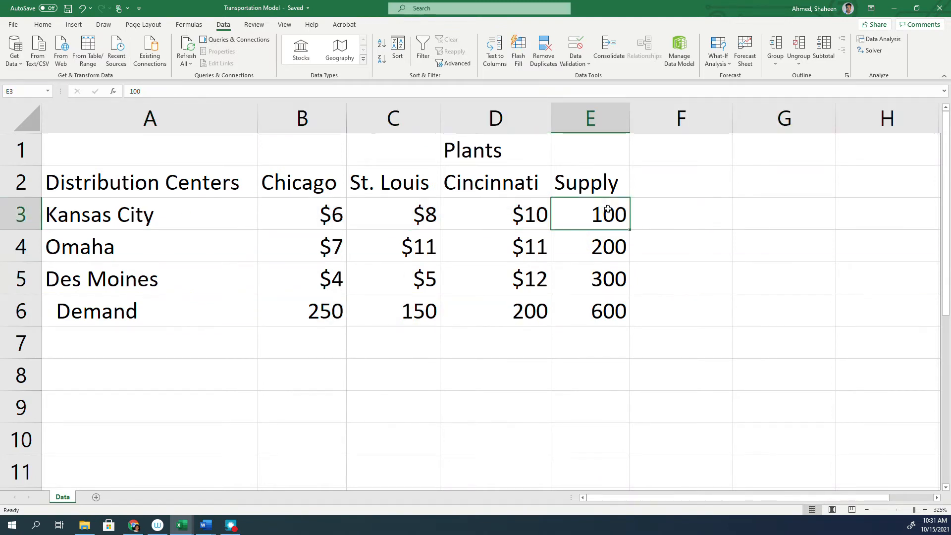
{"action": "left_click", "coordinate": [590, 246]}
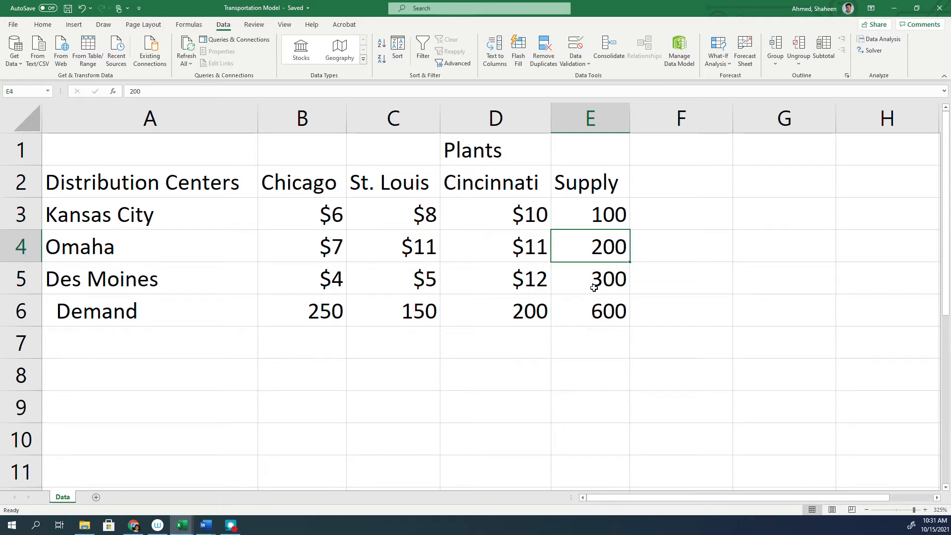
{"action": "left_click", "coordinate": [596, 278]}
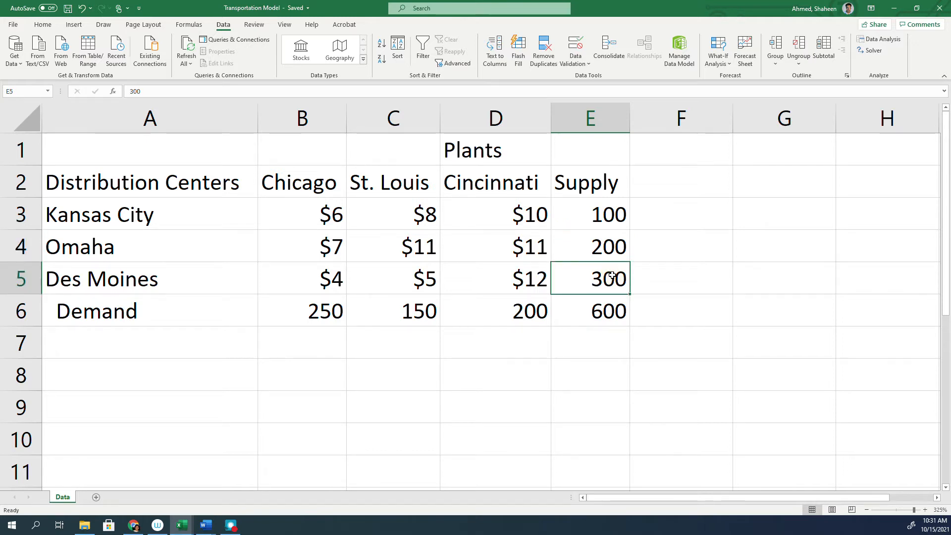
{"action": "left_click", "coordinate": [321, 312]}
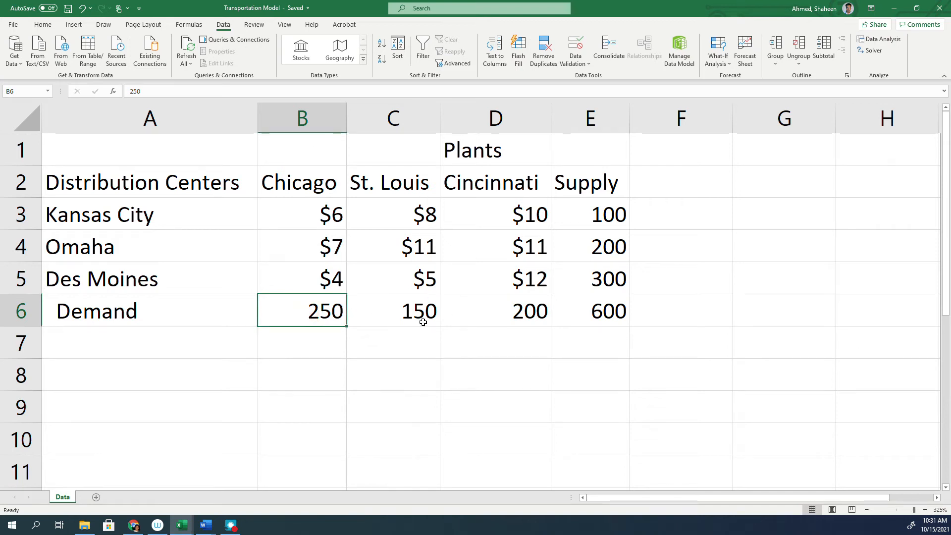
{"action": "left_click", "coordinate": [392, 311]}
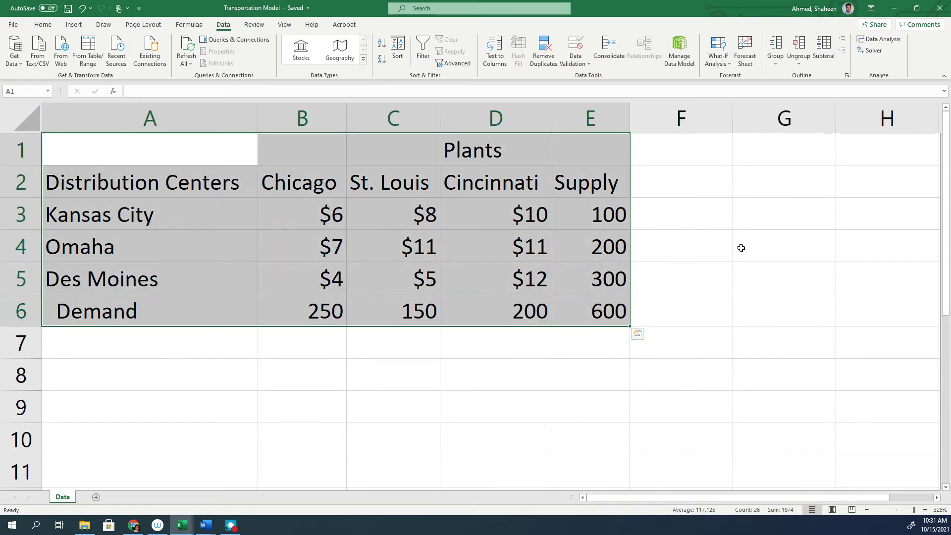
{"action": "scroll", "scroll_direction": "down", "scroll_amount": 3}
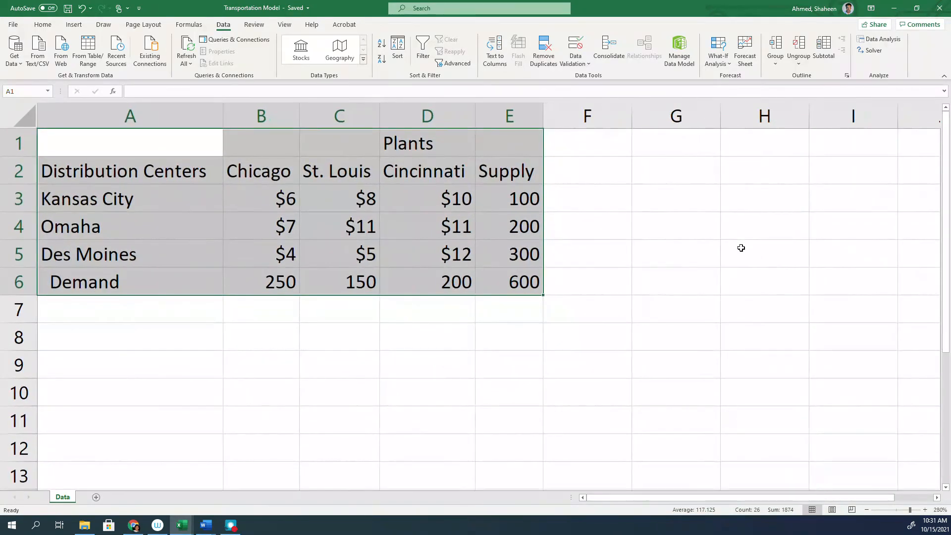
{"action": "left_click", "coordinate": [675, 170]}
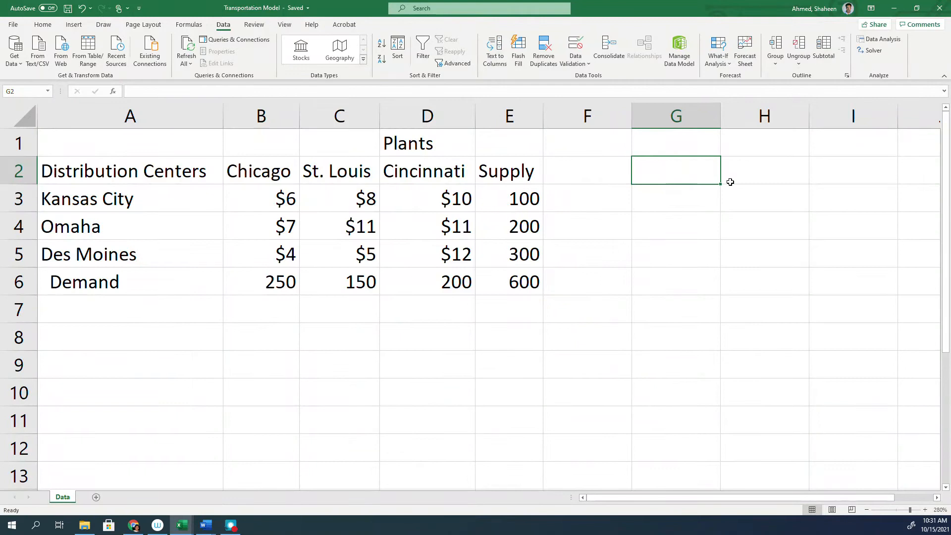
Type the 'Suppy=' label in G1 and enter =SUM(E3:E5) beside it, showing 600.
{"action": "left_click", "coordinate": [675, 142]}
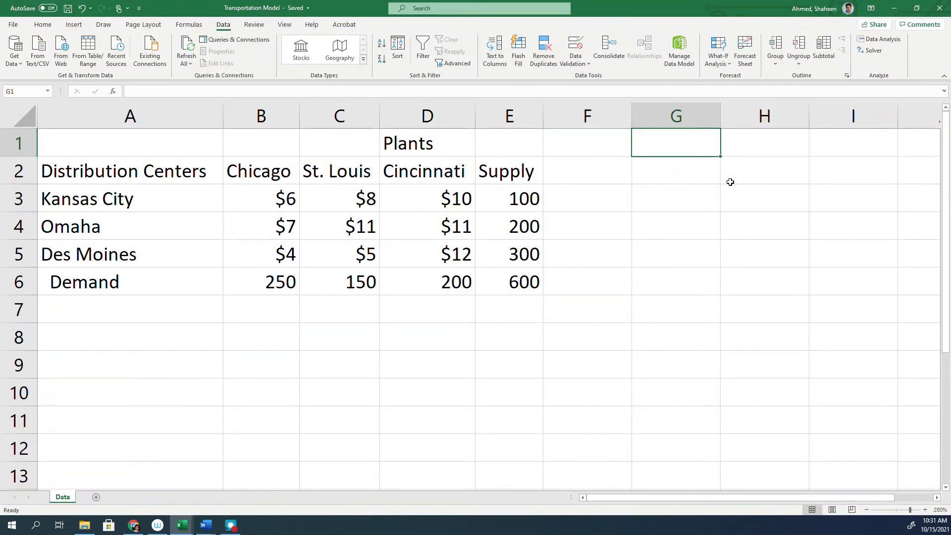
{"action": "type", "text": "Su"}
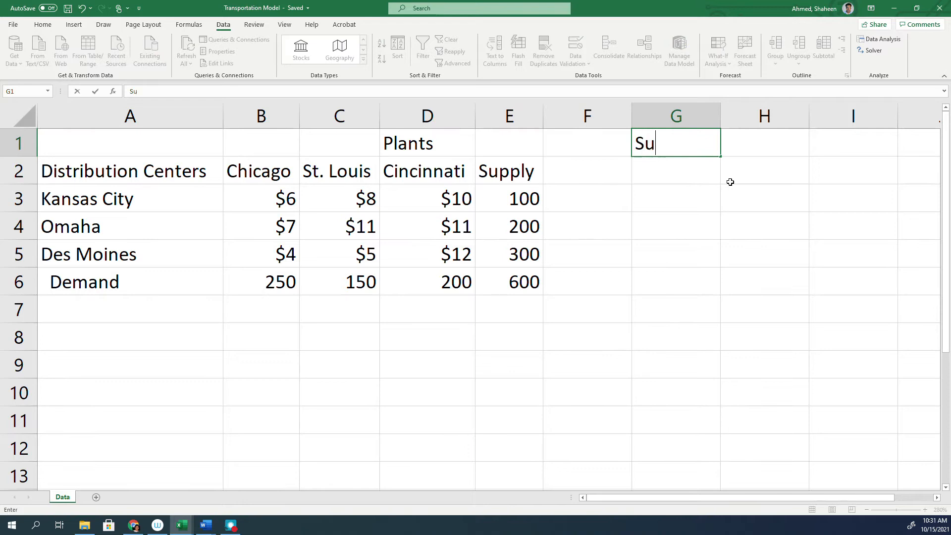
{"action": "type", "text": "ppy="}
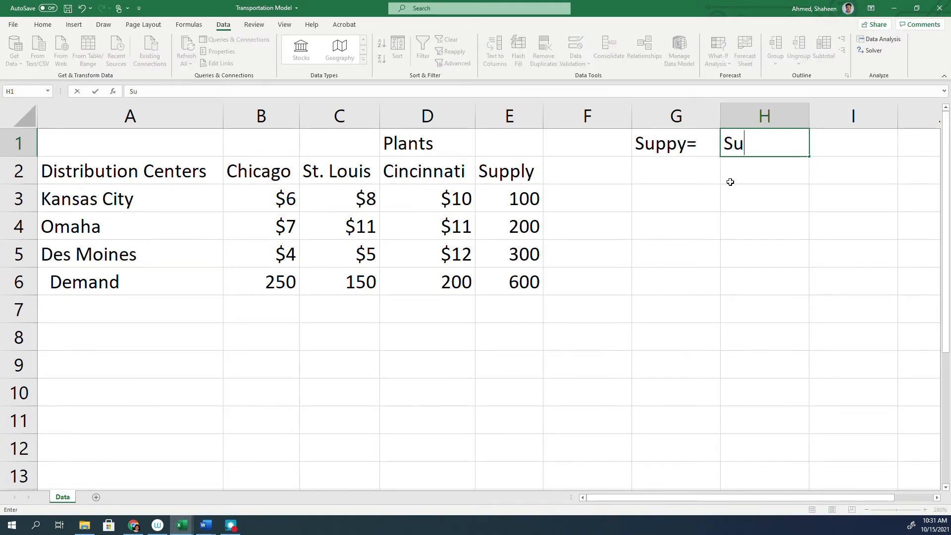
{"action": "type", "text": "pply"}
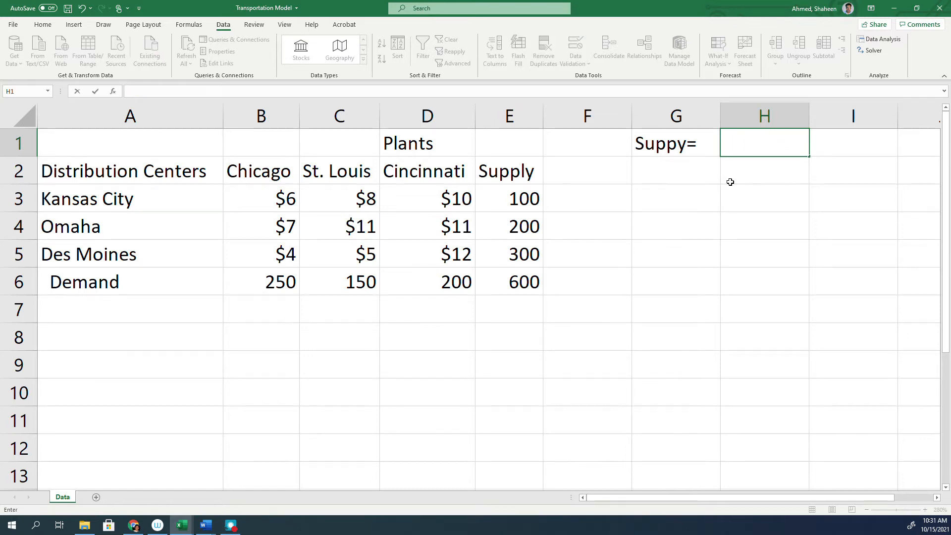
{"action": "type", "text": "=suum"}
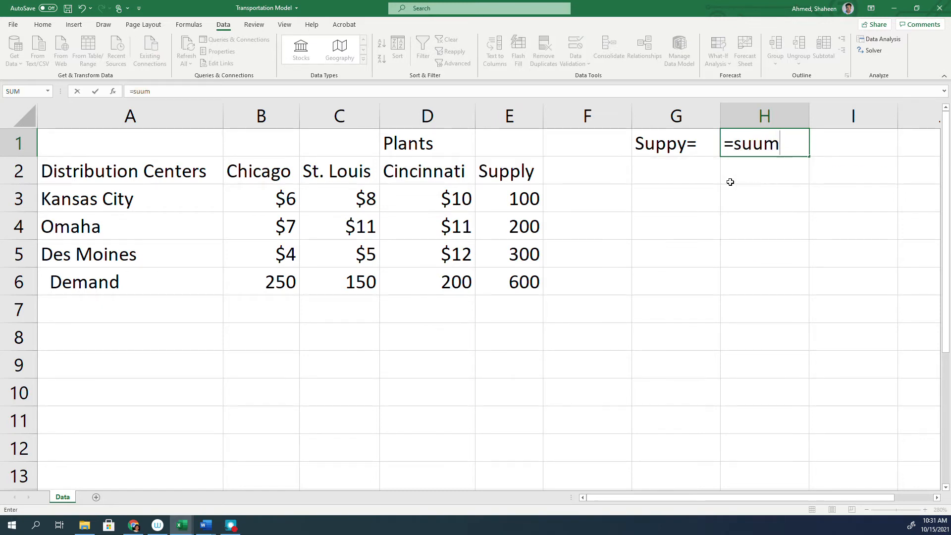
{"action": "key", "text": "Backspace"}
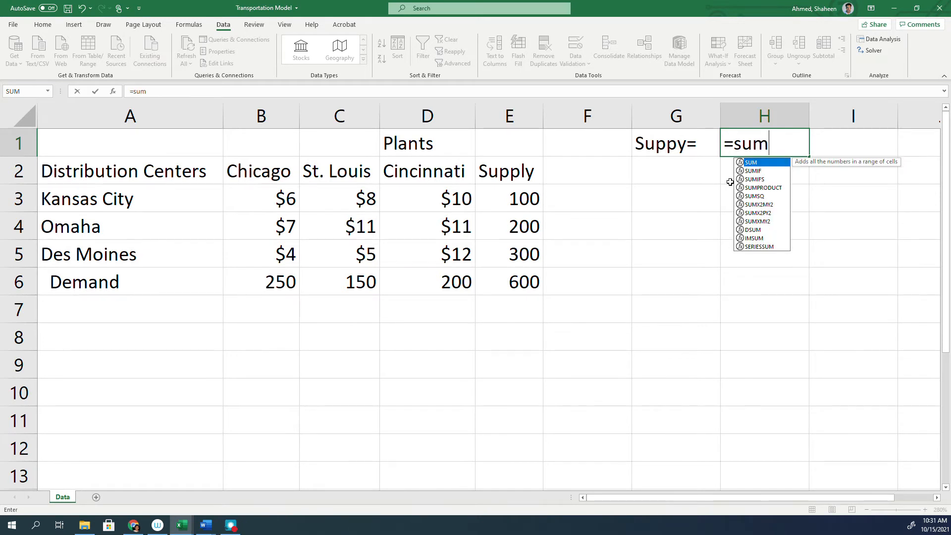
{"action": "type", "text": "("}
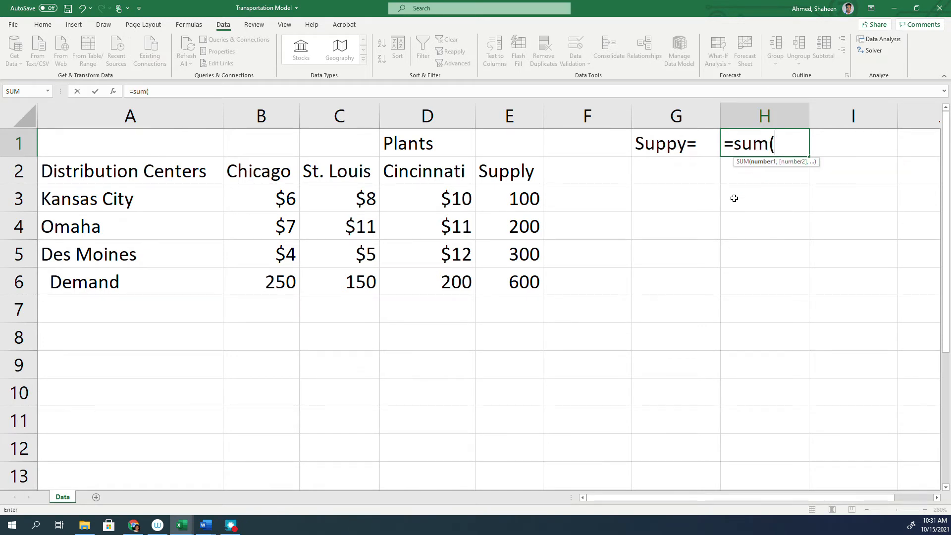
{"action": "left_click_drag", "start_coordinate": [509, 198], "coordinate": [508, 226]}
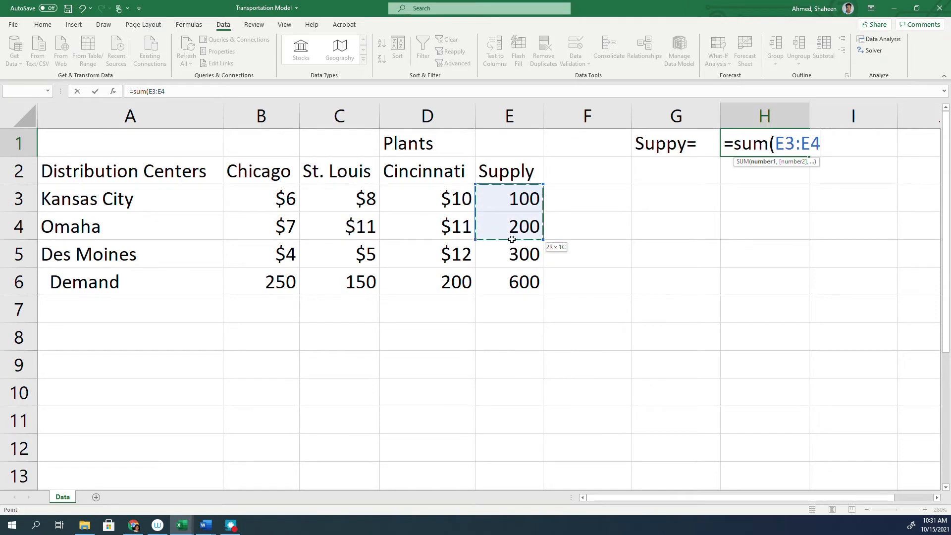
{"action": "left_click_drag", "start_coordinate": [512, 227], "coordinate": [512, 253]}
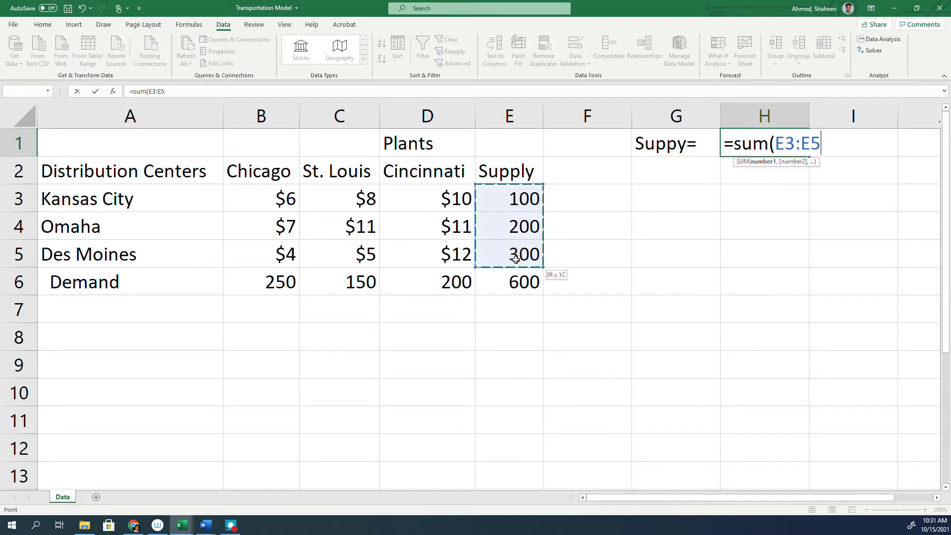
{"action": "key", "text": "Enter"}
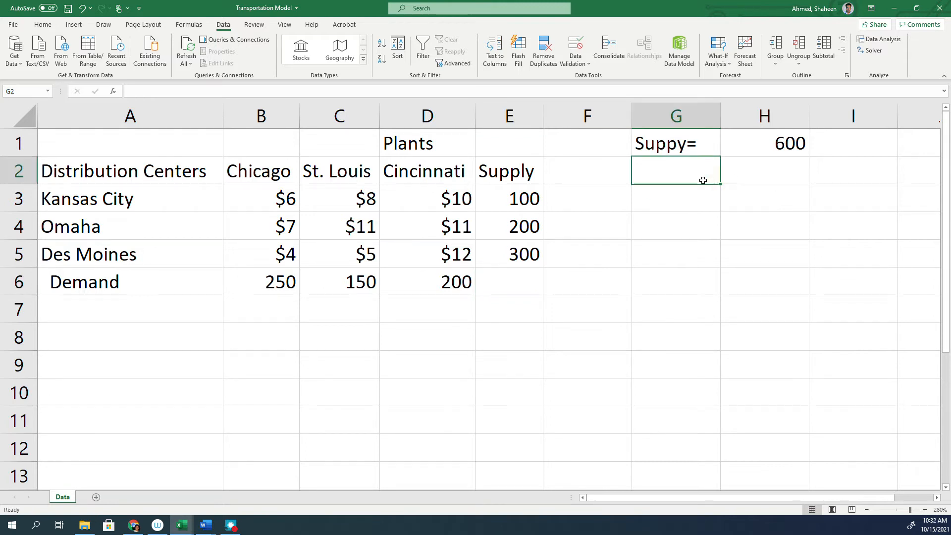
Add a 'Demand=' label with =SUM(B6:D6) totalling the plant demands, showing 600.
{"action": "type", "text": "Dea"}
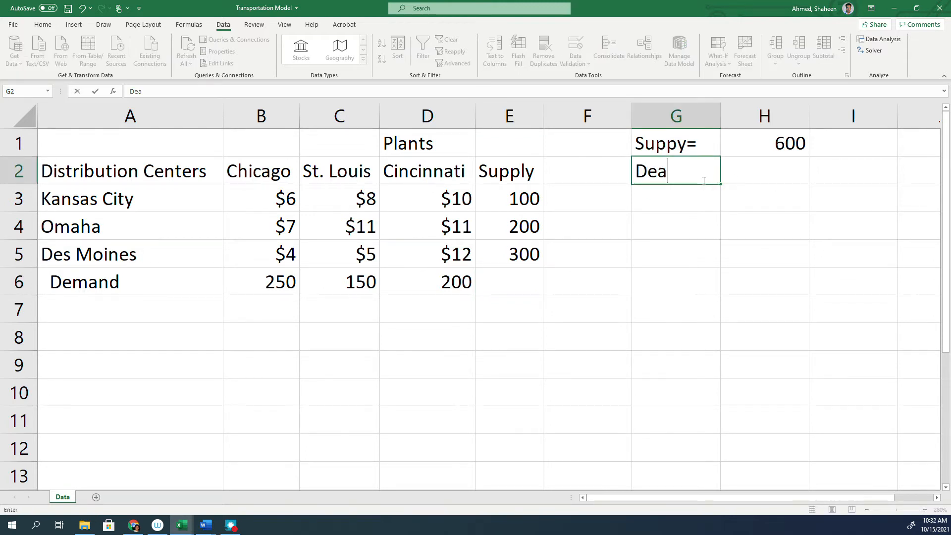
{"action": "type", "text": "Demand="}
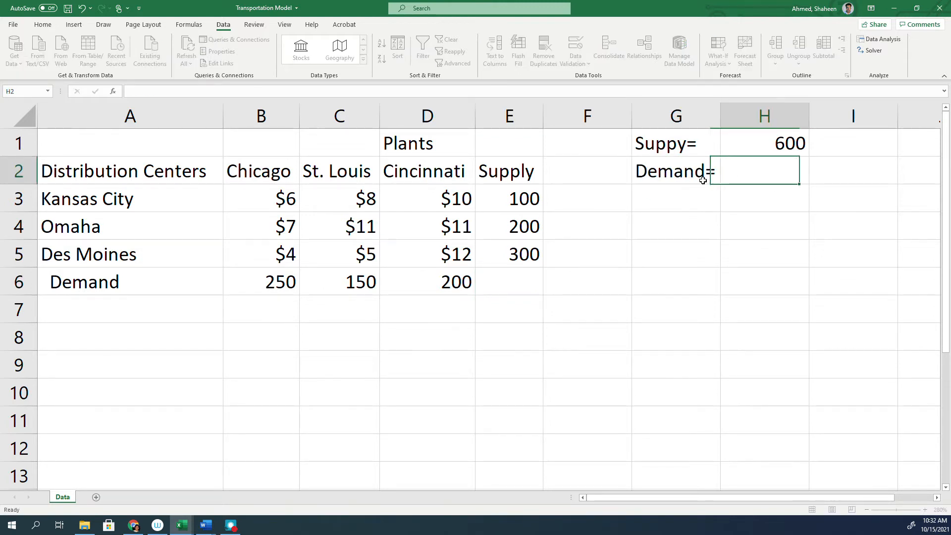
{"action": "type", "text": "sum("}
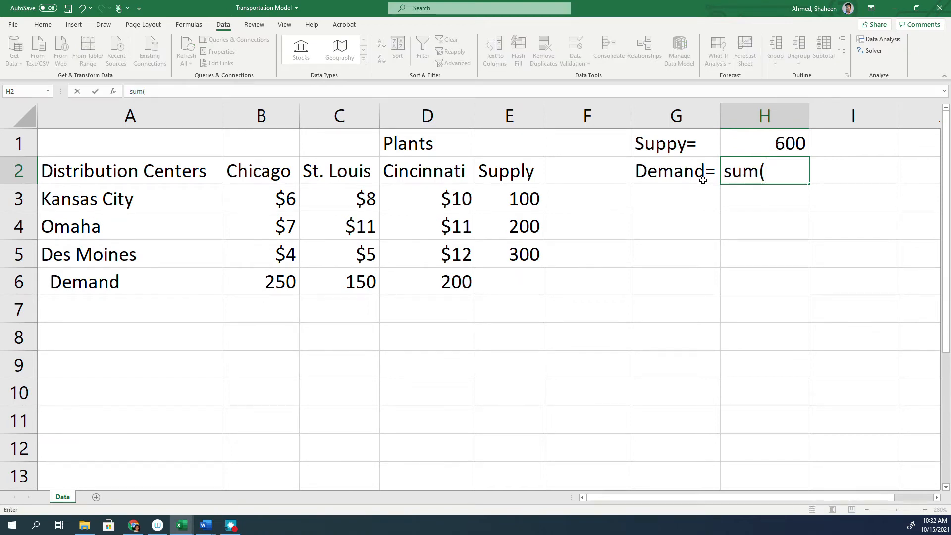
{"action": "mouse_move", "coordinate": [724, 187]}
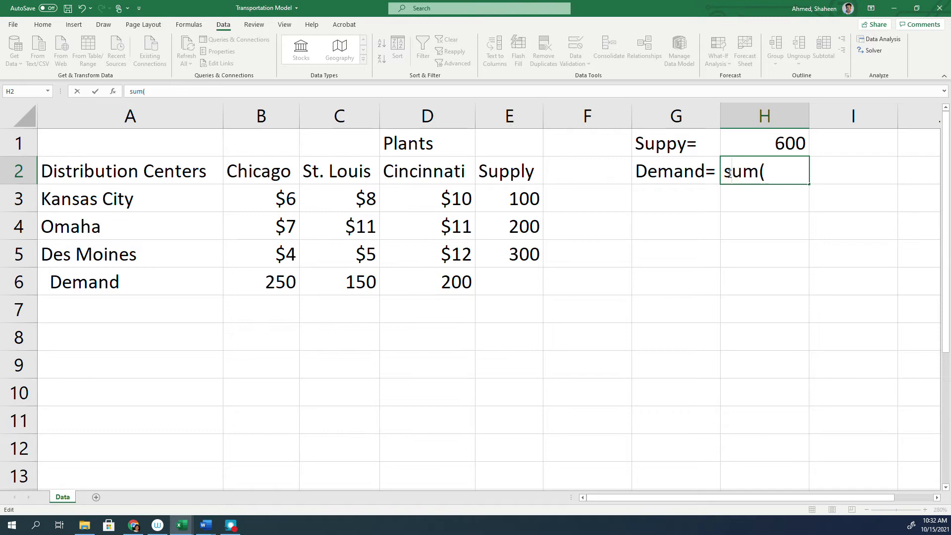
{"action": "type", "text": "="}
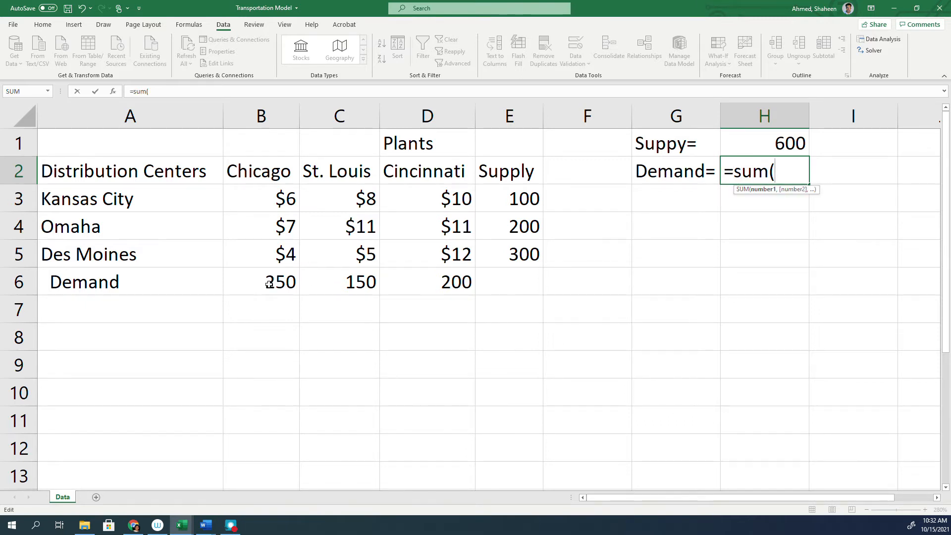
{"action": "key", "text": "Enter"}
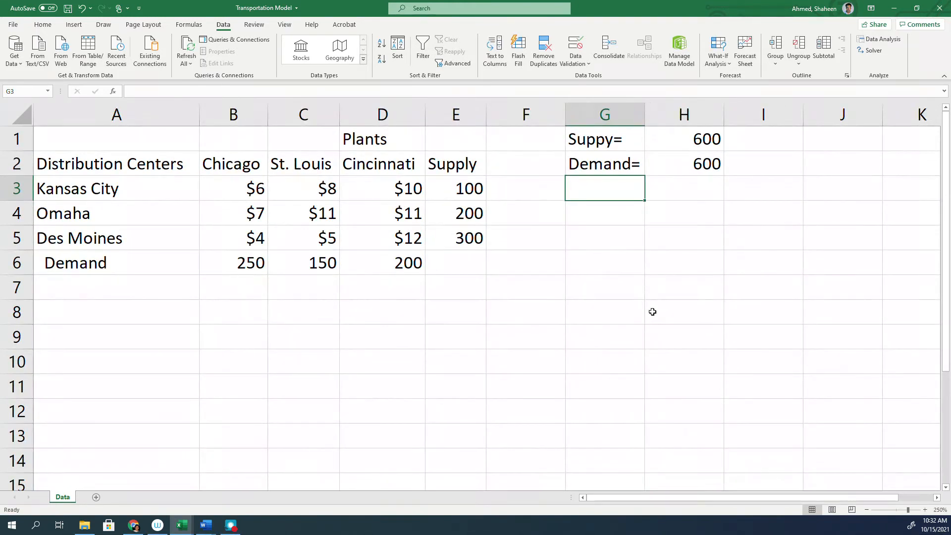
{"action": "mouse_move", "coordinate": [620, 313]}
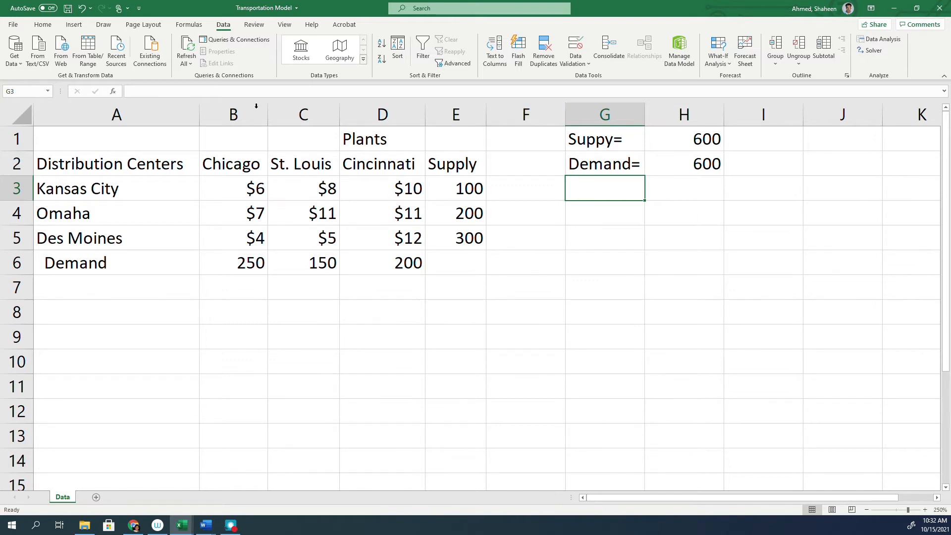
Duplicate the Data sheet at the end of the workbook via Move or Copy, as 'Clean'.
{"action": "right_click", "coordinate": [62, 497]}
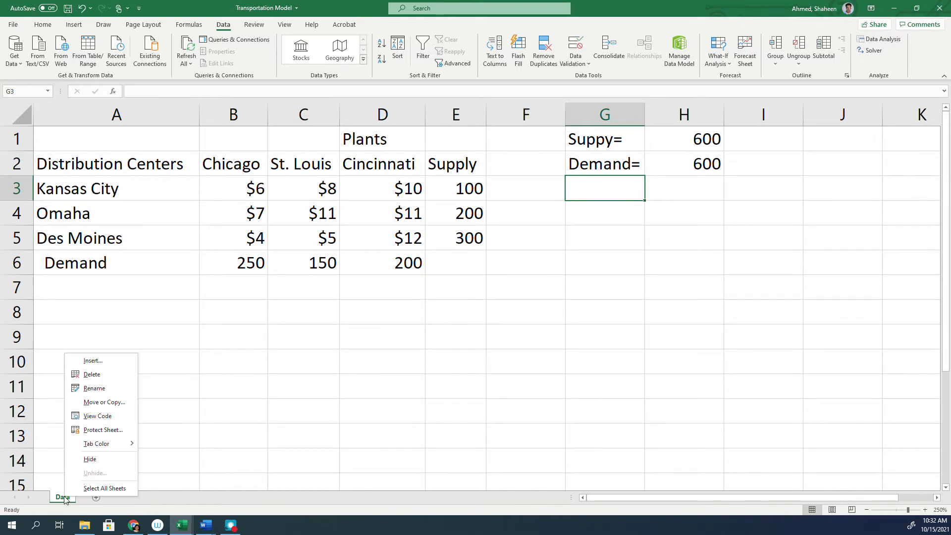
{"action": "left_click", "coordinate": [104, 402]}
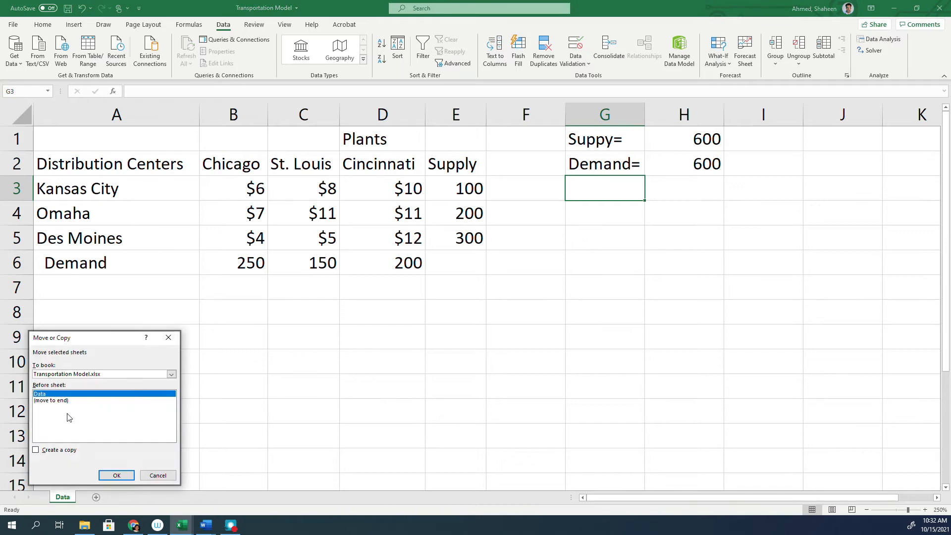
{"action": "left_click", "coordinate": [50, 401]}
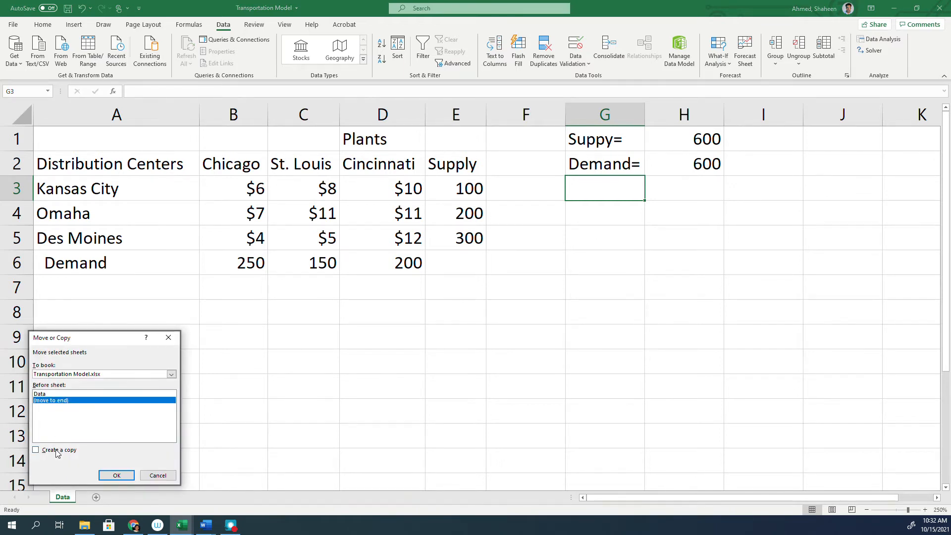
{"action": "left_click", "coordinate": [117, 475]}
{"action": "type", "text": "Clean"}
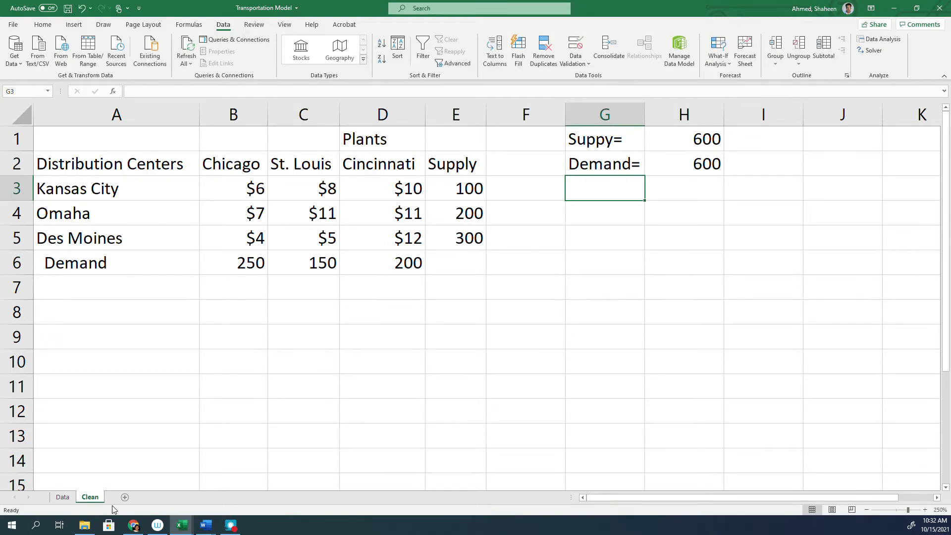
Drag the cost figures B3:D5 over to J3:L5 on the Clean sheet.
{"action": "left_click", "coordinate": [376, 361]}
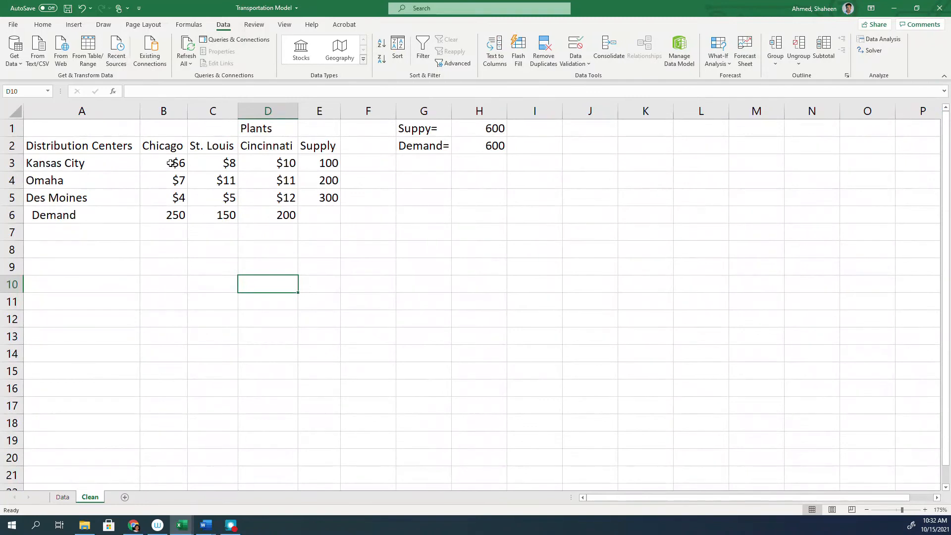
{"action": "left_click_drag", "start_coordinate": [163, 162], "coordinate": [268, 197]}
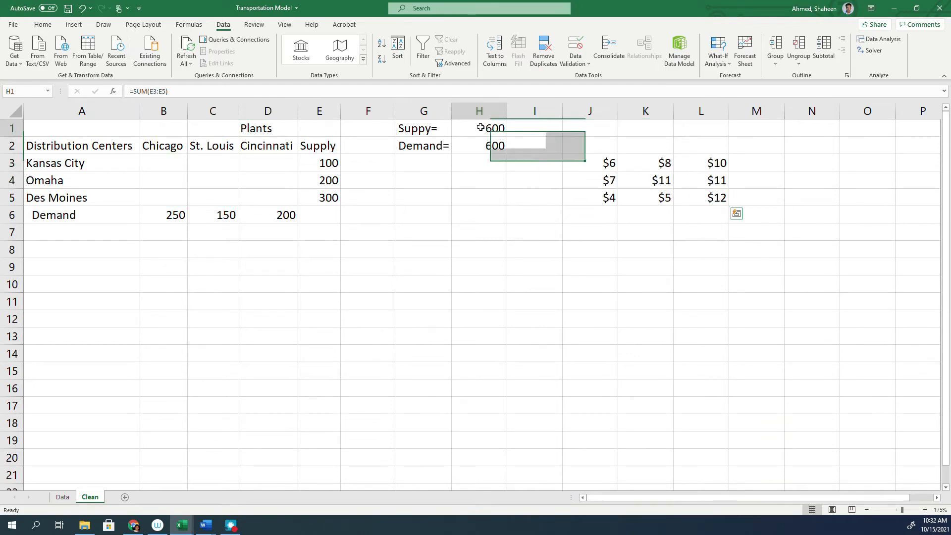
{"action": "left_click", "coordinate": [479, 145]}
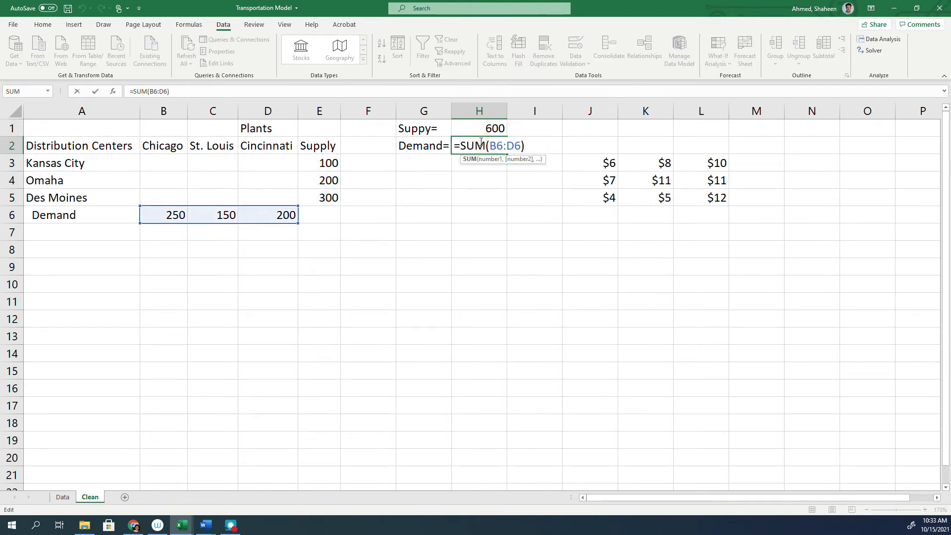
{"action": "key", "text": "Enter"}
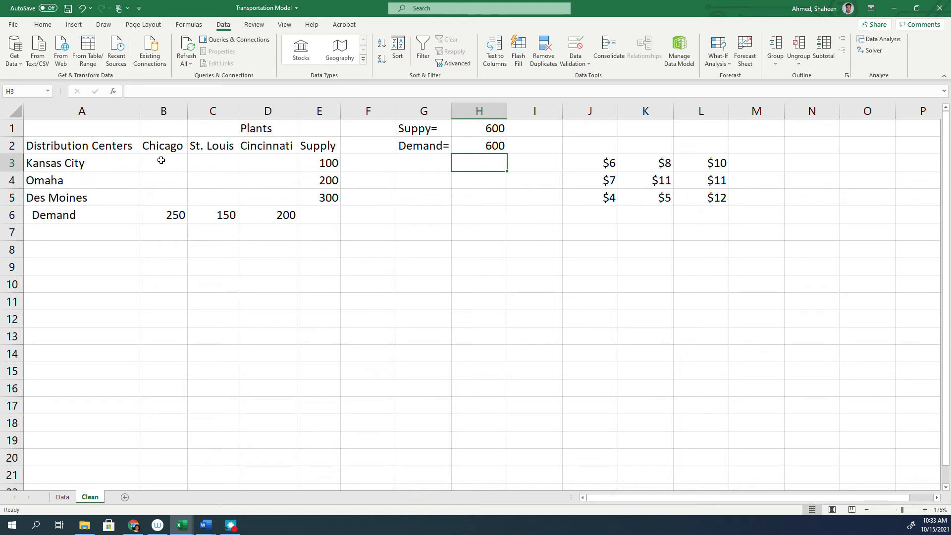
Fill all nine shipment cells B3:D5 with 0.
{"action": "left_click", "coordinate": [163, 145]}
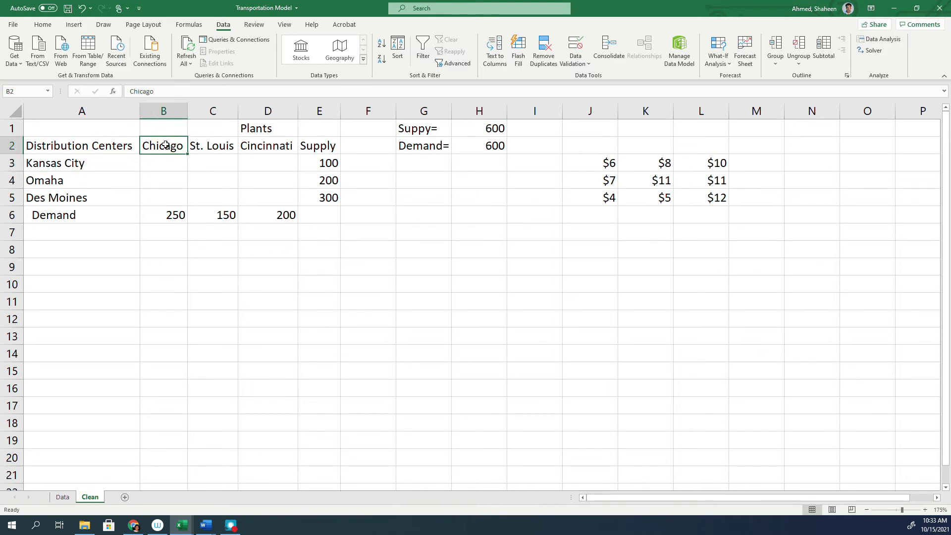
{"action": "type", "text": "0"}
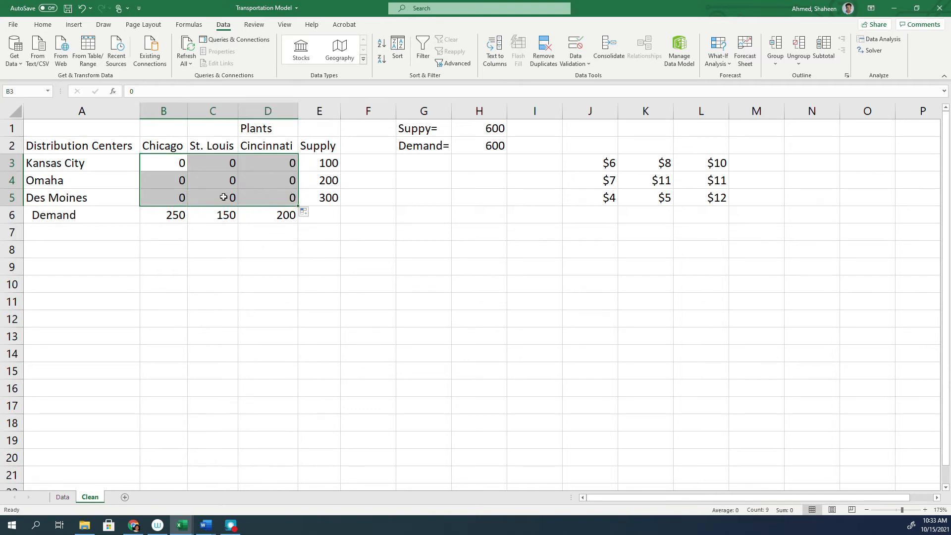
{"action": "left_click", "coordinate": [267, 145]}
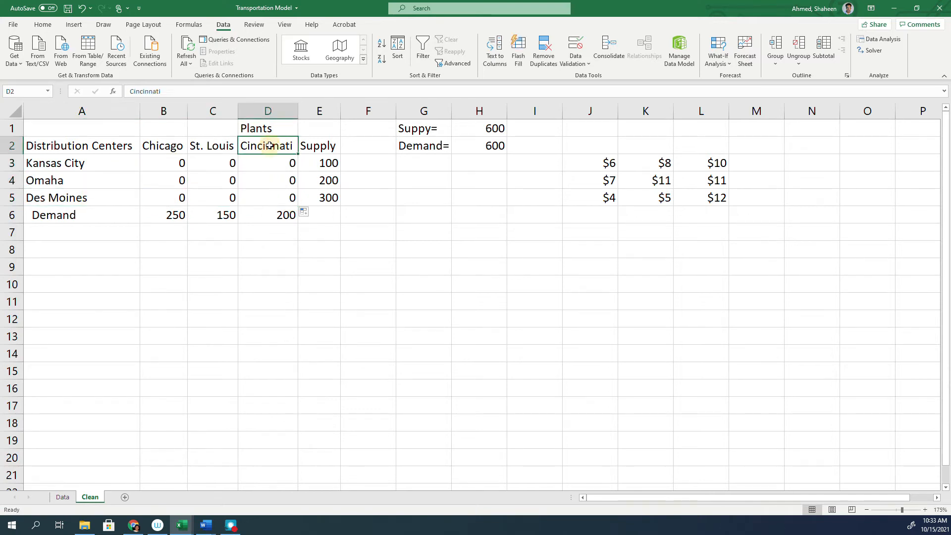
{"action": "left_click", "coordinate": [368, 145]}
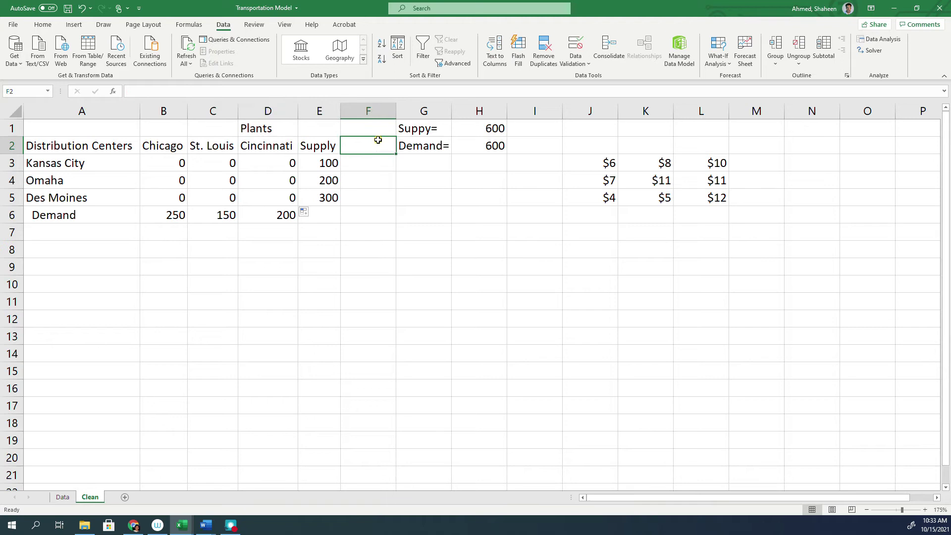
Add a 'shipped' heading in F2 with =SUM(B3:D3) filled down to F5.
{"action": "type", "text": "shipp"}
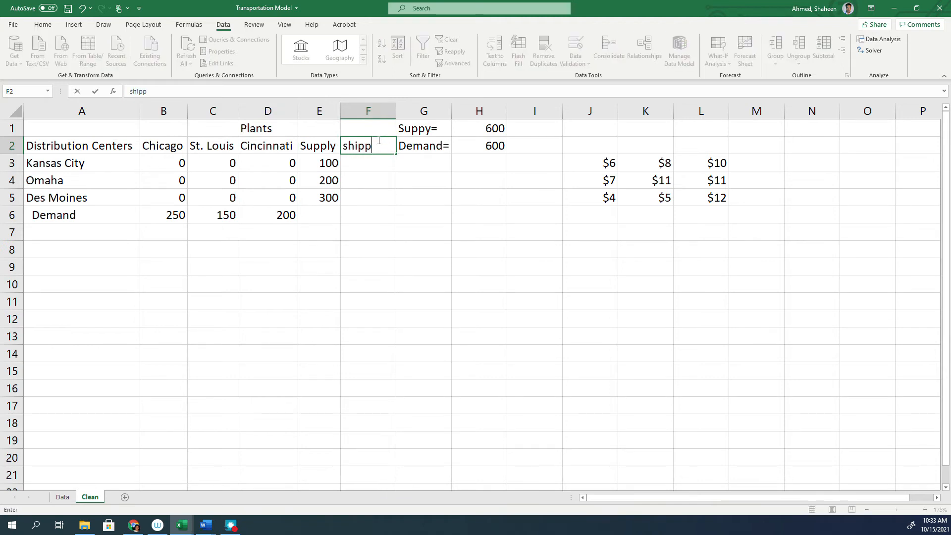
{"action": "key", "text": "Enter"}
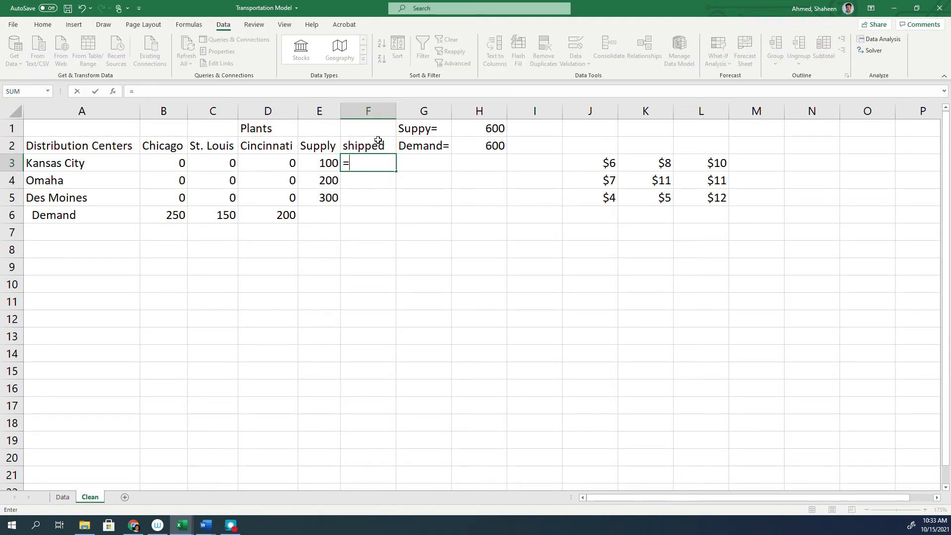
{"action": "type", "text": "sum("}
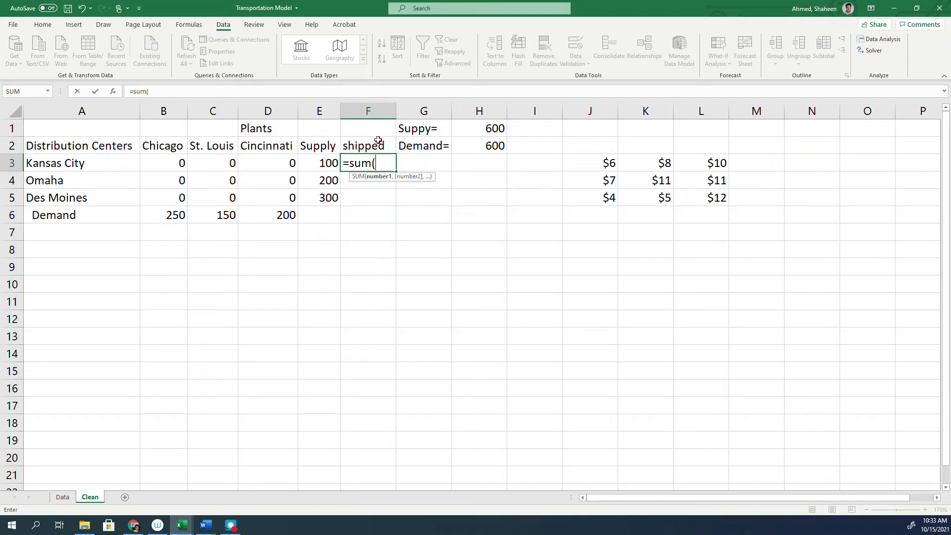
{"action": "left_click_drag", "start_coordinate": [163, 162], "coordinate": [267, 180]}
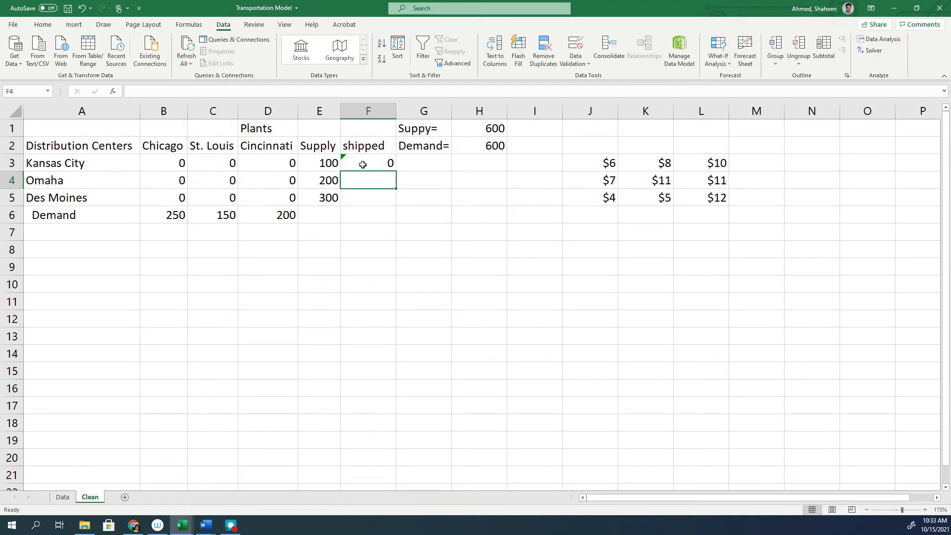
{"action": "left_click", "coordinate": [368, 163]}
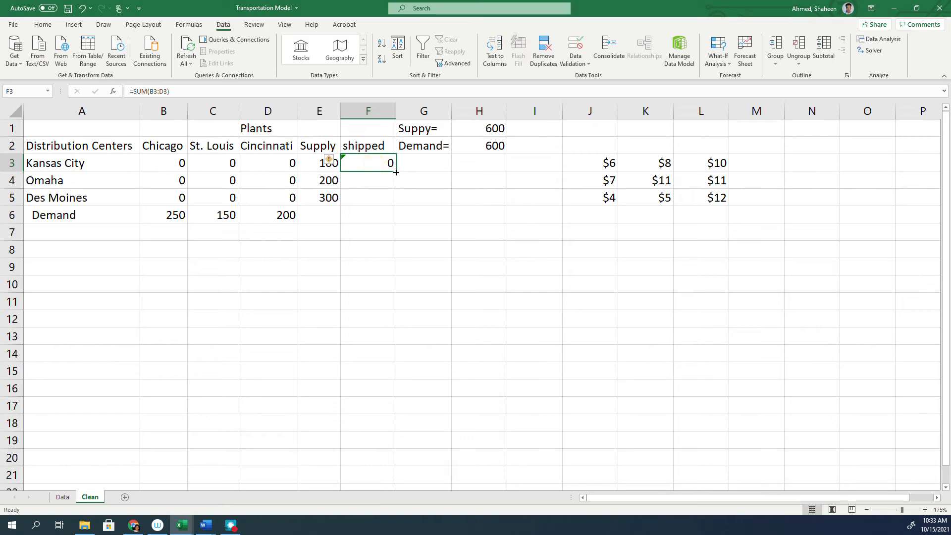
{"action": "left_click_drag", "start_coordinate": [396, 170], "coordinate": [368, 197]}
{"action": "type", "text": "="}
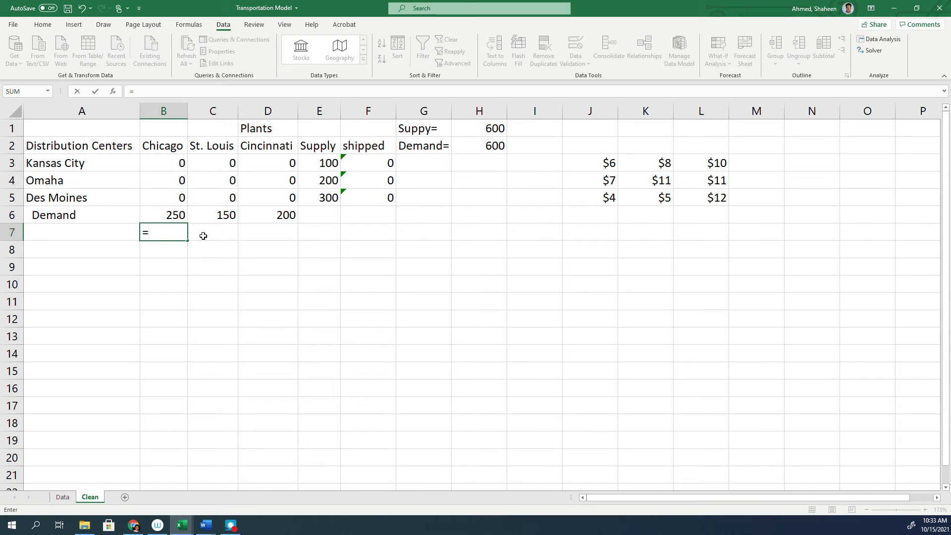
Enter =SUM(B3:B5) in B7 and copy it across to D7, each showing 0.
{"action": "type", "text": "sum("}
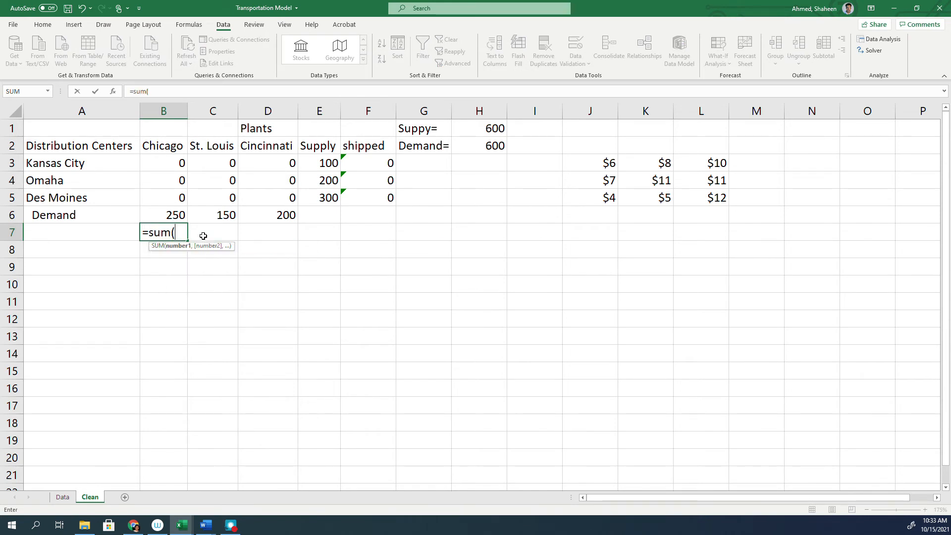
{"action": "left_click", "coordinate": [163, 163]}
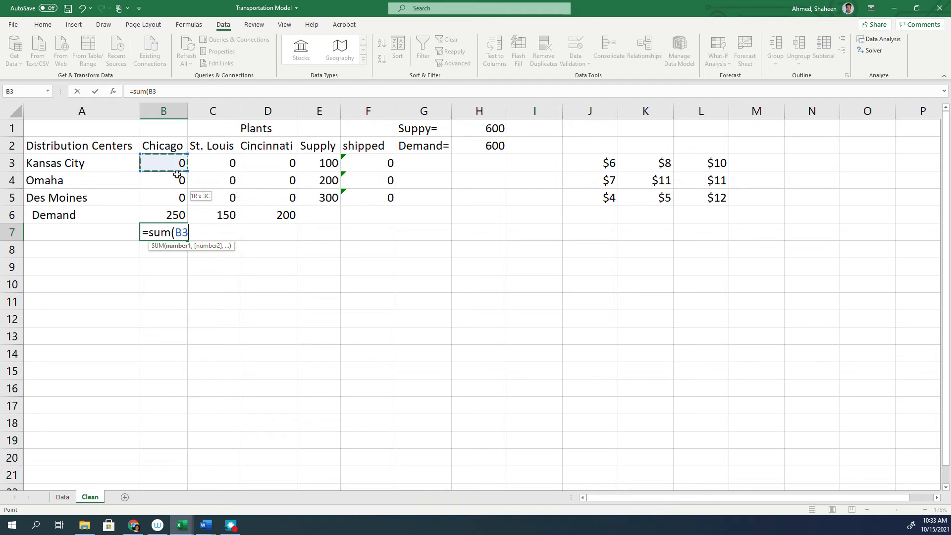
{"action": "key", "text": "Enter"}
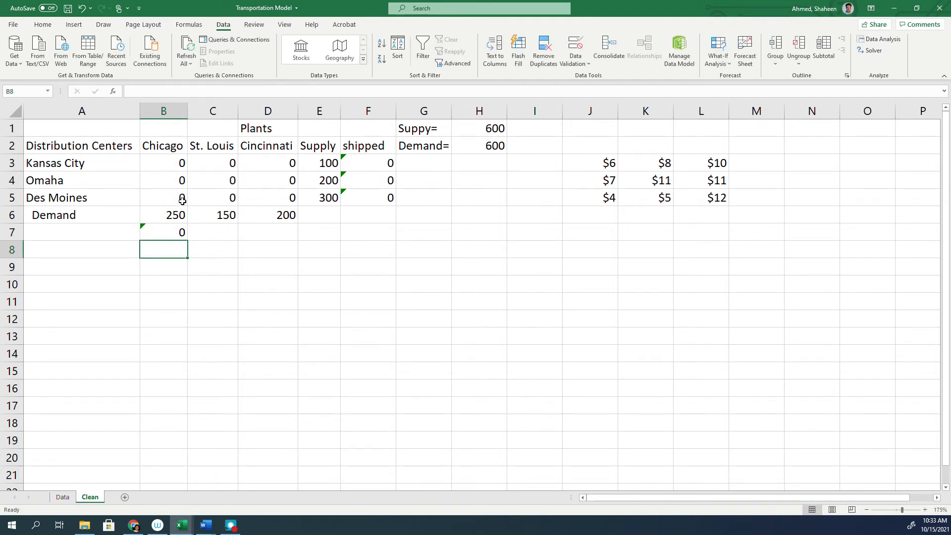
{"action": "left_click", "coordinate": [163, 231]}
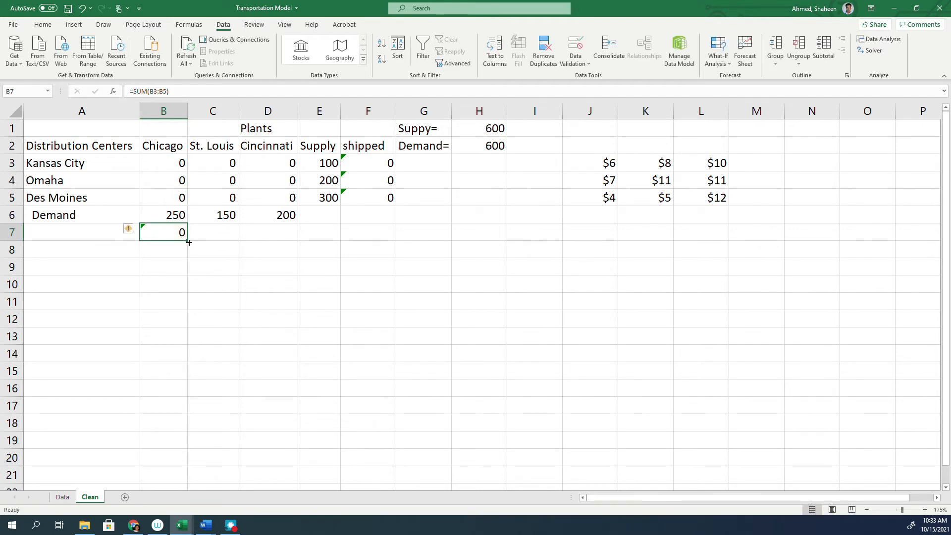
{"action": "left_click_drag", "start_coordinate": [188, 233], "coordinate": [285, 232]}
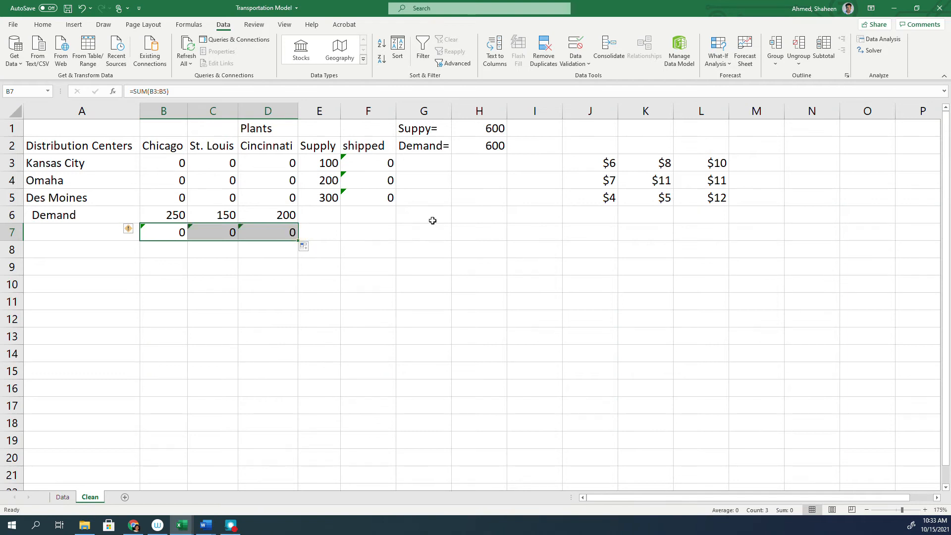
{"action": "mouse_move", "coordinate": [802, 162]}
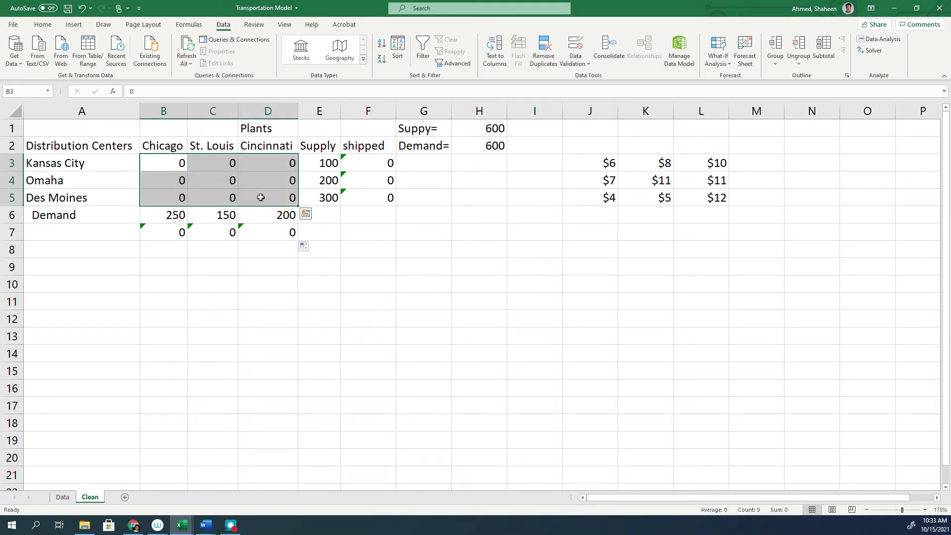
Select several cells in rows 3 and 4 of the table and beyond.
{"action": "left_click", "coordinate": [221, 180]}
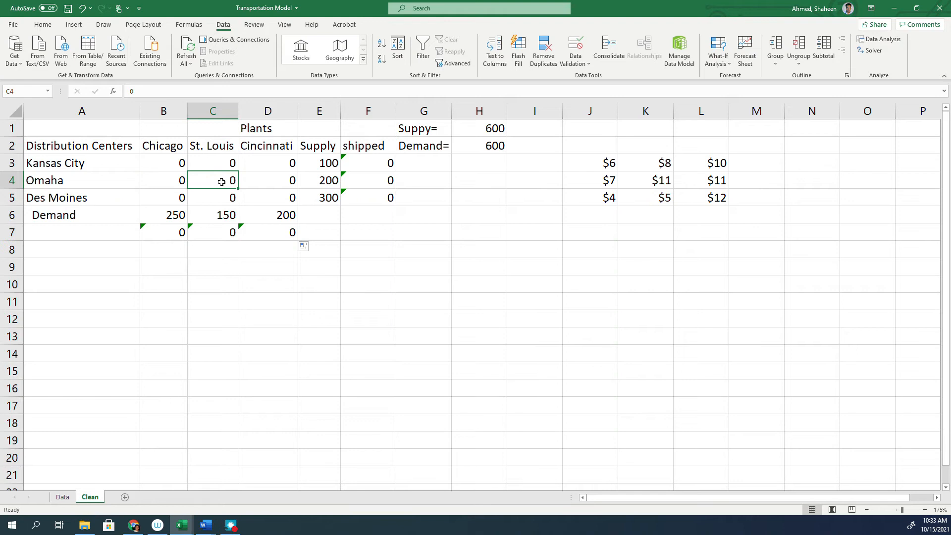
{"action": "left_click", "coordinate": [82, 181]}
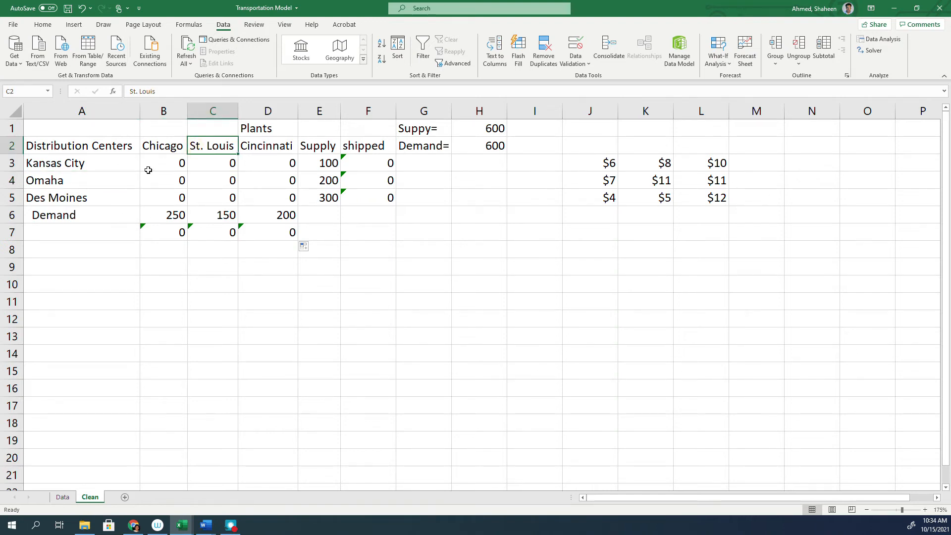
{"action": "left_click", "coordinate": [163, 163]}
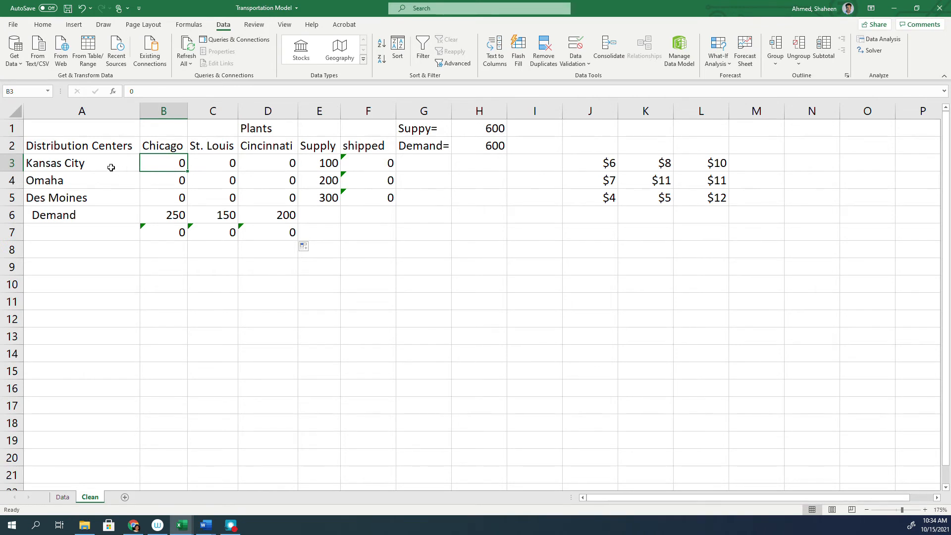
{"action": "left_click", "coordinate": [75, 162]}
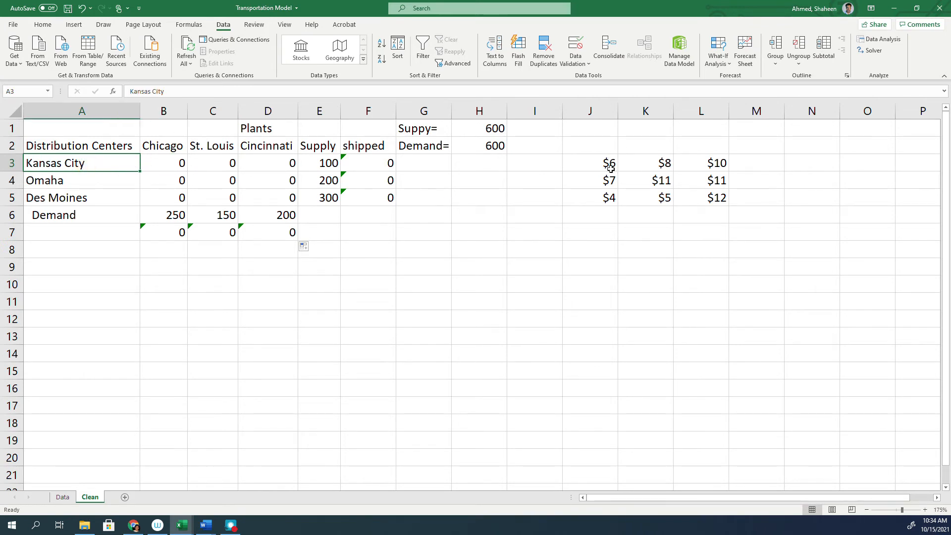
{"action": "left_click", "coordinate": [811, 162]}
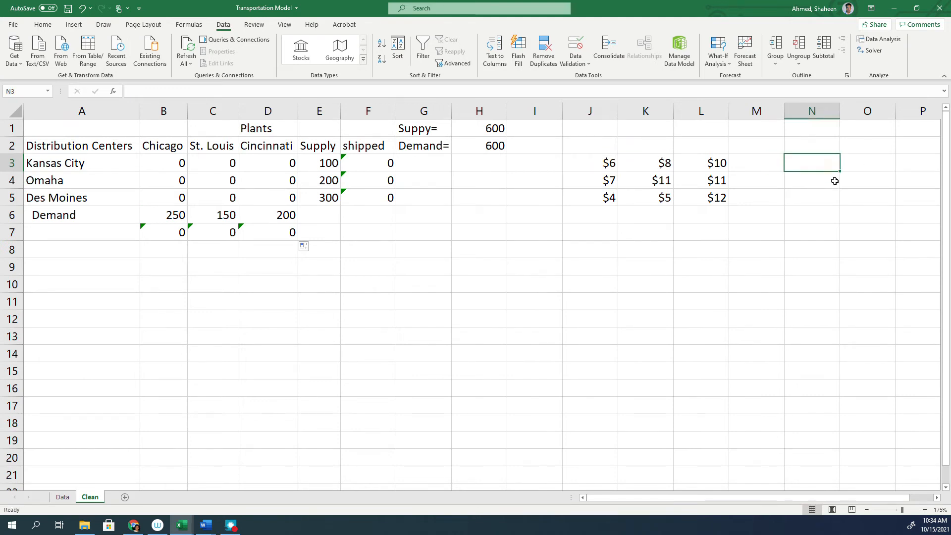
Enter =B3*J3 in N3 and fill it across and down to P5, showing $0.
{"action": "type", "text": "="}
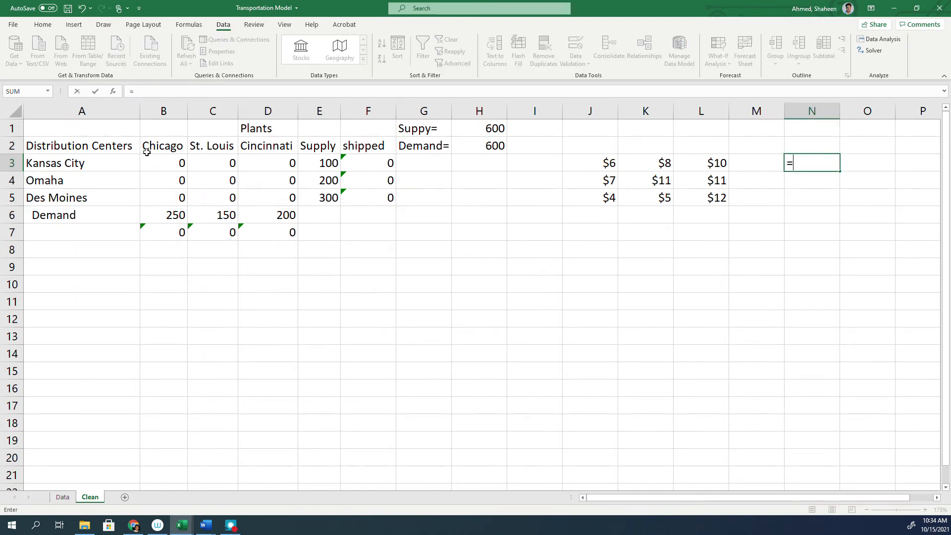
{"action": "left_click", "coordinate": [154, 163]}
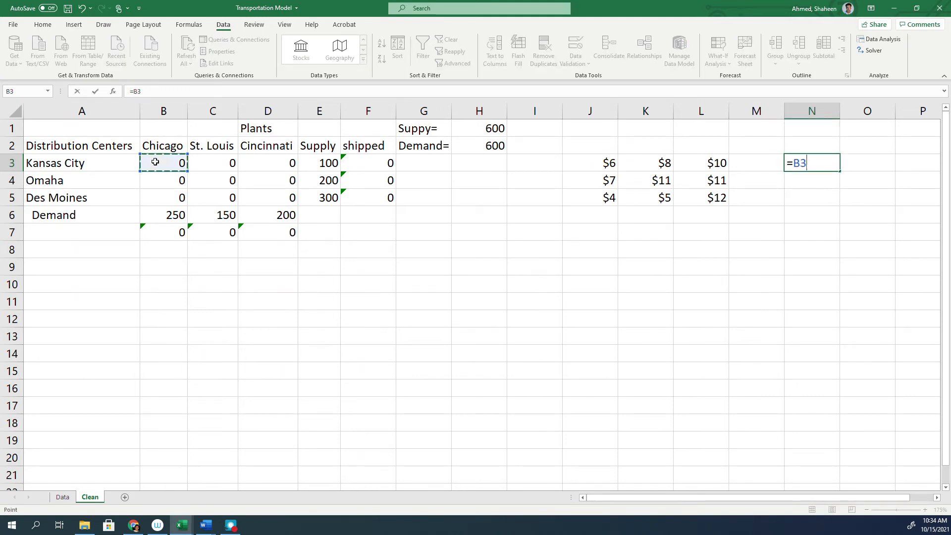
{"action": "type", "text": "*"}
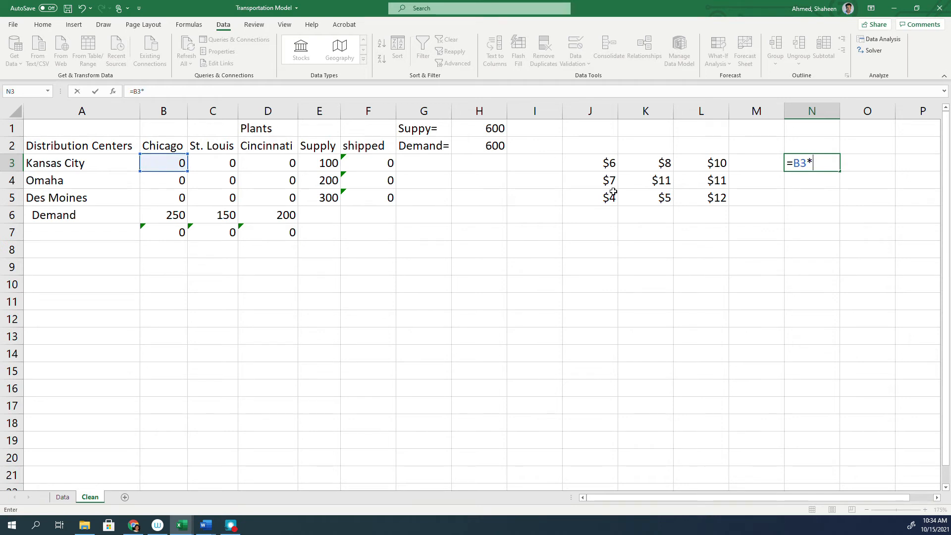
{"action": "left_click", "coordinate": [603, 163]}
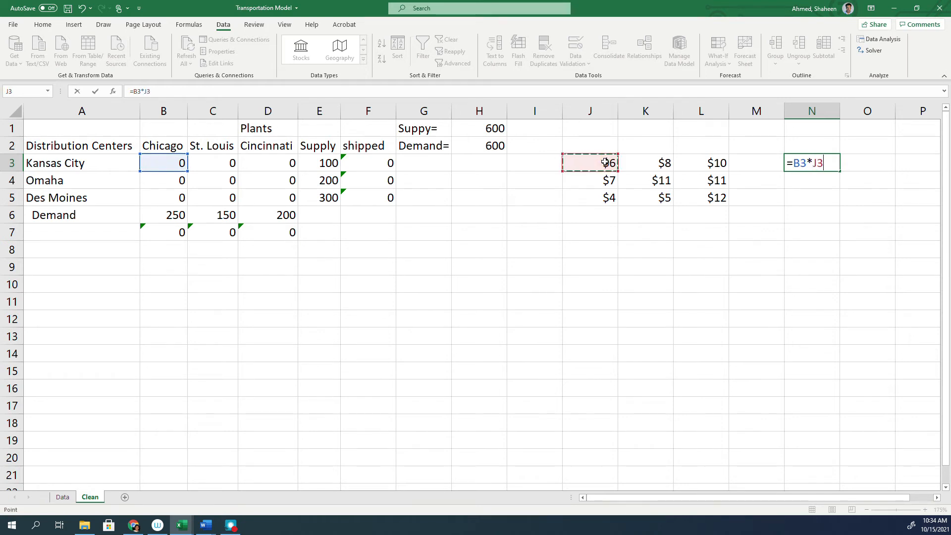
{"action": "key", "text": "Enter"}
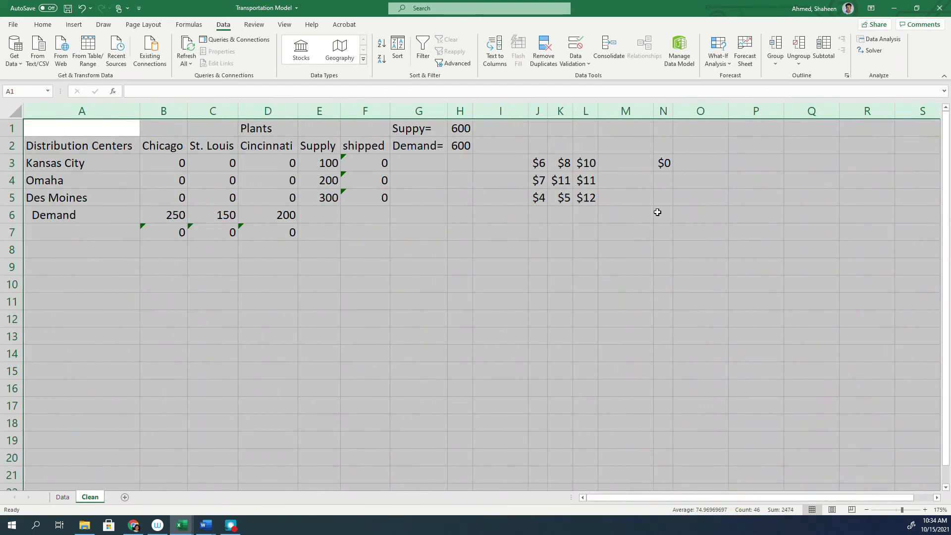
{"action": "left_click", "coordinate": [663, 162]}
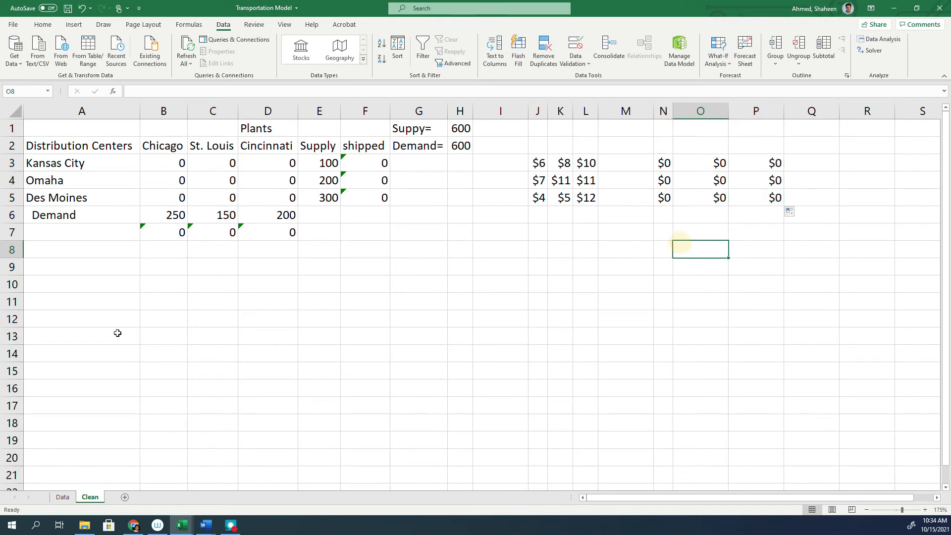
Type the 'Cost' label in A9 and start a SUM total formula beside it.
{"action": "left_click", "coordinate": [75, 269]}
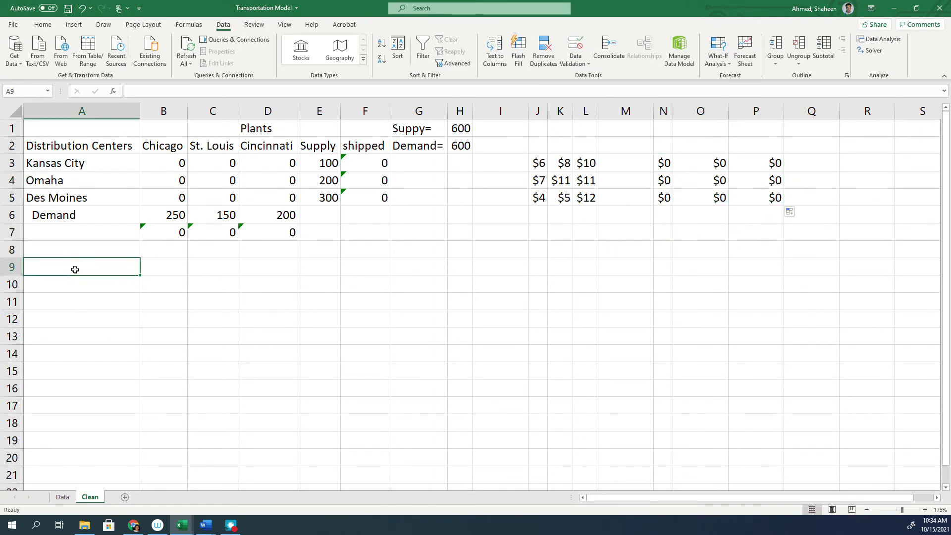
{"action": "type", "text": "Cost"}
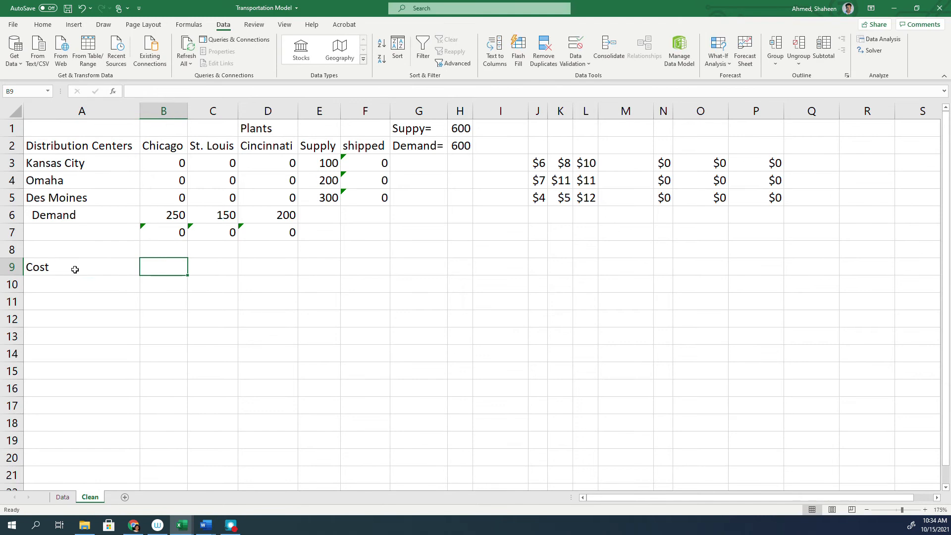
{"action": "type", "text": "=sum"}
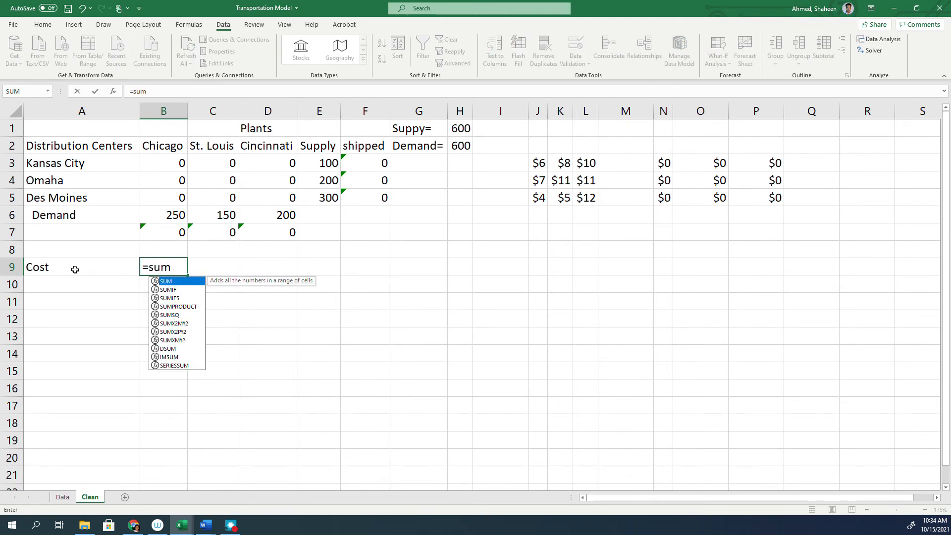
{"action": "type", "text": "("}
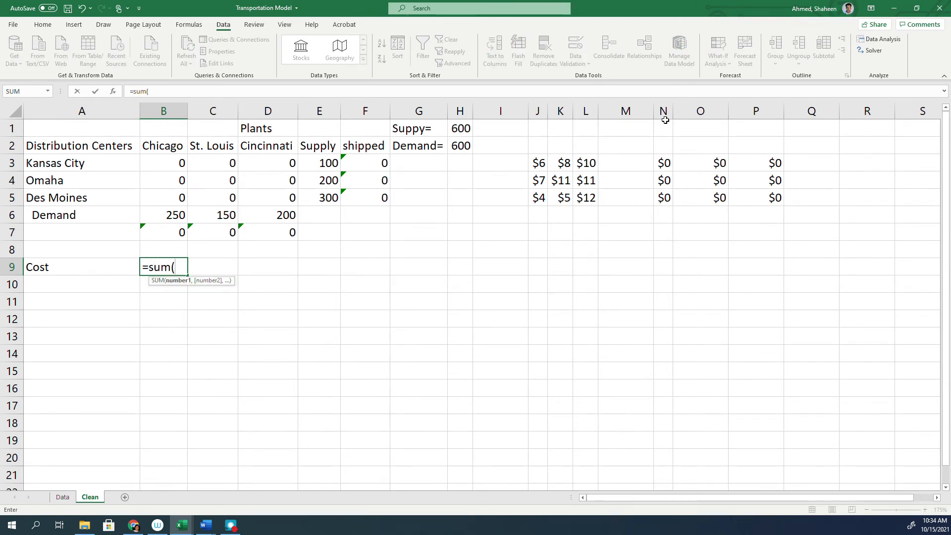
{"action": "key", "text": "Enter"}
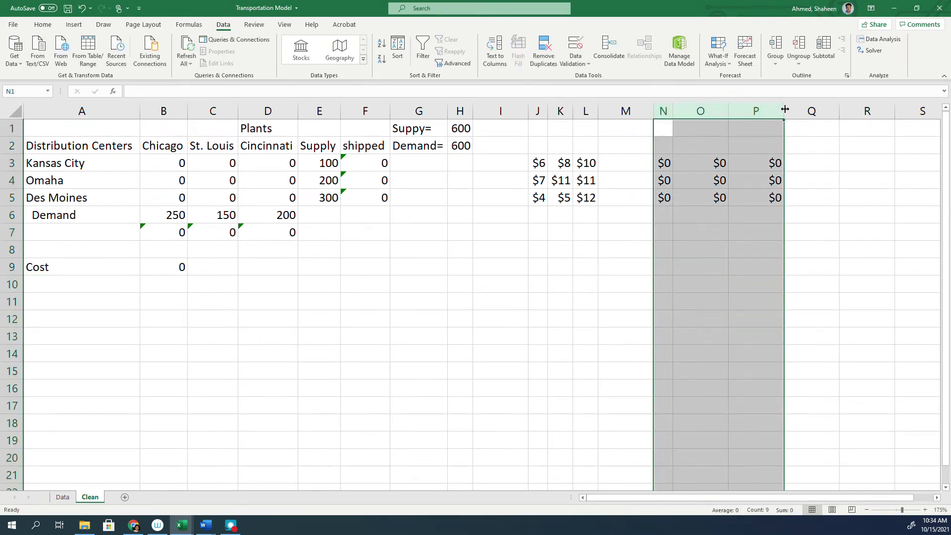
Autofit columns N to P and confirm the =SUM(N:P) cost total, showing 0.
{"action": "left_click", "coordinate": [663, 162]}
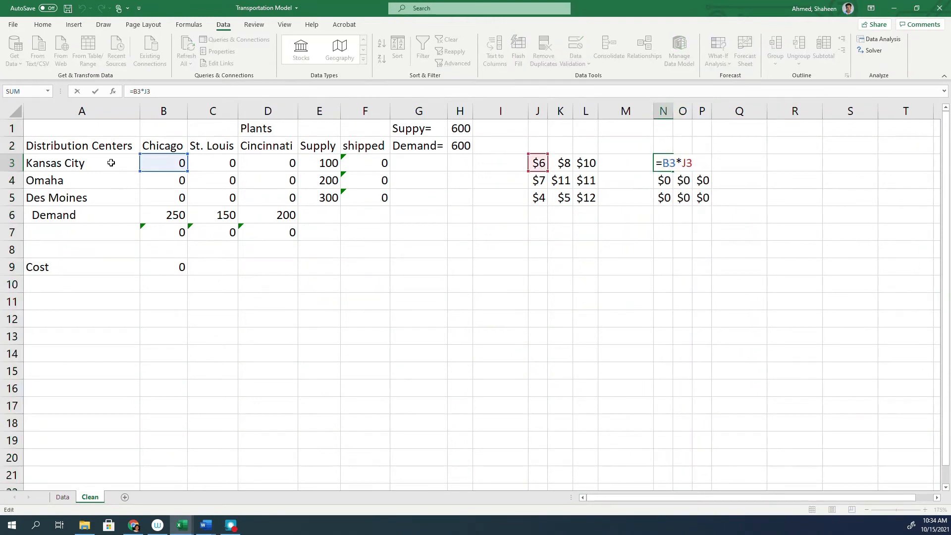
{"action": "mouse_move", "coordinate": [179, 173]}
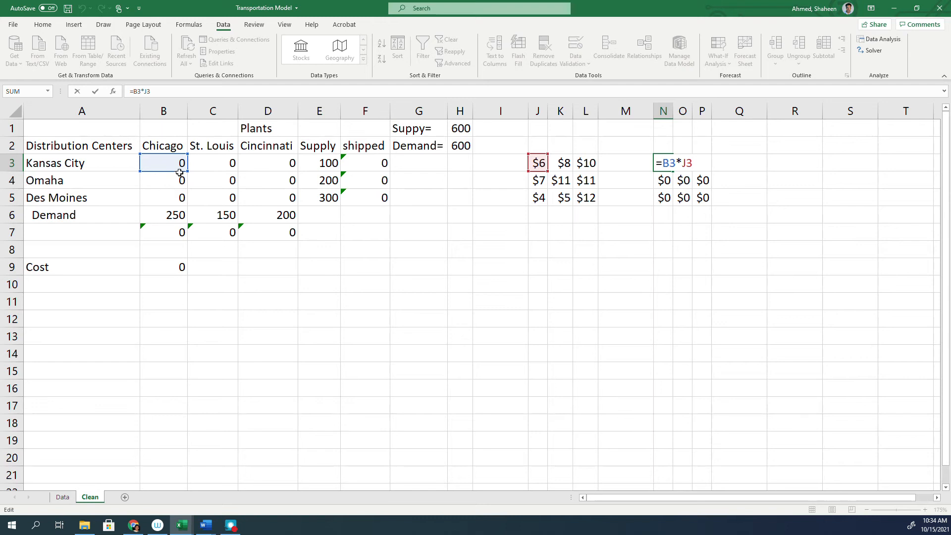
{"action": "mouse_move", "coordinate": [171, 148]}
{"action": "type", "text": "=SUM(N:P)"}
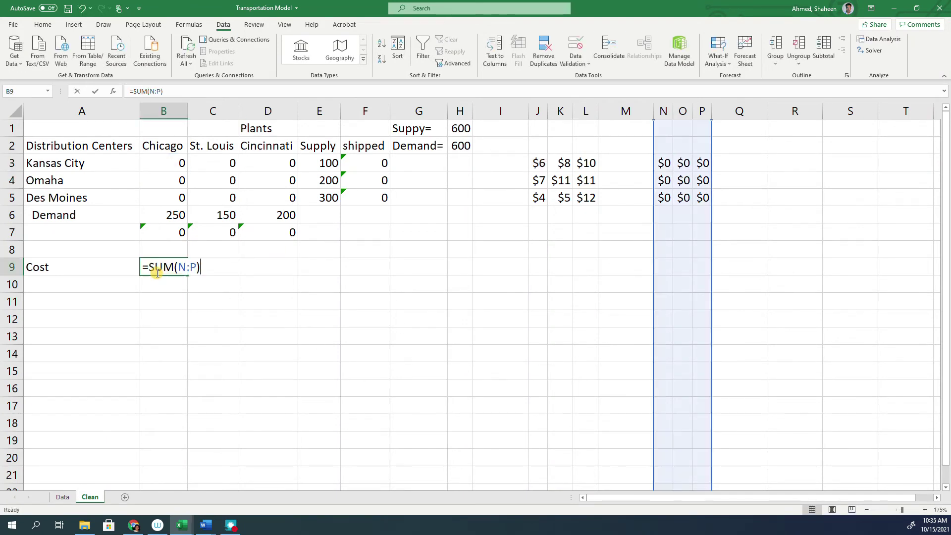
{"action": "key", "text": "Enter"}
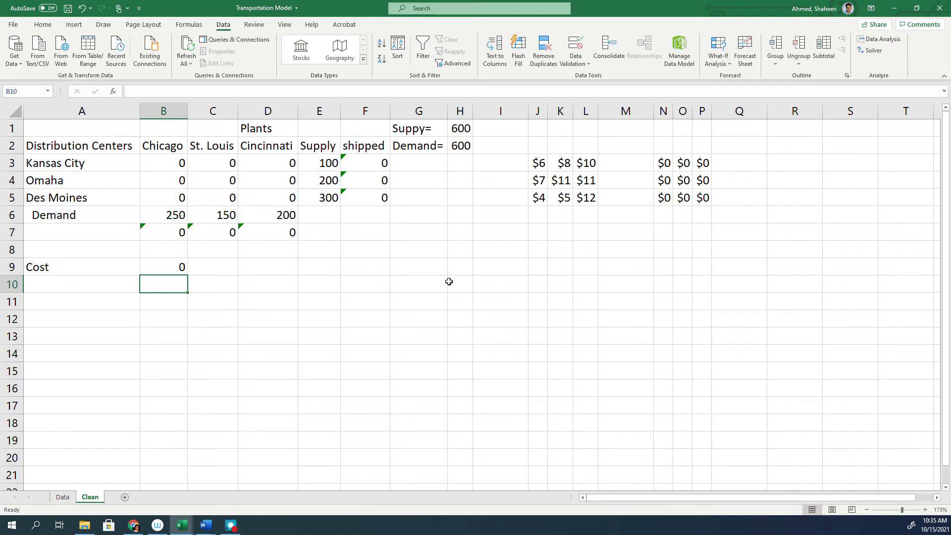
{"action": "mouse_move", "coordinate": [308, 303]}
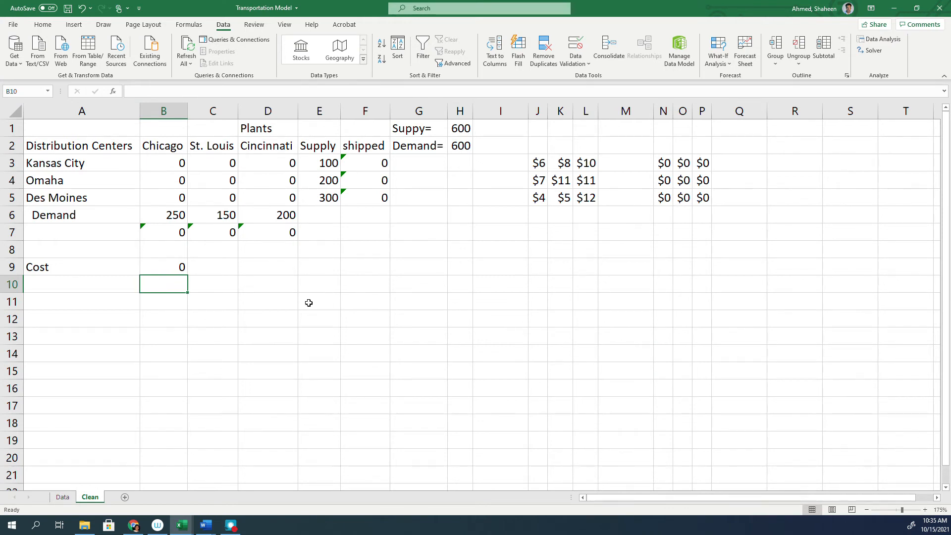
{"action": "left_click_drag", "start_coordinate": [163, 163], "coordinate": [267, 197]}
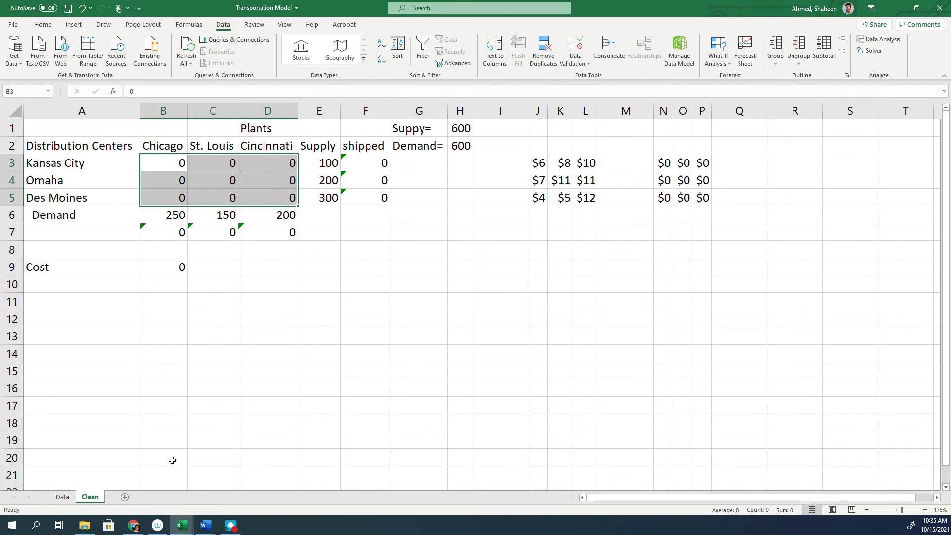
Select the model area A1:Q10 and duplicate the Clean sheet as 'Solution'.
{"action": "left_click_drag", "start_coordinate": [81, 128], "coordinate": [739, 284]}
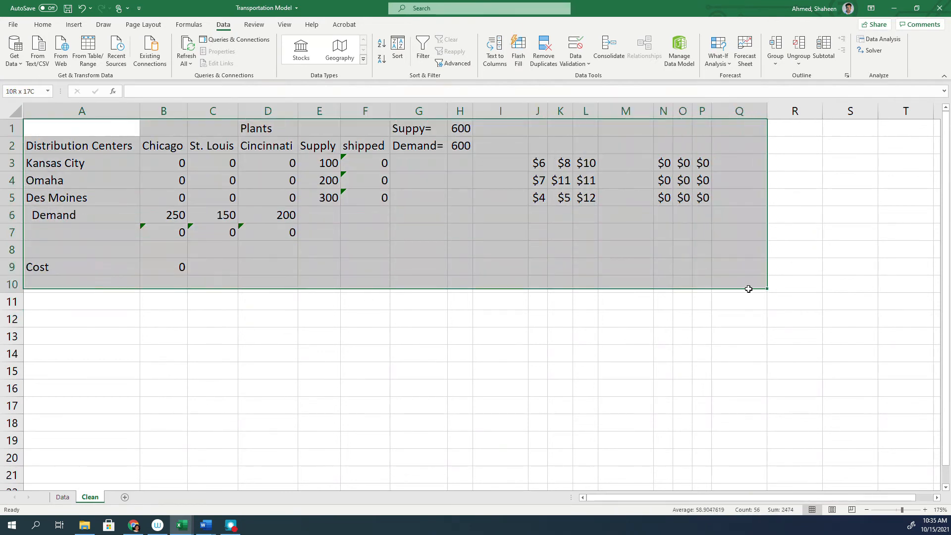
{"action": "left_click", "coordinate": [212, 301]}
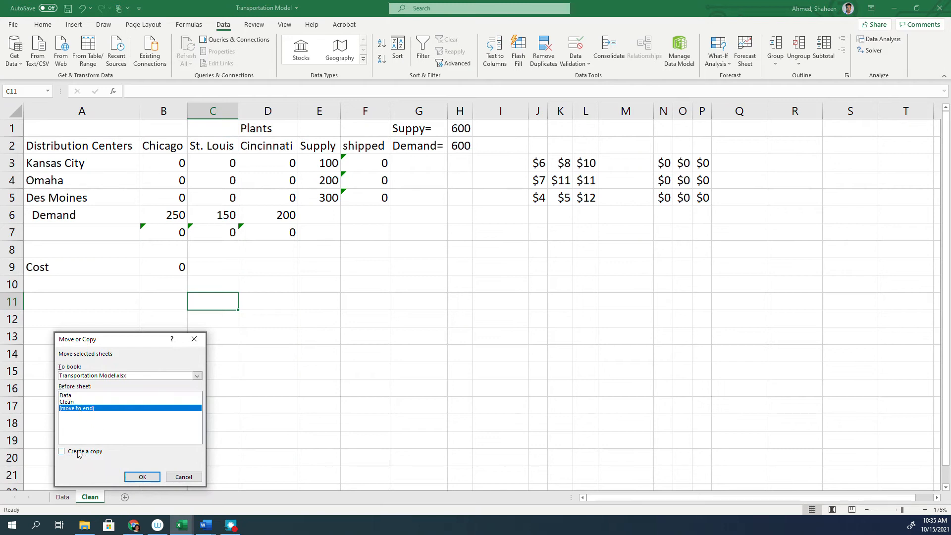
{"action": "left_click", "coordinate": [142, 477]}
{"action": "type", "text": "Solution"}
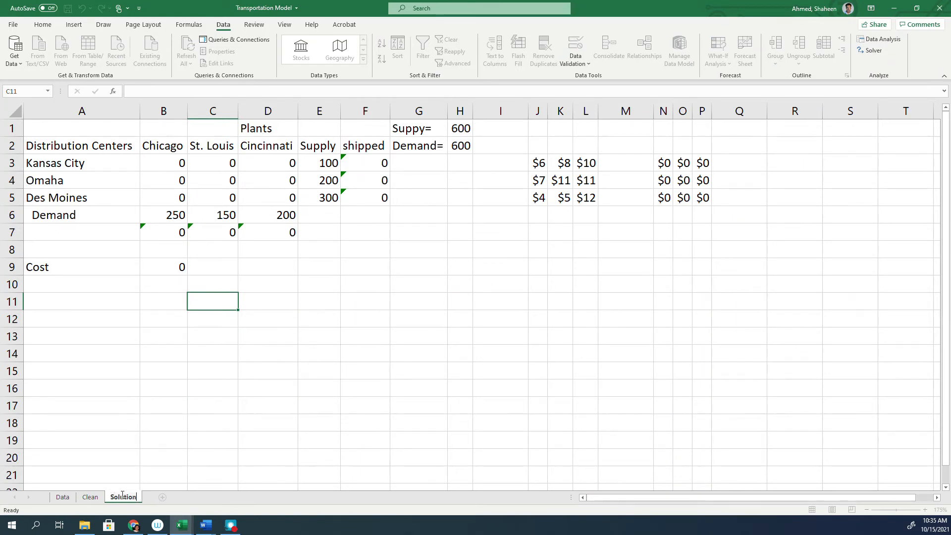
Finish naming the copied sheet Solution, then briefly open and close Solver.
{"action": "left_click", "coordinate": [365, 301]}
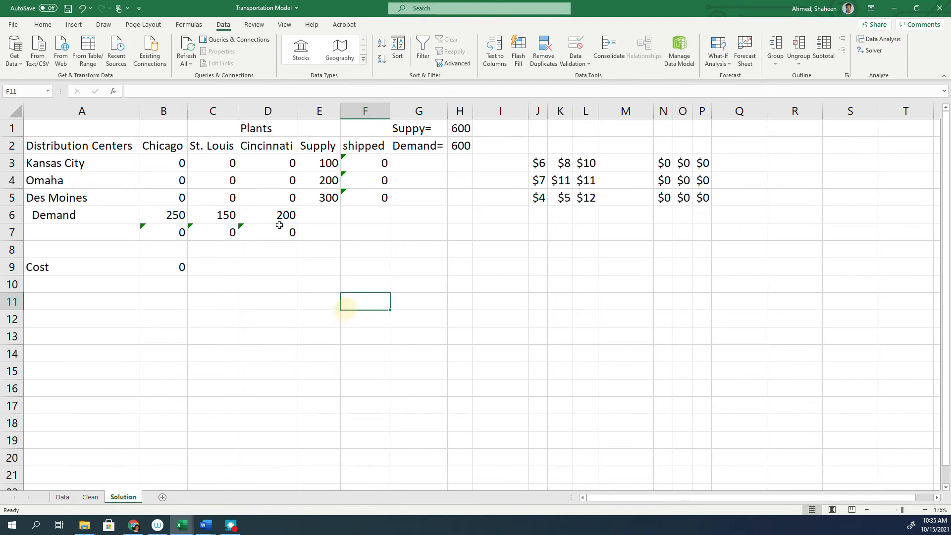
{"action": "left_click", "coordinate": [43, 24]}
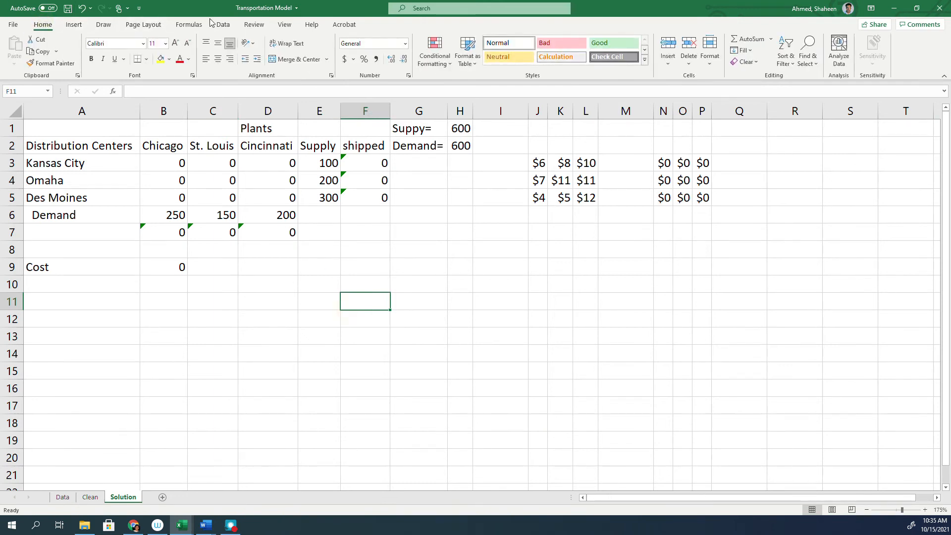
{"action": "left_click", "coordinate": [222, 25]}
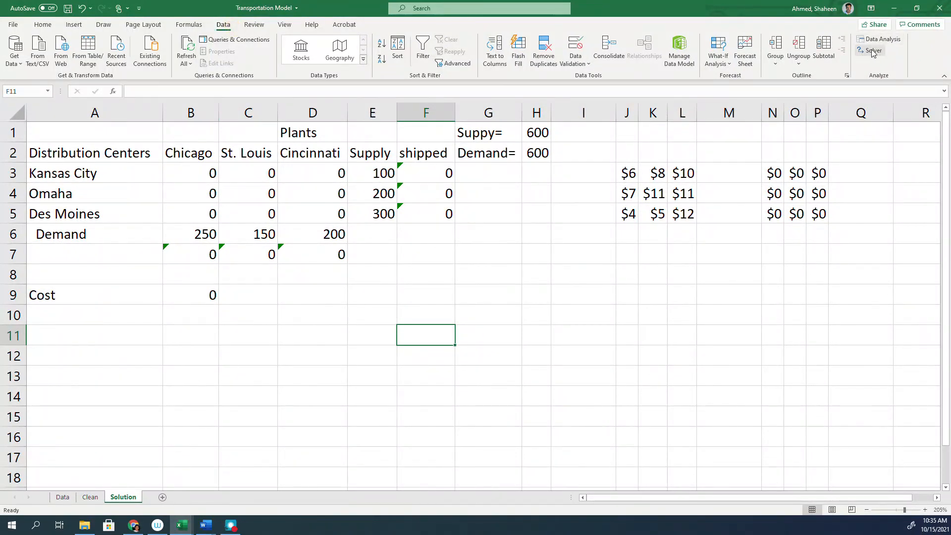
{"action": "left_click", "coordinate": [872, 51]}
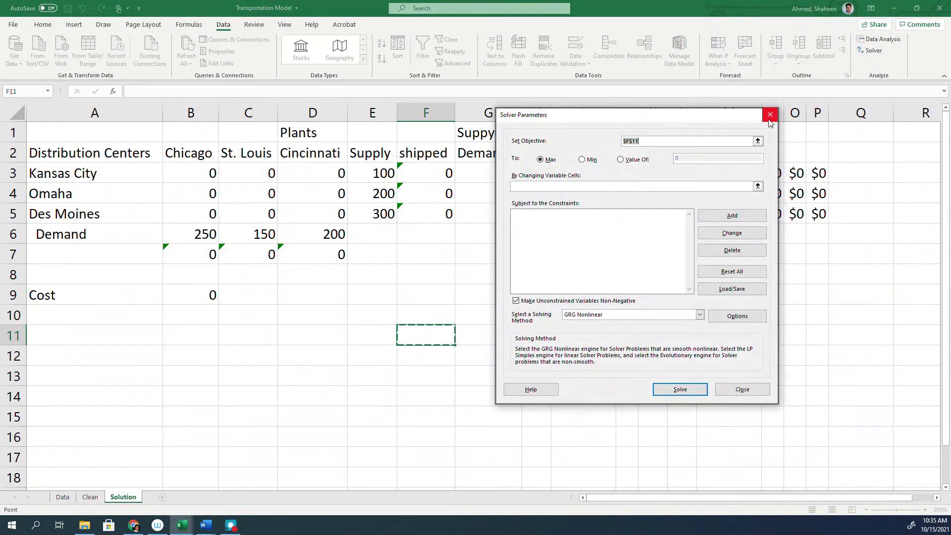
{"action": "left_click", "coordinate": [770, 114]}
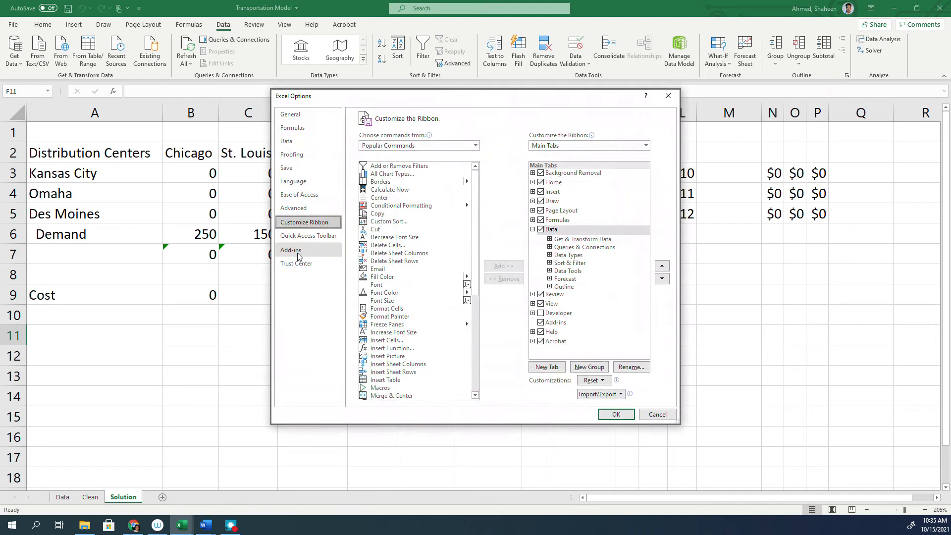
Toggle the Solver Add-in off and back on in the Excel add-ins manager.
{"action": "left_click", "coordinate": [291, 250]}
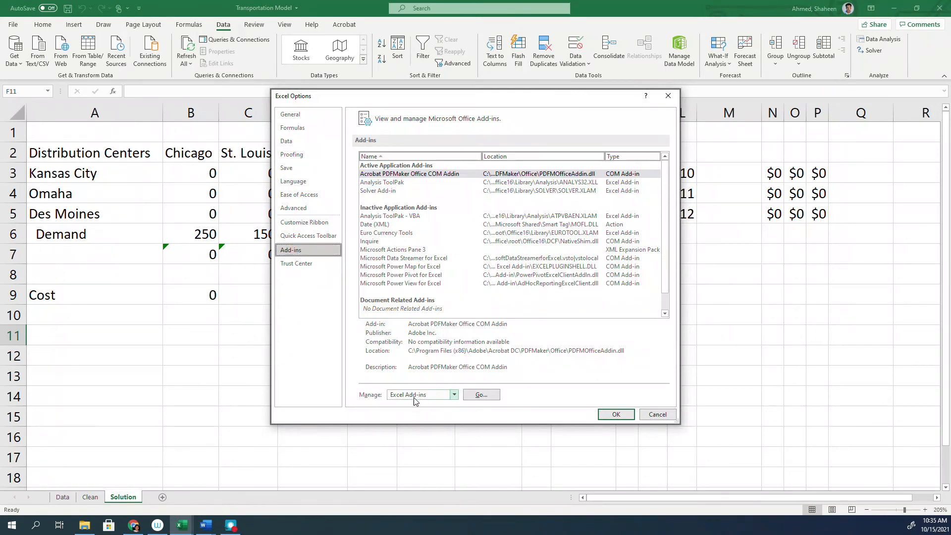
{"action": "left_click", "coordinate": [480, 394]}
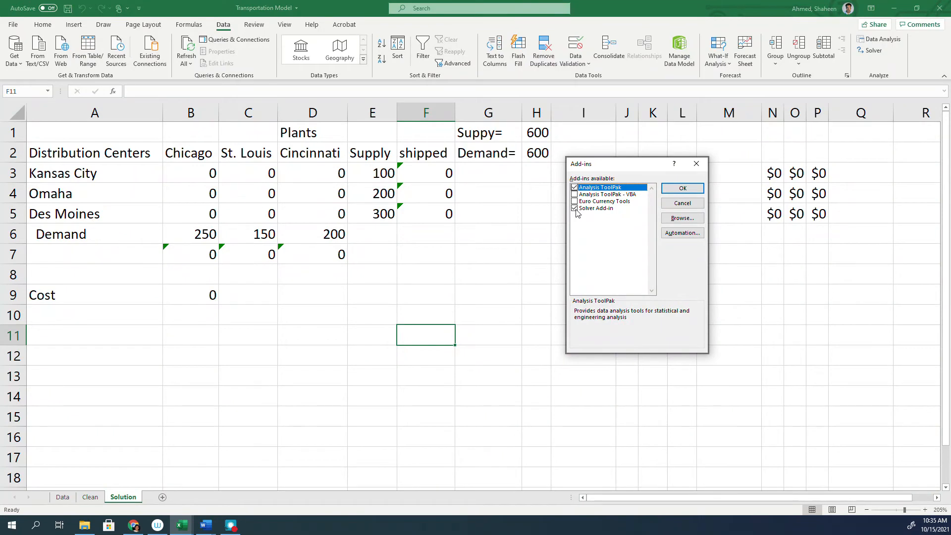
{"action": "left_click", "coordinate": [575, 208]}
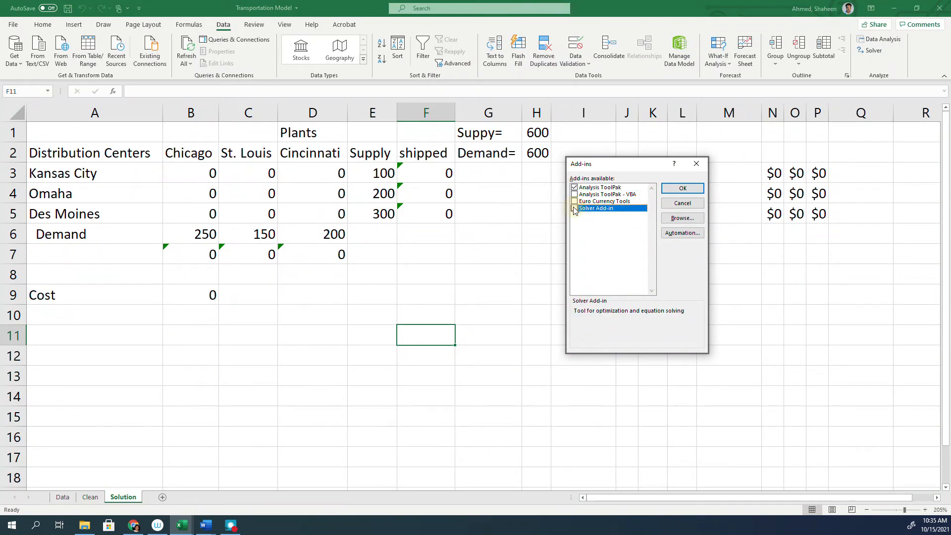
{"action": "left_click", "coordinate": [573, 208]}
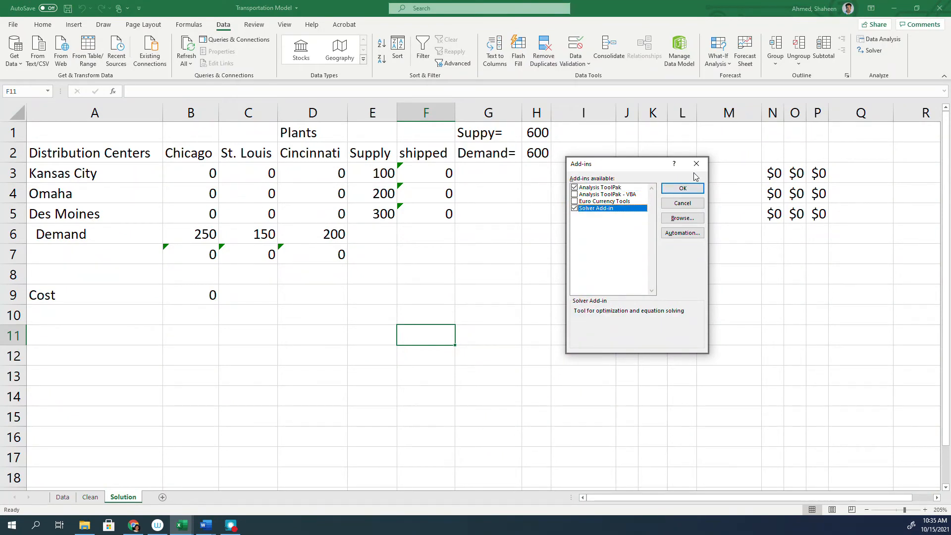
{"action": "left_click", "coordinate": [682, 188]}
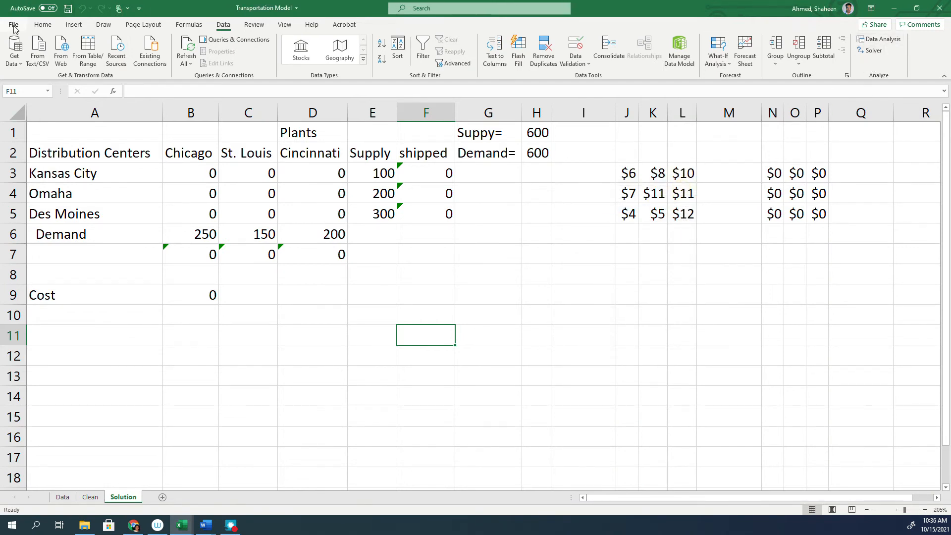
Enable Solver and the Analysis ToolPak through File > Options > Add-ins.
{"action": "left_click", "coordinate": [17, 23]}
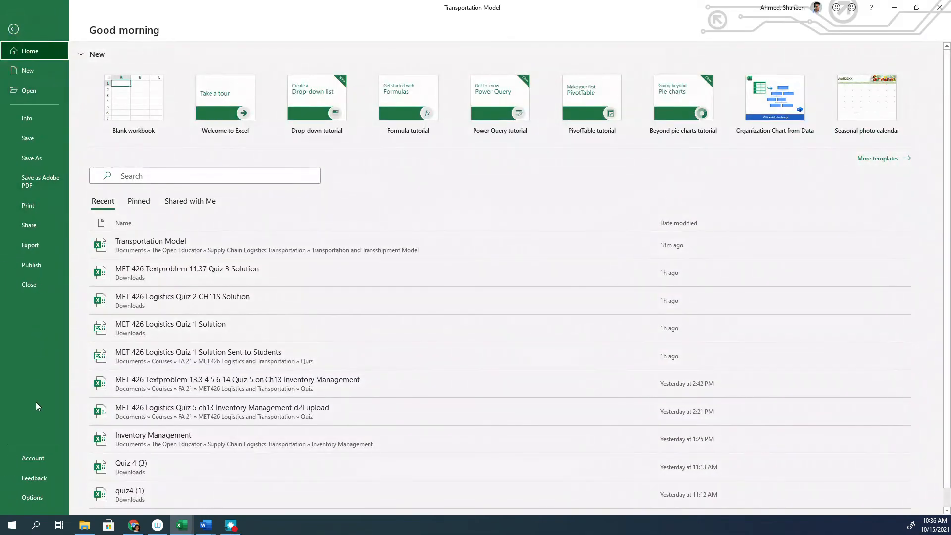
{"action": "left_click", "coordinate": [32, 497]}
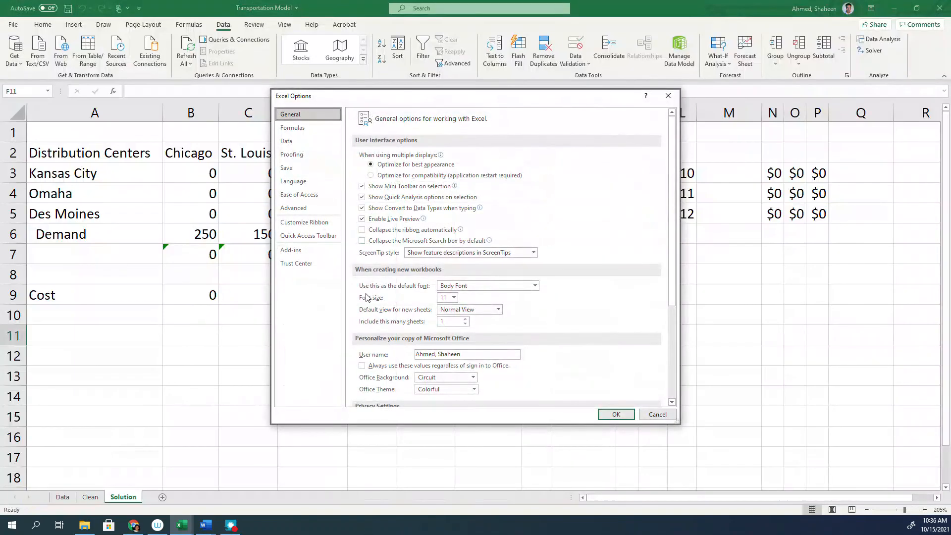
{"action": "left_click", "coordinate": [290, 250]}
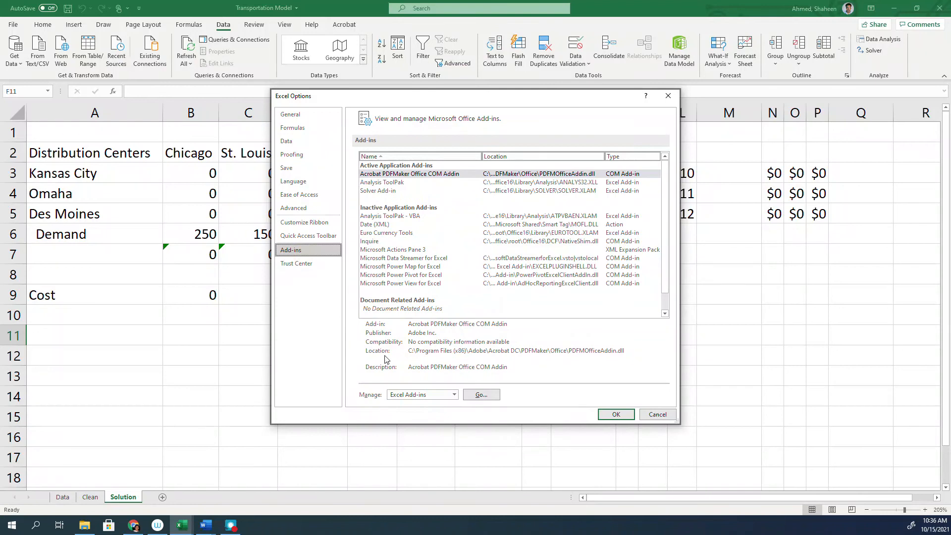
{"action": "left_click", "coordinate": [481, 394]}
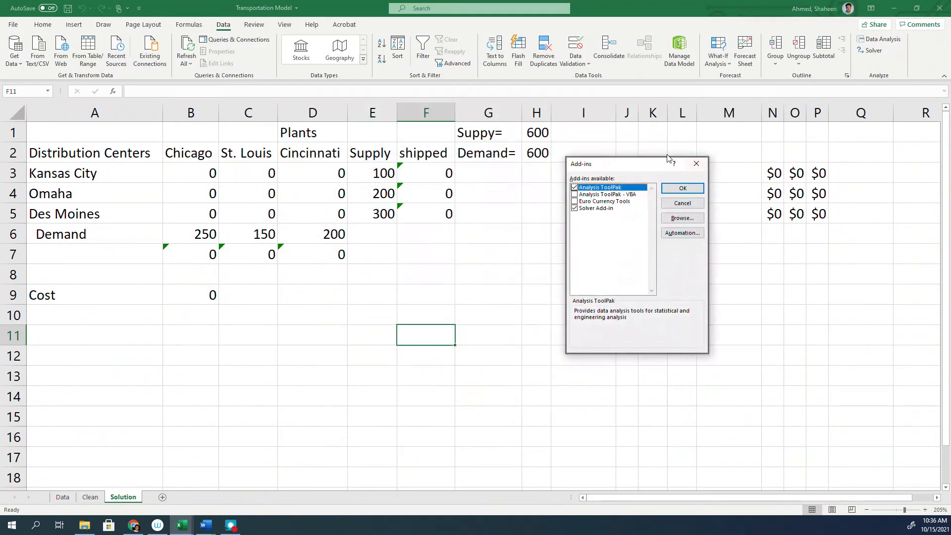
{"action": "left_click", "coordinate": [682, 188]}
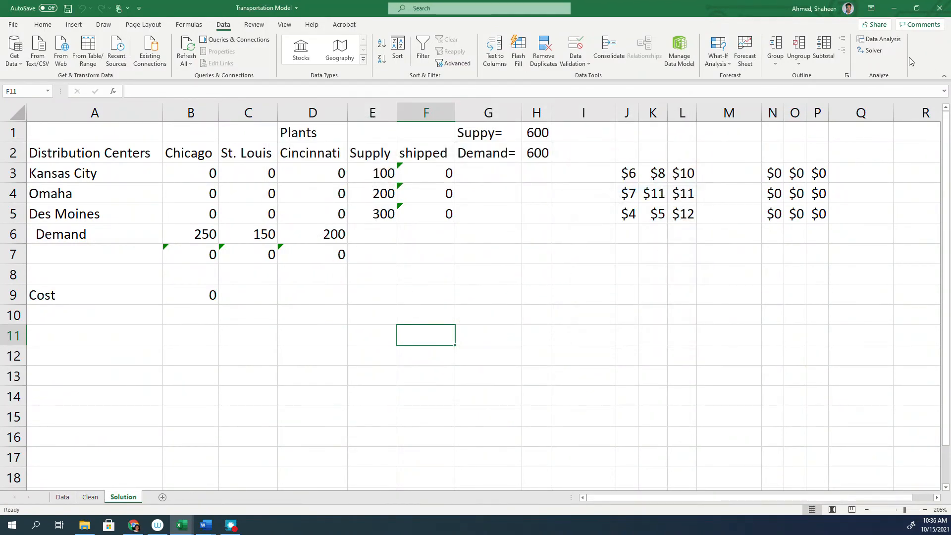
In Solver, minimize the total cost cell B9 as the objective.
{"action": "left_click", "coordinate": [871, 50]}
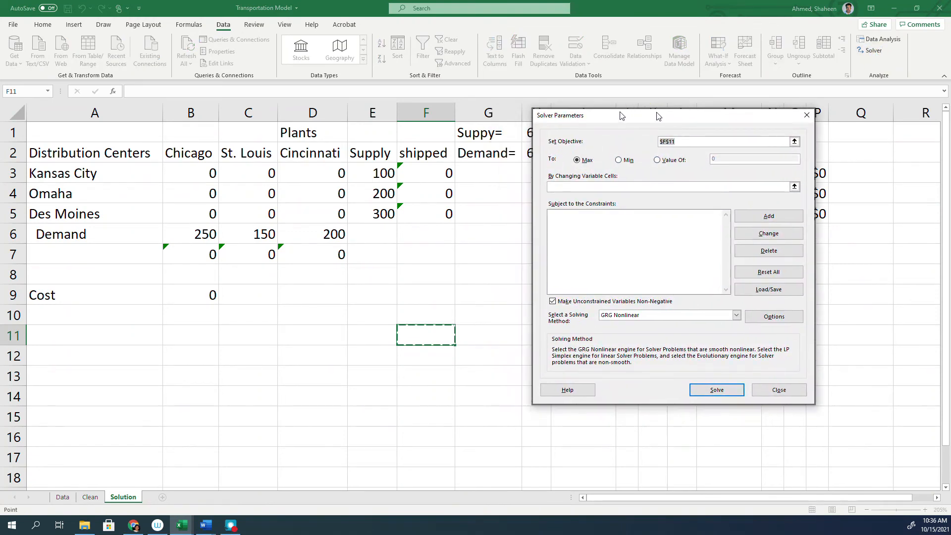
{"action": "left_click", "coordinate": [618, 159]}
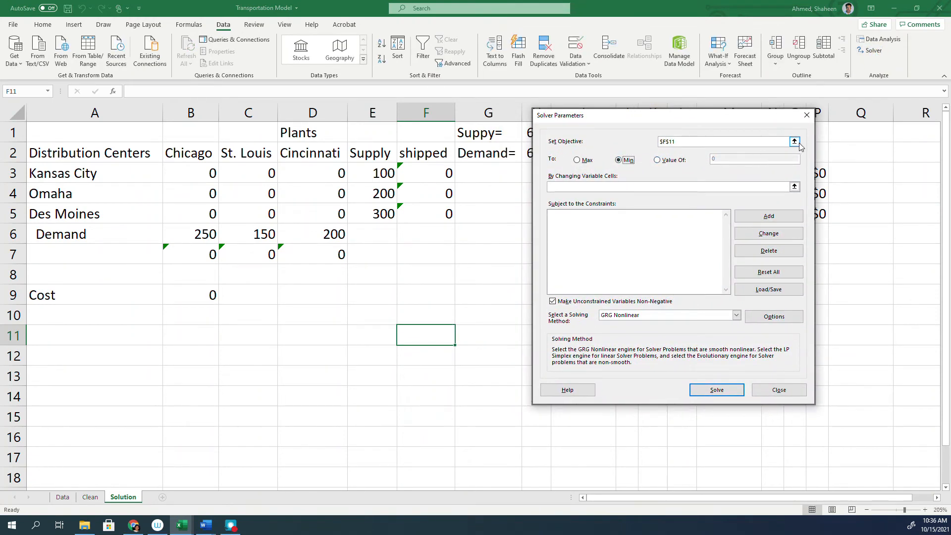
{"action": "left_click", "coordinate": [794, 142]}
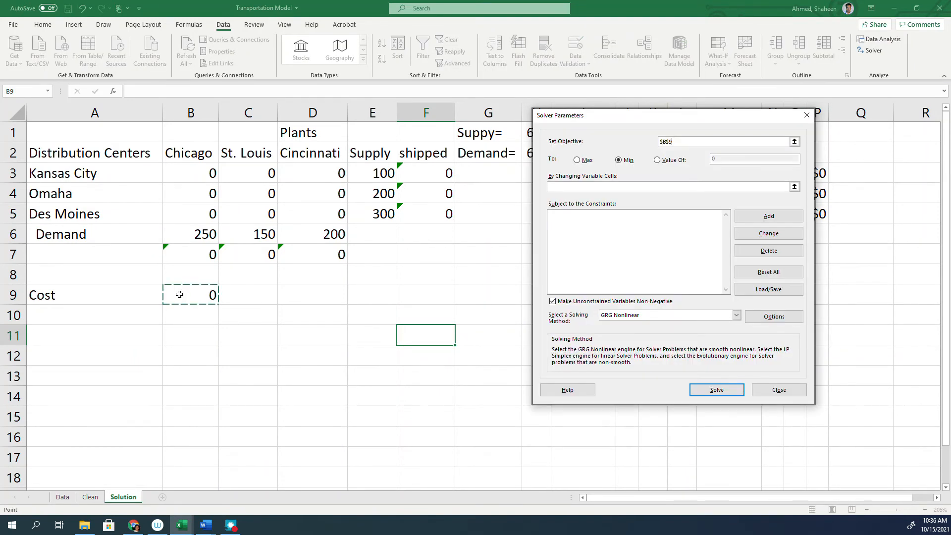
{"action": "mouse_move", "coordinate": [380, 277]}
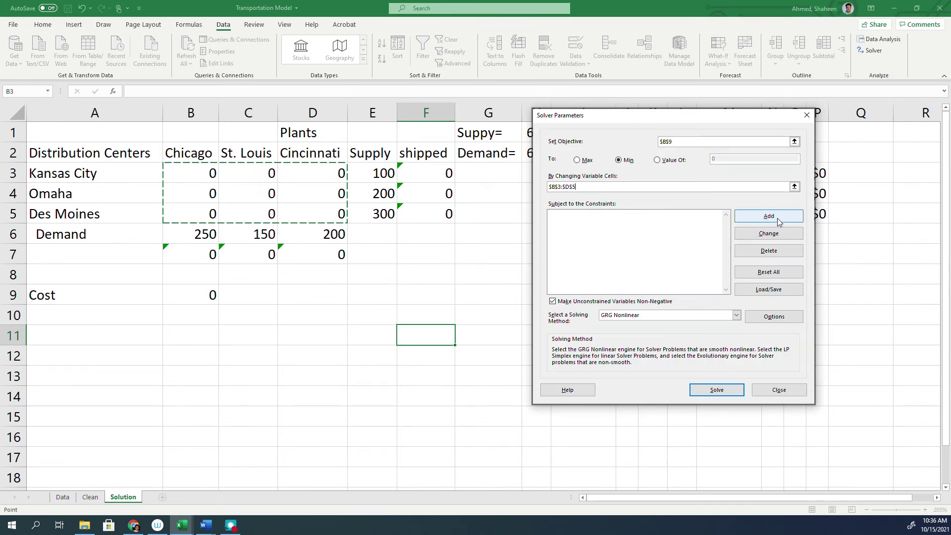
Add the supply constraint $F$3:$F$5 = $E$3:$E$5.
{"action": "left_click", "coordinate": [769, 216]}
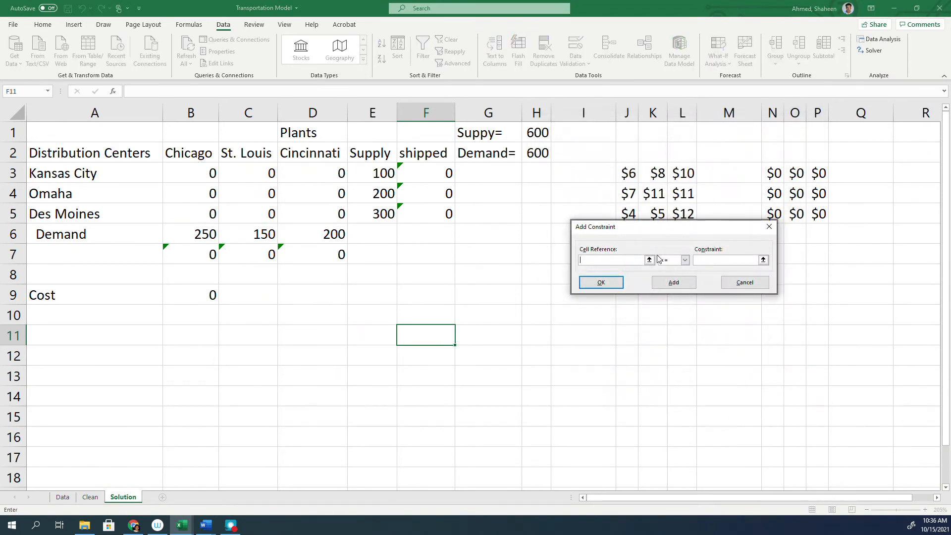
{"action": "left_click", "coordinate": [649, 259]}
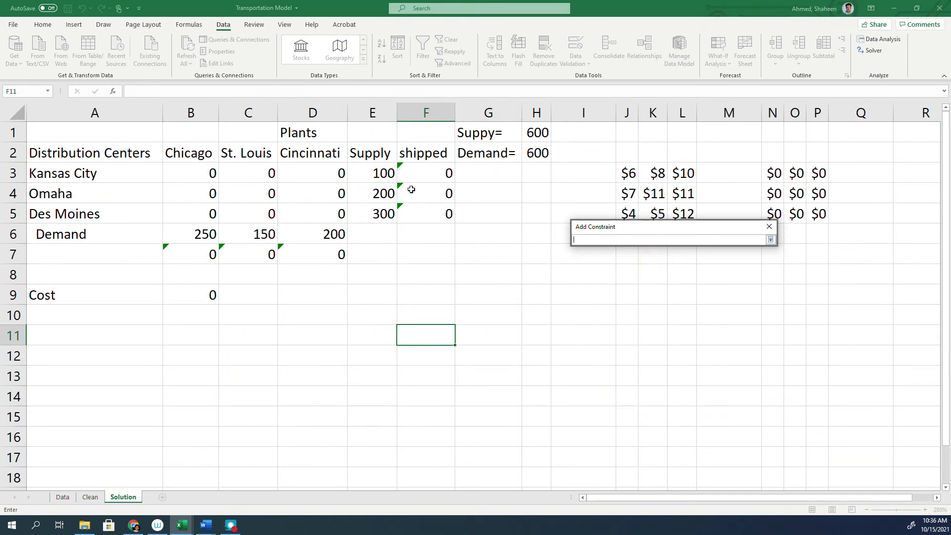
{"action": "left_click_drag", "start_coordinate": [425, 173], "coordinate": [425, 214]}
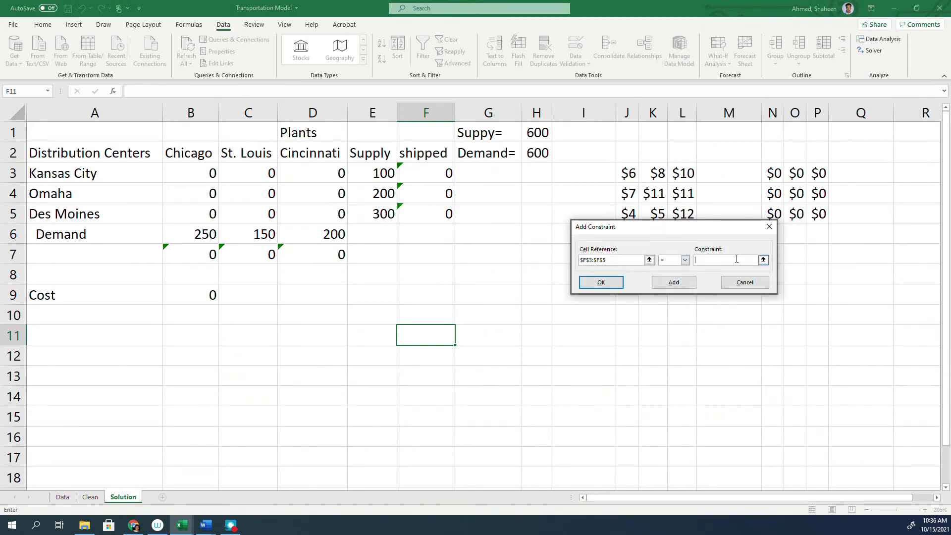
{"action": "left_click", "coordinate": [378, 174]}
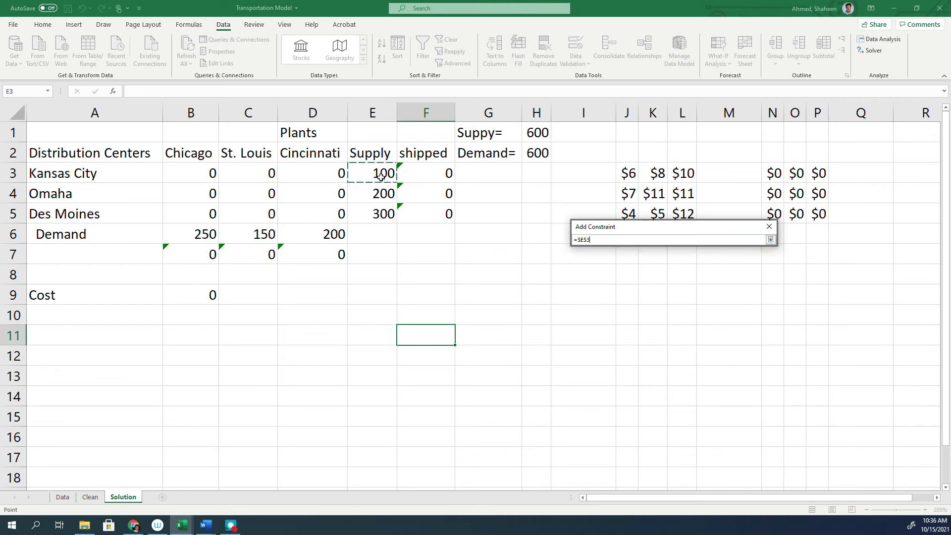
{"action": "left_click_drag", "start_coordinate": [373, 172], "coordinate": [372, 214]}
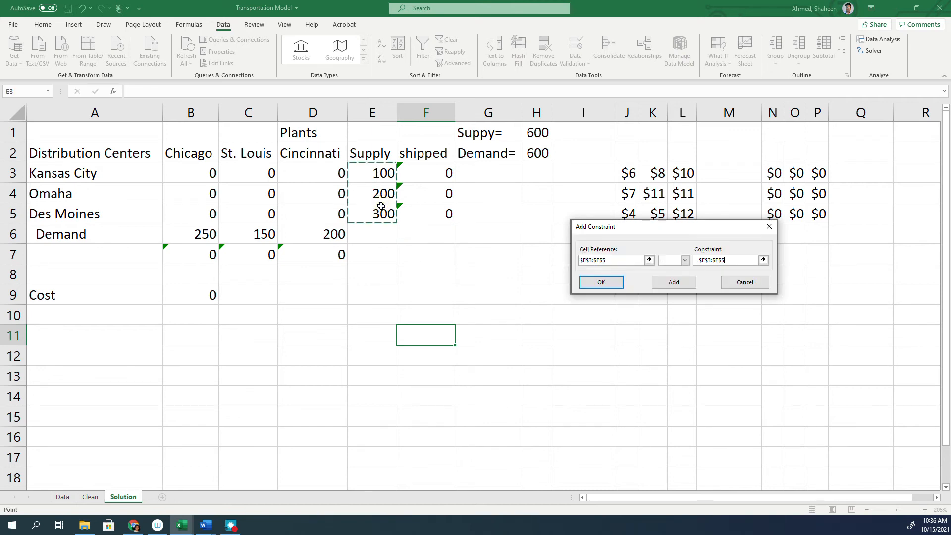
{"action": "left_click", "coordinate": [673, 282]}
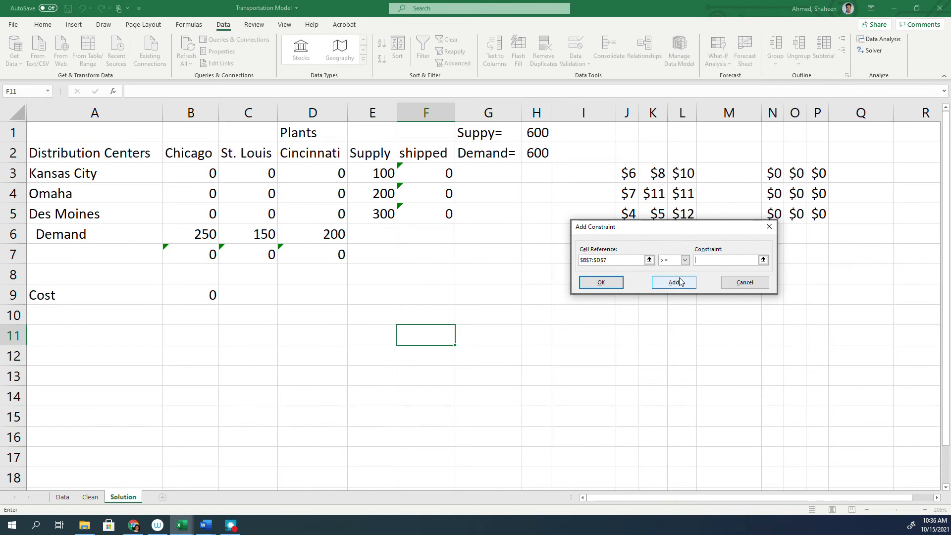
Add the demand constraint $B$7:$D$7 = $B$6:$D$6.
{"action": "left_click", "coordinate": [684, 260]}
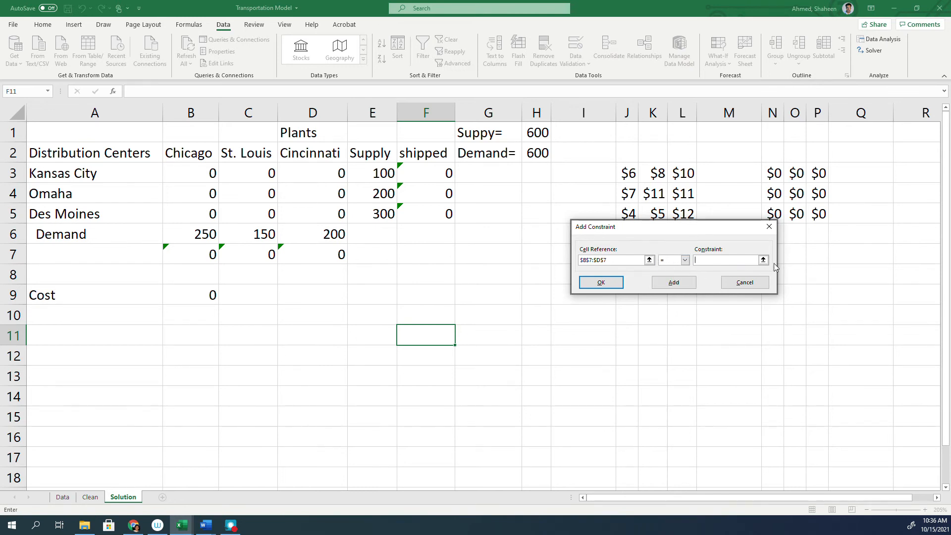
{"action": "left_click_drag", "start_coordinate": [190, 233], "coordinate": [271, 233]}
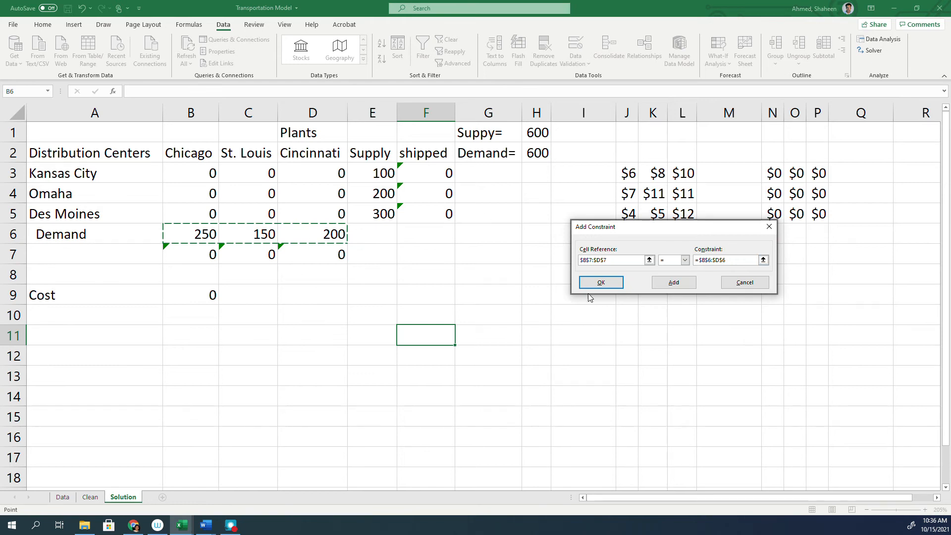
{"action": "left_click", "coordinate": [601, 282]}
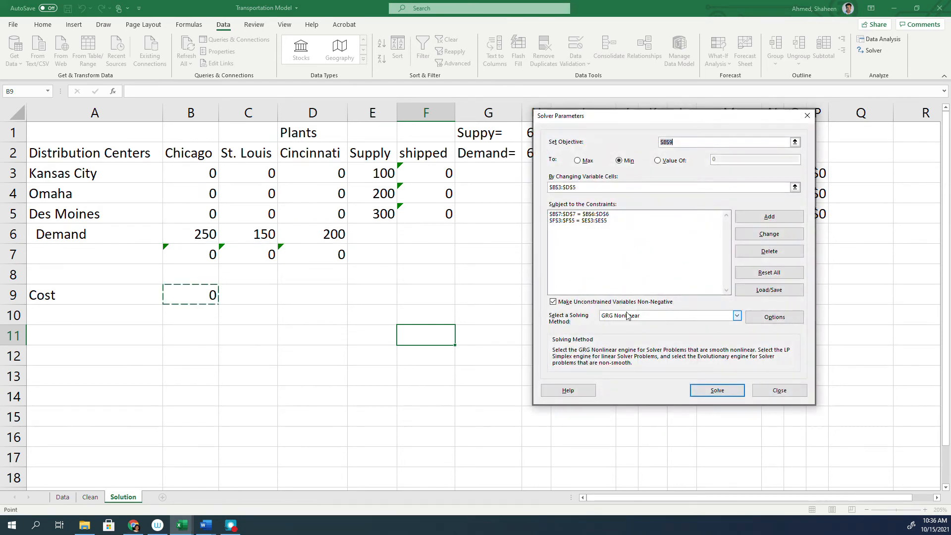
Switch the solving method to Simplex LP and solve, giving a 4150 total cost.
{"action": "left_click", "coordinate": [736, 316]}
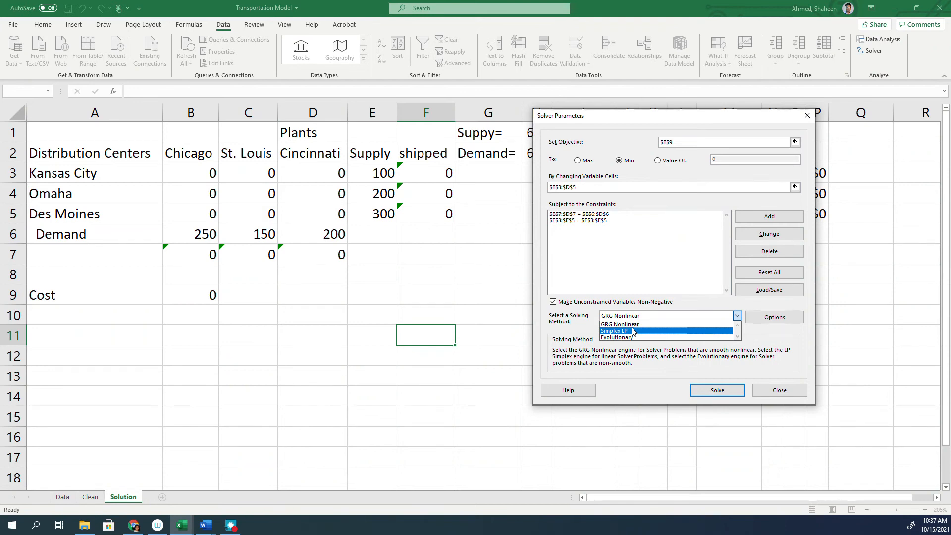
{"action": "left_click", "coordinate": [614, 331]}
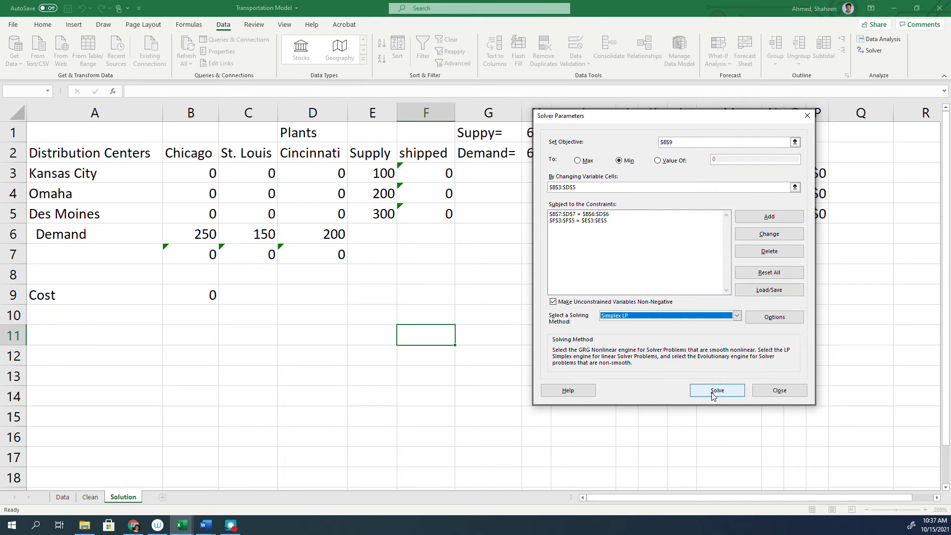
{"action": "left_click", "coordinate": [716, 390]}
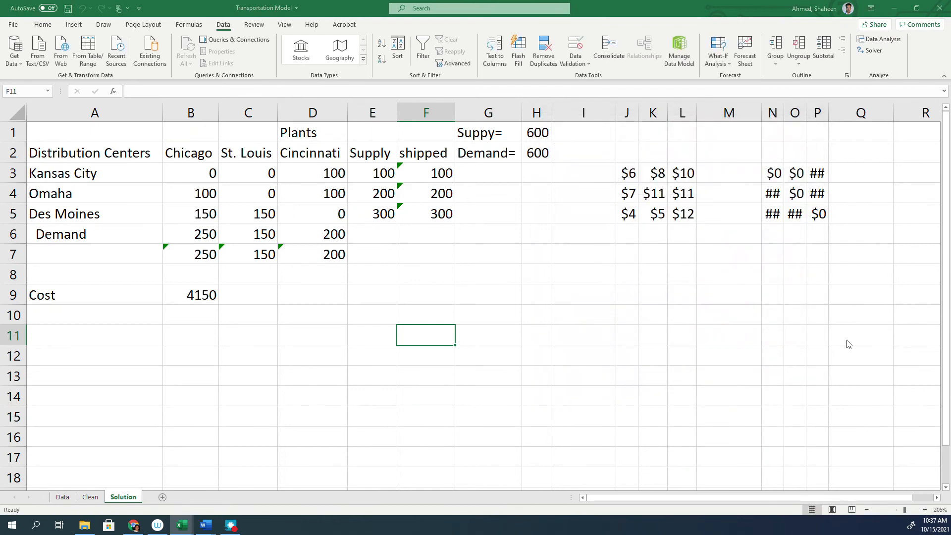
Keep the Solver solution with the 4150-cost shipment plan.
{"action": "left_click", "coordinate": [881, 50]}
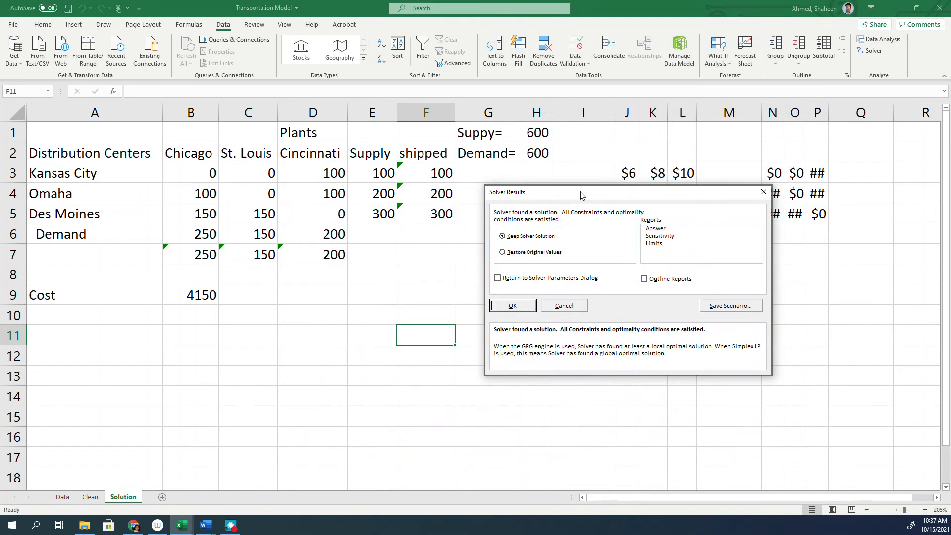
{"action": "mouse_move", "coordinate": [618, 309]}
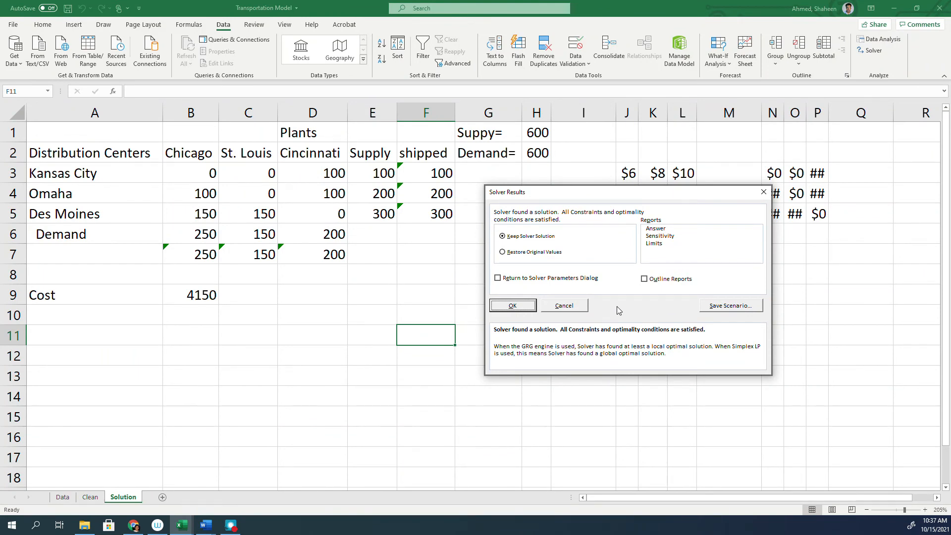
{"action": "mouse_move", "coordinate": [97, 483]}
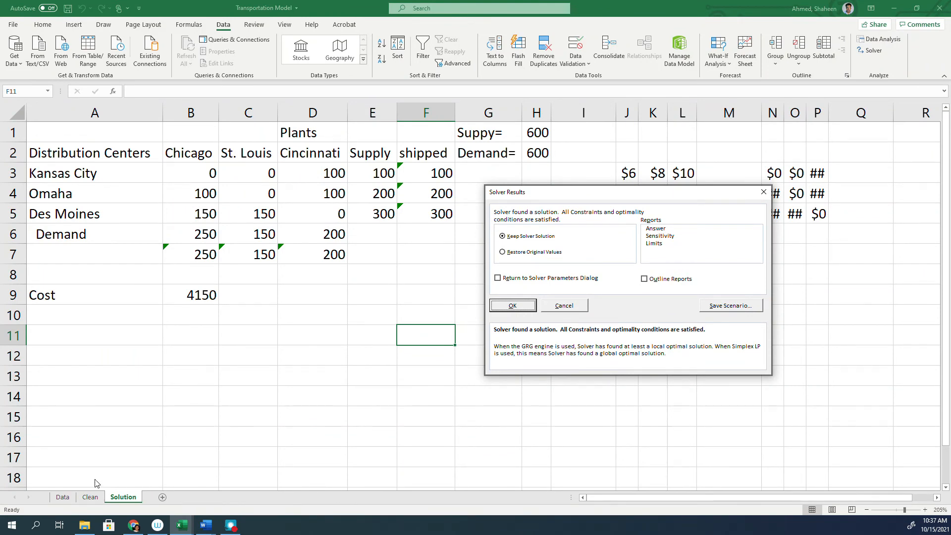
{"action": "mouse_move", "coordinate": [453, 414]}
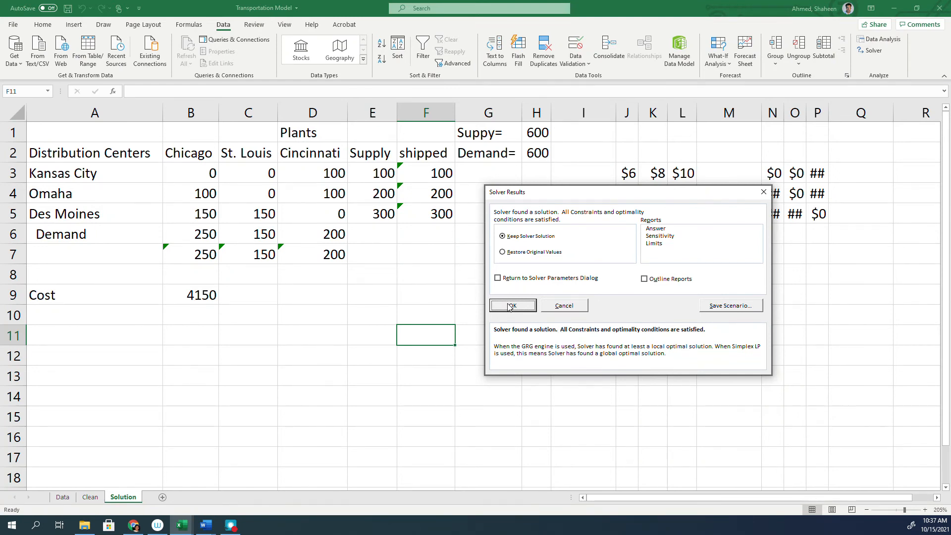
{"action": "left_click", "coordinate": [513, 305]}
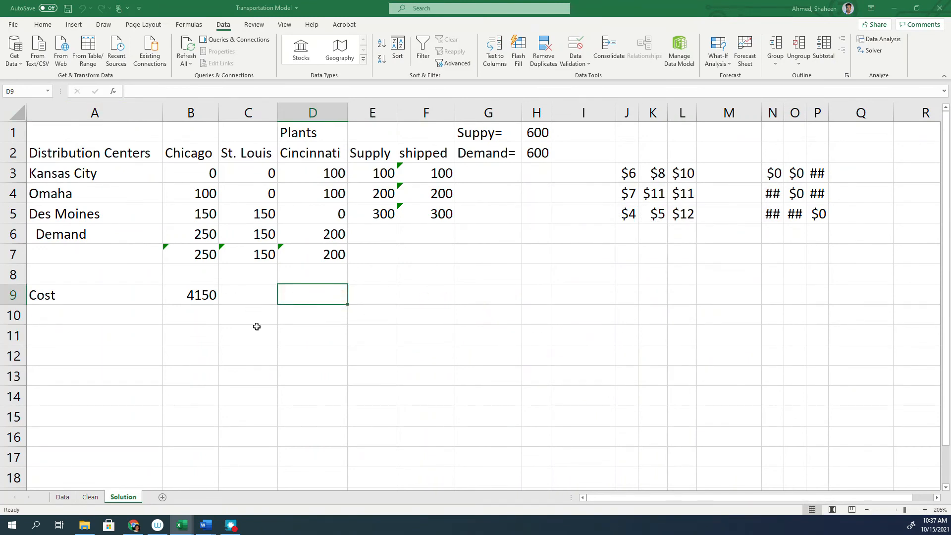
{"action": "mouse_move", "coordinate": [256, 364]}
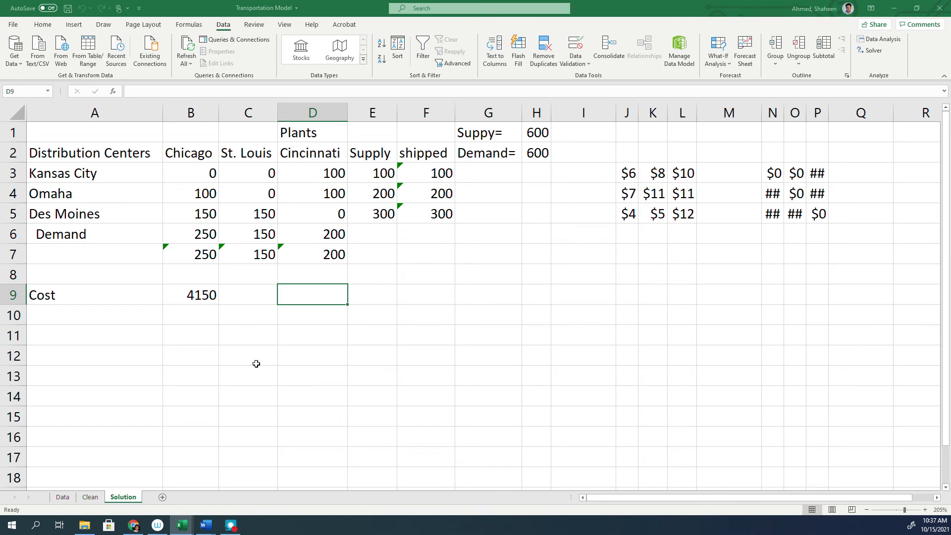
{"action": "mouse_move", "coordinate": [449, 201]}
{"action": "type", "text": "Su"}
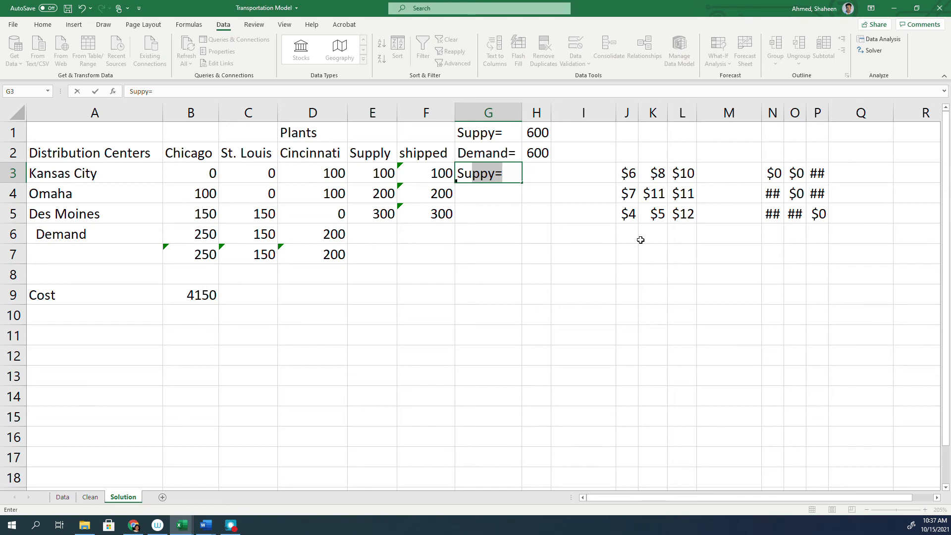
Type the Supply label and correct its misspelling.
{"action": "type", "text": "Sjh"}
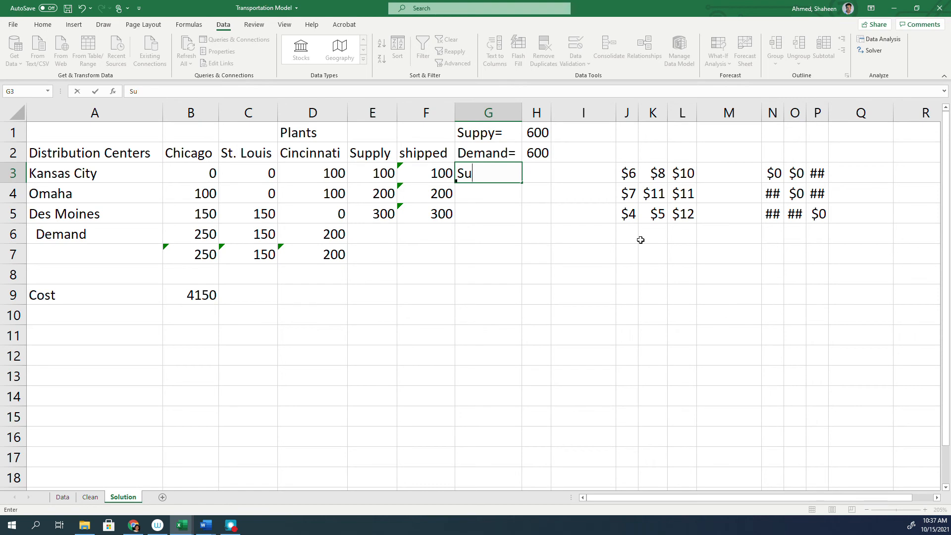
{"action": "type", "text": "ply"}
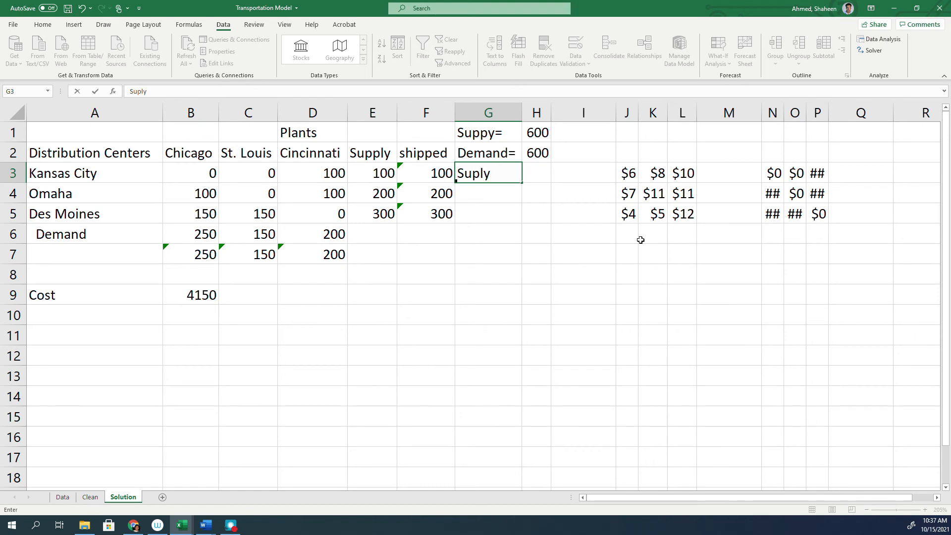
{"action": "left_click", "coordinate": [485, 132]}
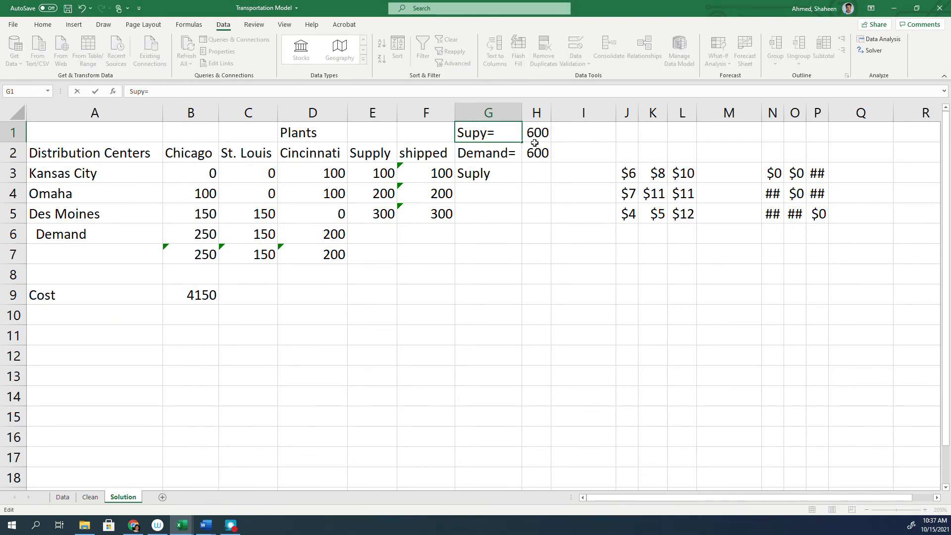
{"action": "left_click", "coordinate": [502, 172]}
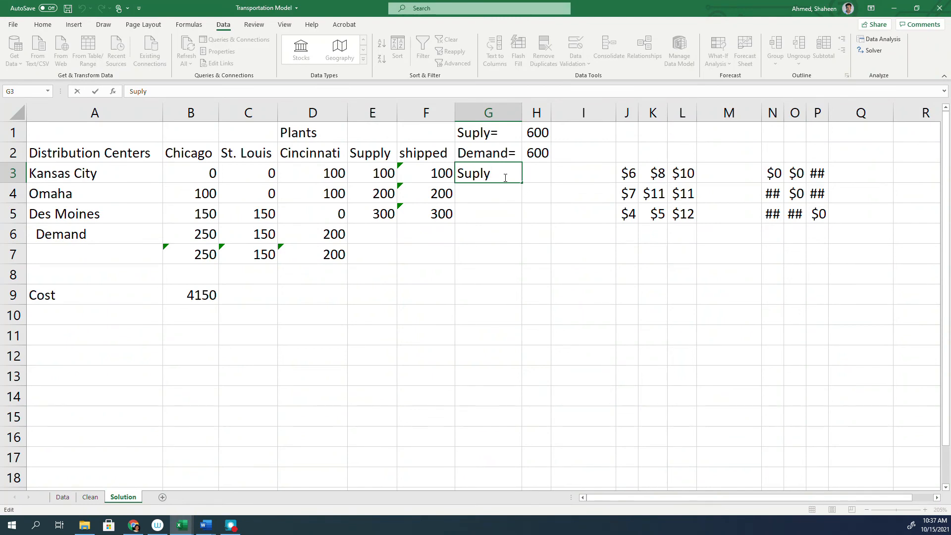
{"action": "key", "text": "Backspace"}
{"action": "type", "text": "p"}
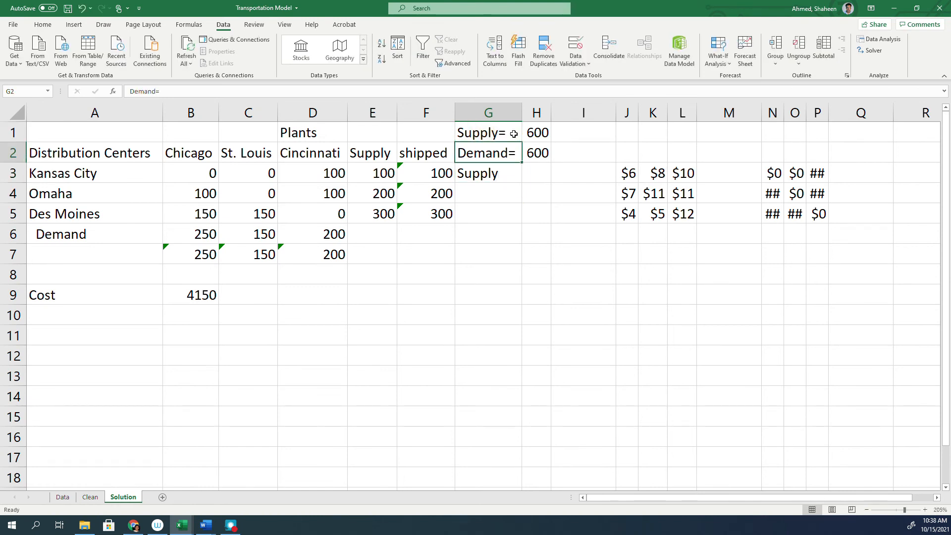
Start typing the SupplyShipped label in cell G3.
{"action": "left_click", "coordinate": [535, 173]}
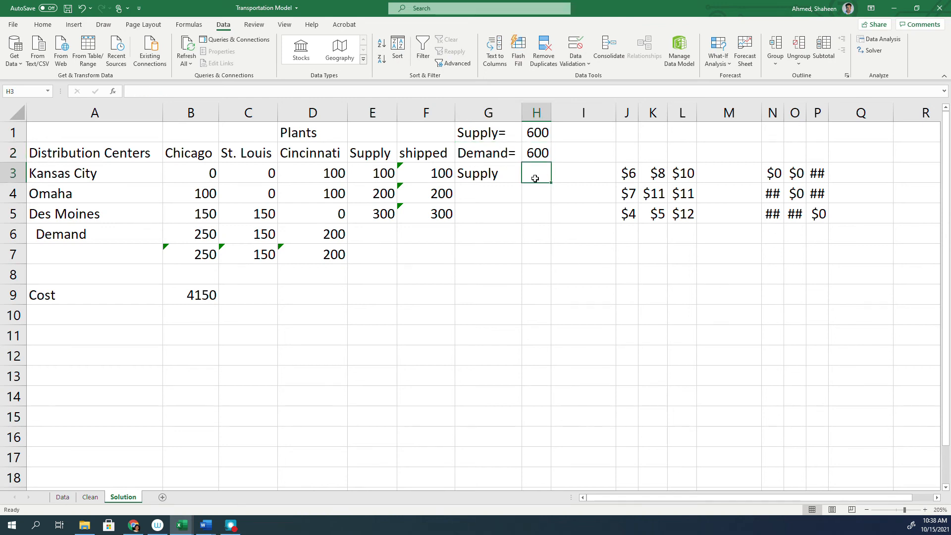
{"action": "left_click", "coordinate": [488, 173]}
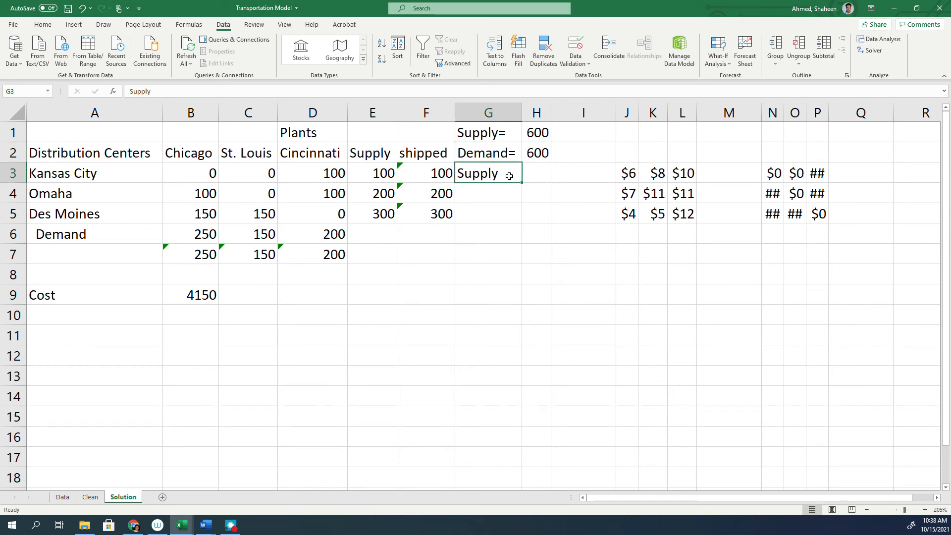
{"action": "type", "text": "Shipped"}
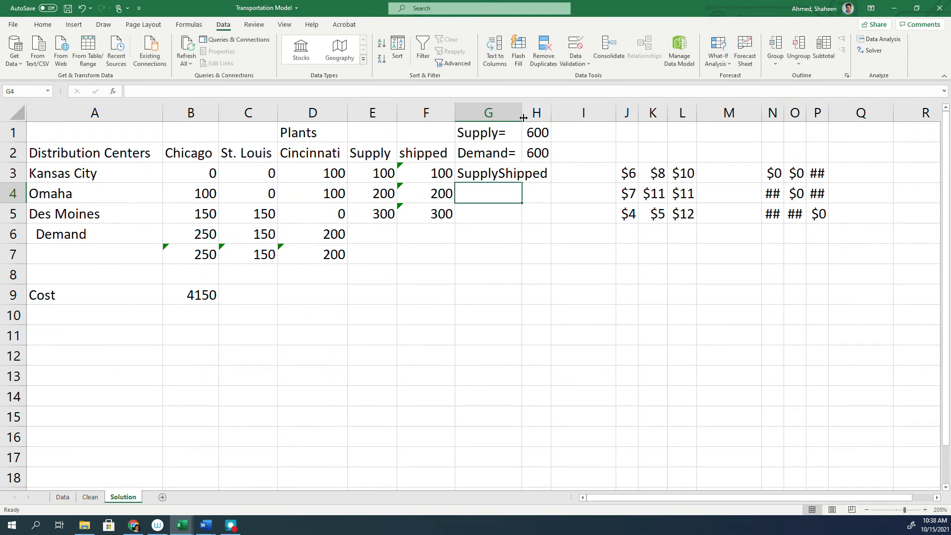
Add the DemandShipped label and SUM formulas showing 600 supply and demand shipped.
{"action": "type", "text": "Demand="}
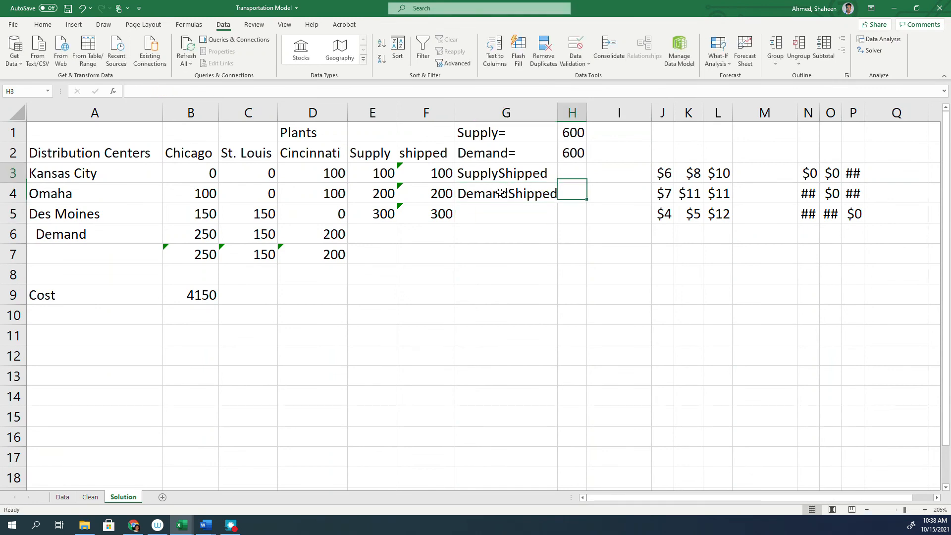
{"action": "type", "text": "="}
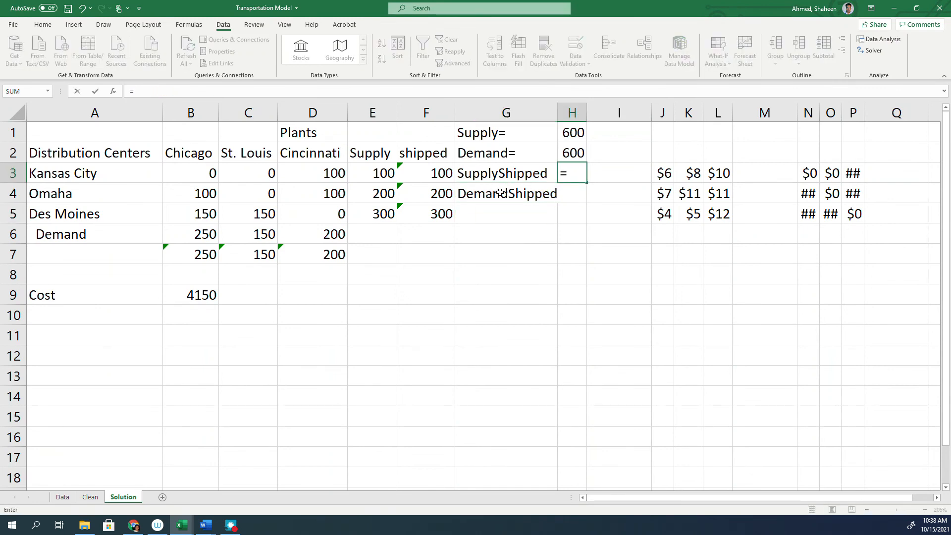
{"action": "type", "text": "sum("}
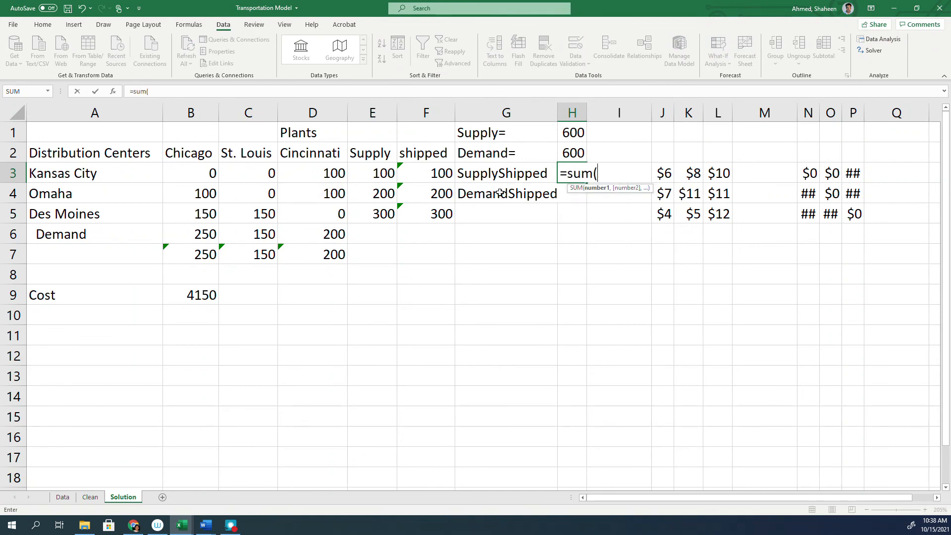
{"action": "left_click", "coordinate": [438, 174]}
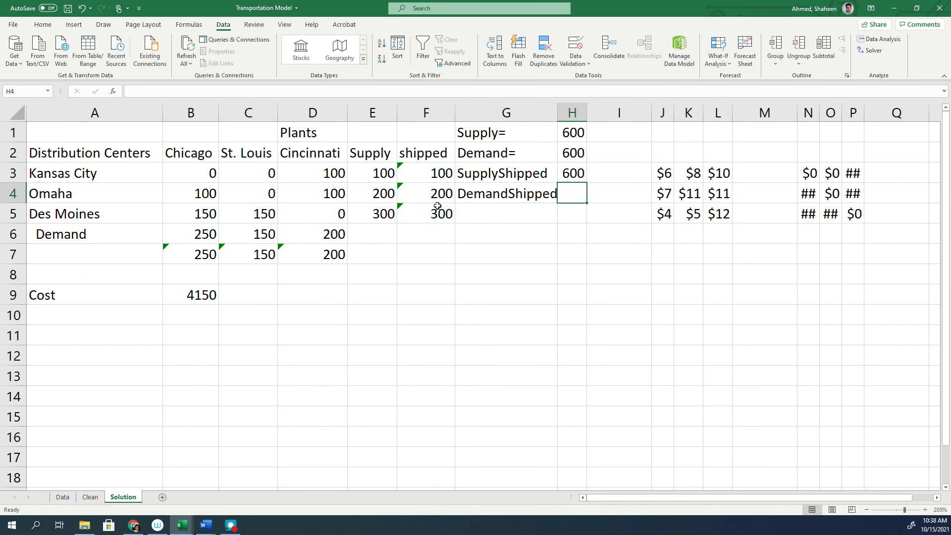
{"action": "type", "text": "=sum(B7:D7"}
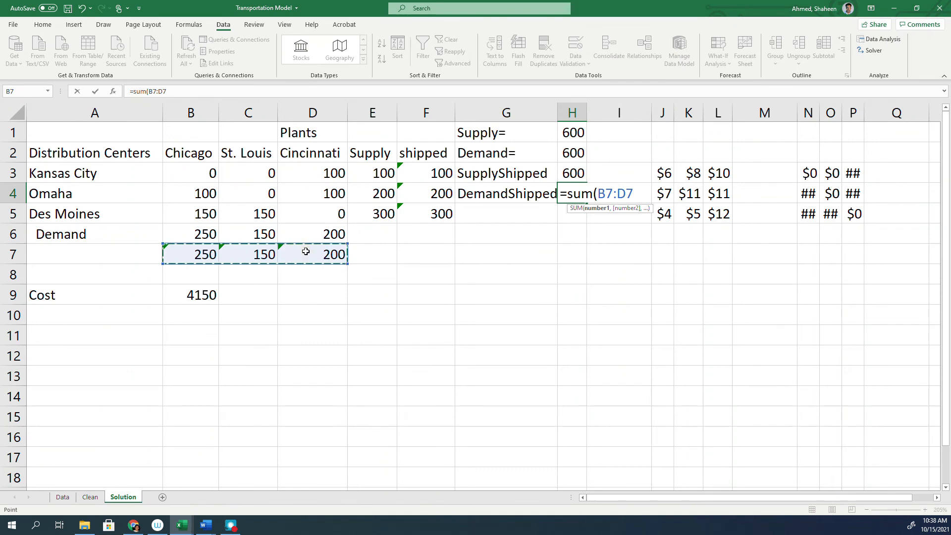
{"action": "key", "text": "Enter"}
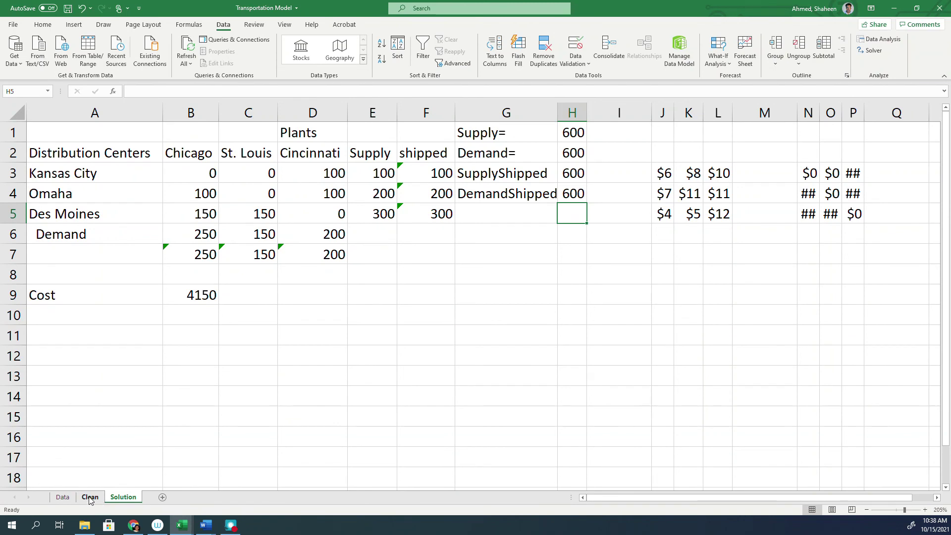
Copy the Clean sheet to the end as CleansupplyMore and set Omaha's supply to 400.
{"action": "right_click", "coordinate": [90, 497]}
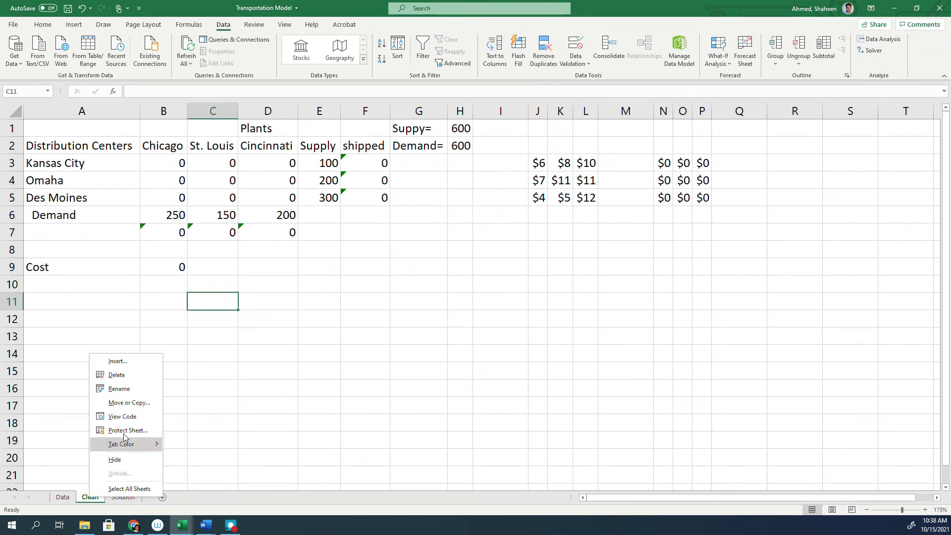
{"action": "left_click", "coordinate": [129, 402]}
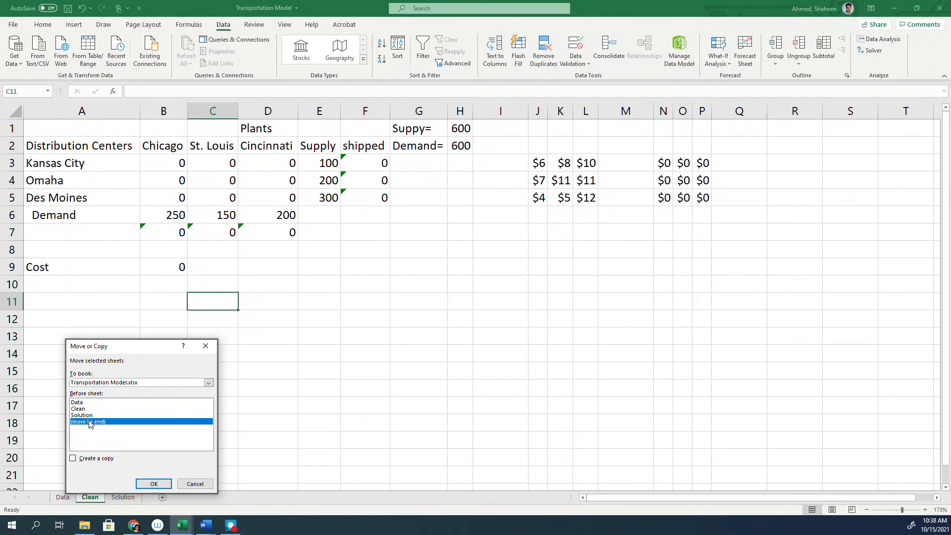
{"action": "left_click", "coordinate": [153, 484]}
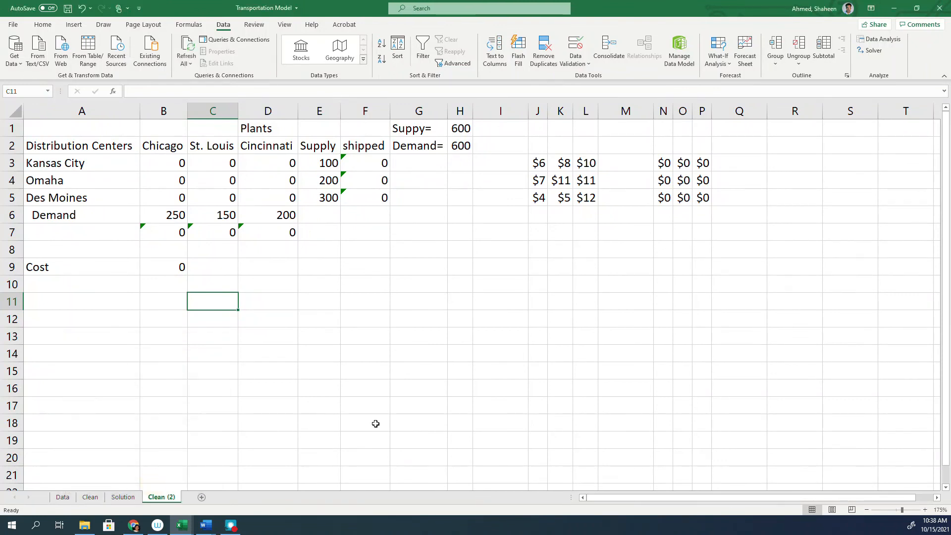
{"action": "mouse_move", "coordinate": [168, 504]}
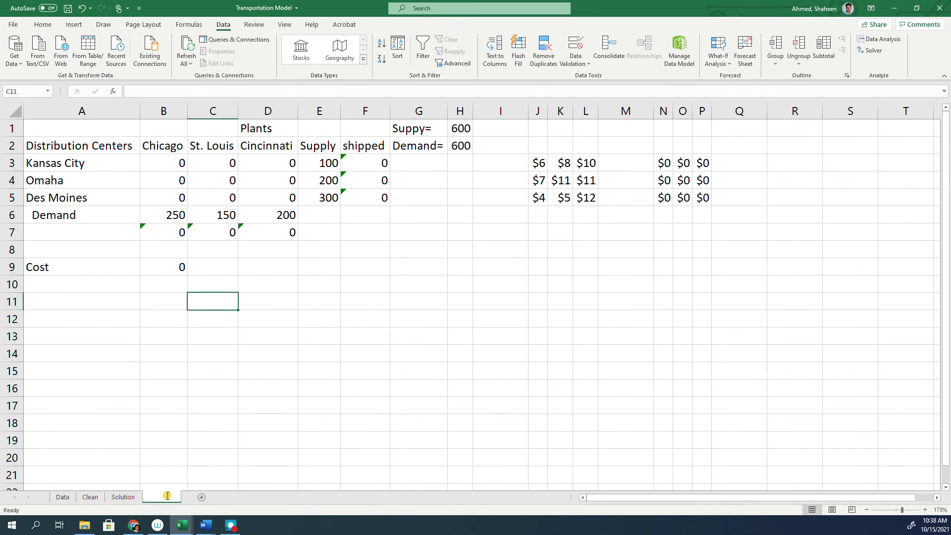
{"action": "left_click", "coordinate": [161, 497]}
{"action": "type", "text": "CleansupplyMore"}
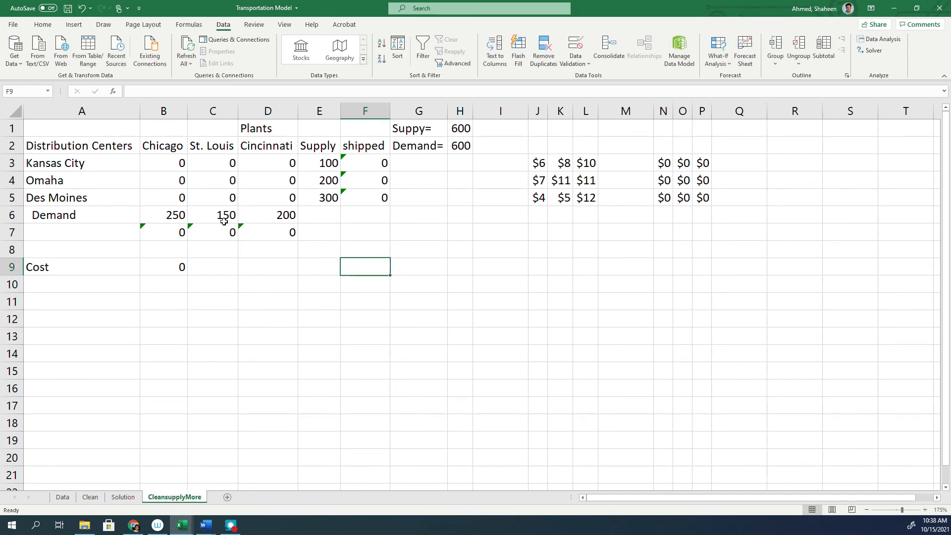
{"action": "mouse_move", "coordinate": [328, 180]}
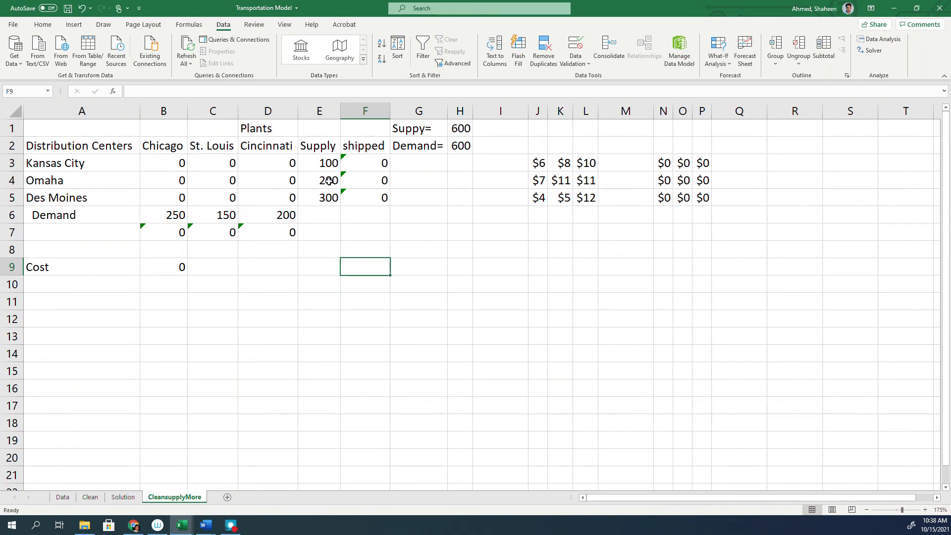
{"action": "type", "text": "4"}
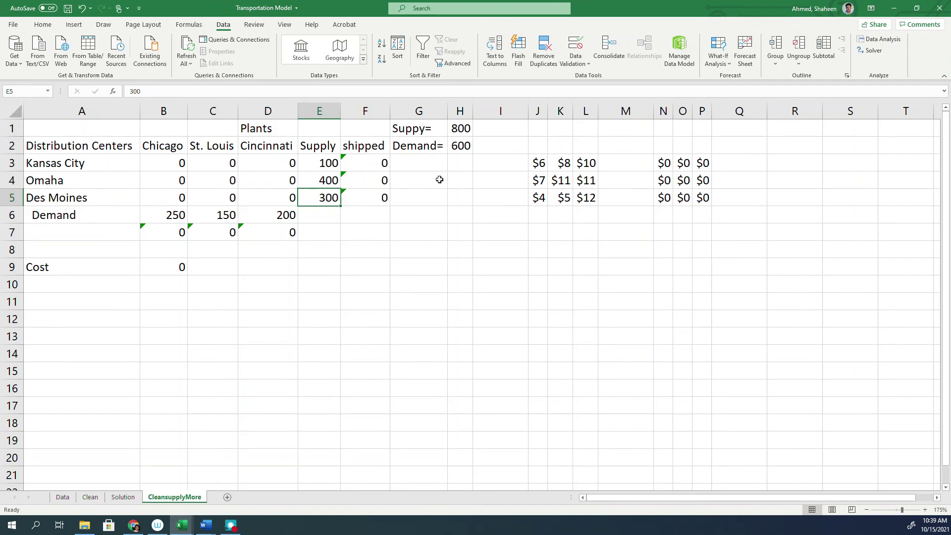
{"action": "left_click", "coordinate": [460, 145]}
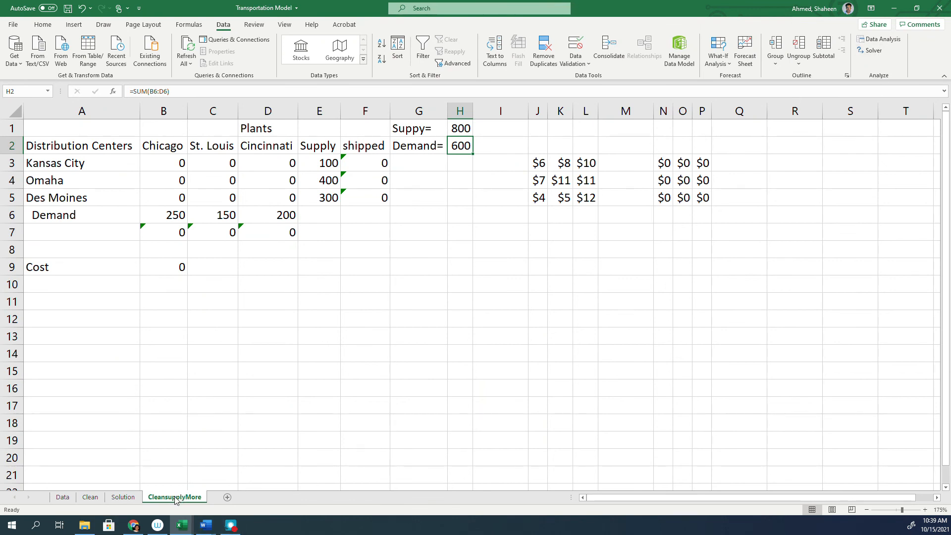
{"action": "mouse_move", "coordinate": [575, 227]}
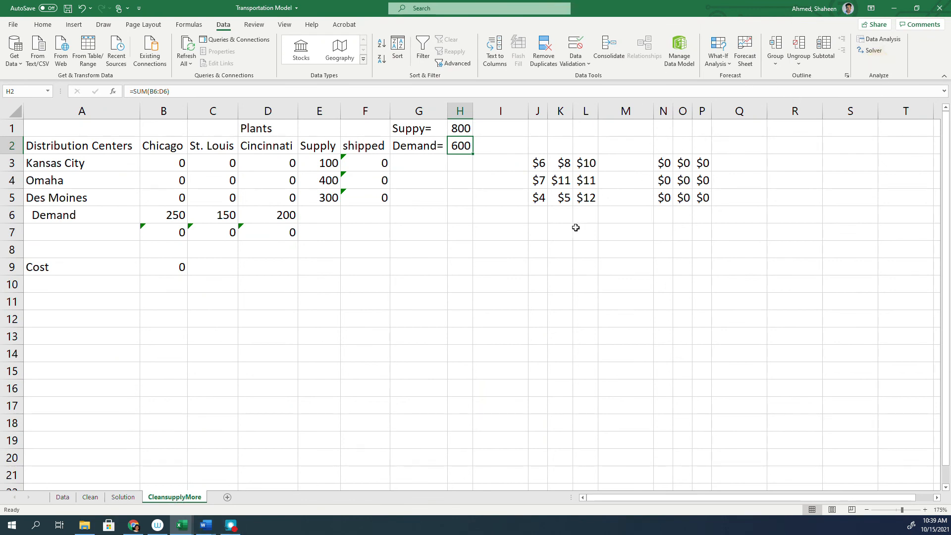
Set Solver's variable cells to B3:D5 and add the constraint F3:F5 <= E3:E5.
{"action": "left_click", "coordinate": [873, 50]}
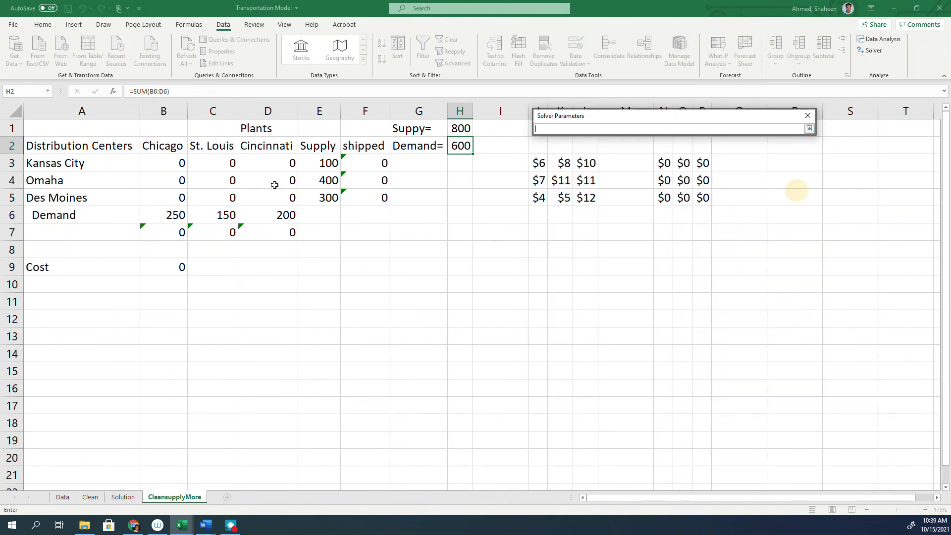
{"action": "left_click_drag", "start_coordinate": [163, 162], "coordinate": [292, 197]}
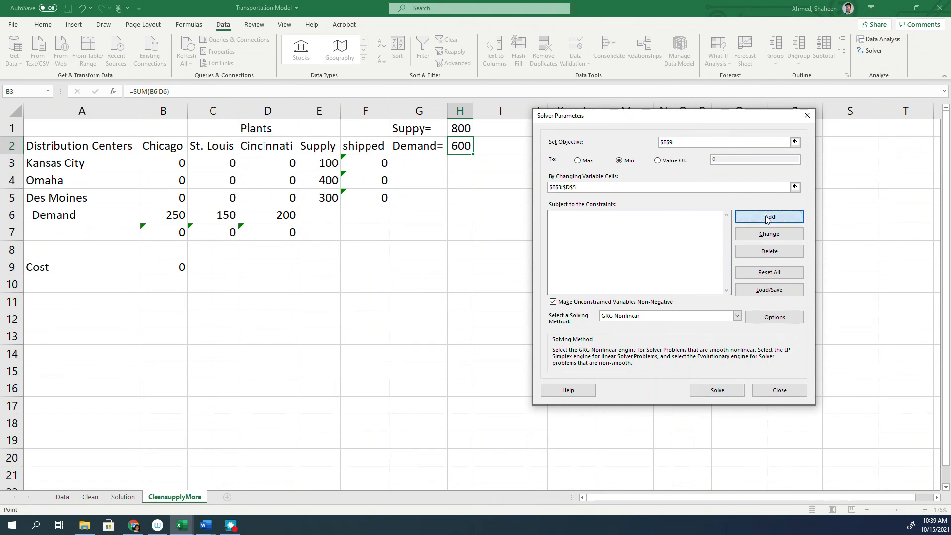
{"action": "left_click", "coordinate": [768, 216]}
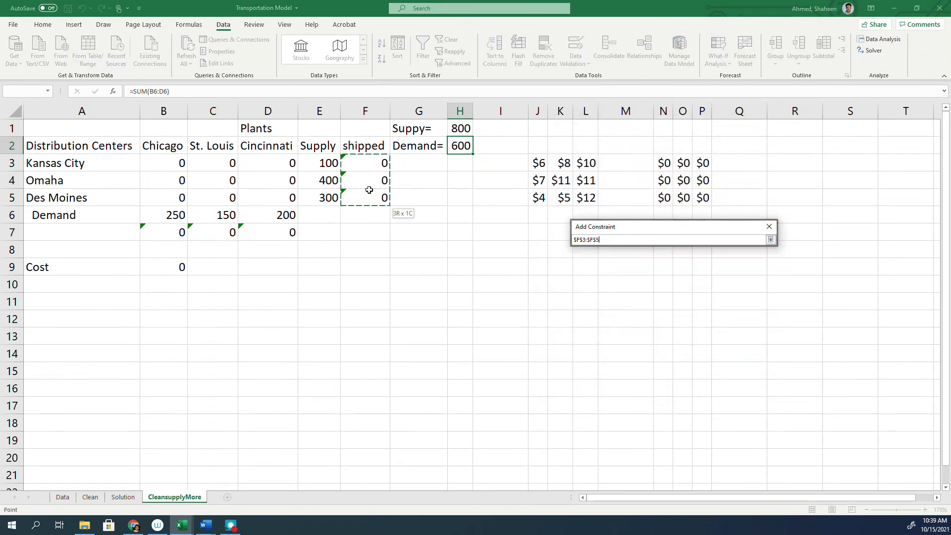
{"action": "left_click", "coordinate": [601, 282]}
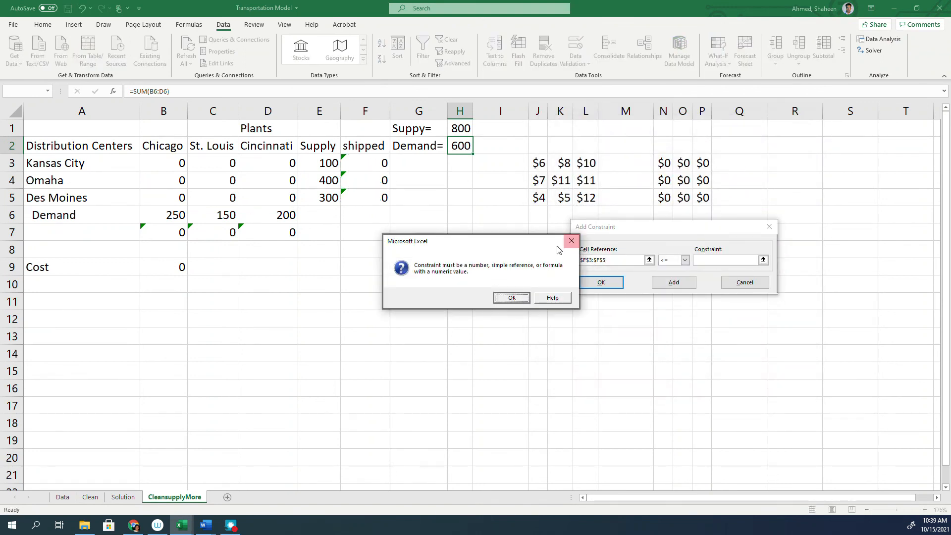
{"action": "left_click", "coordinate": [511, 298]}
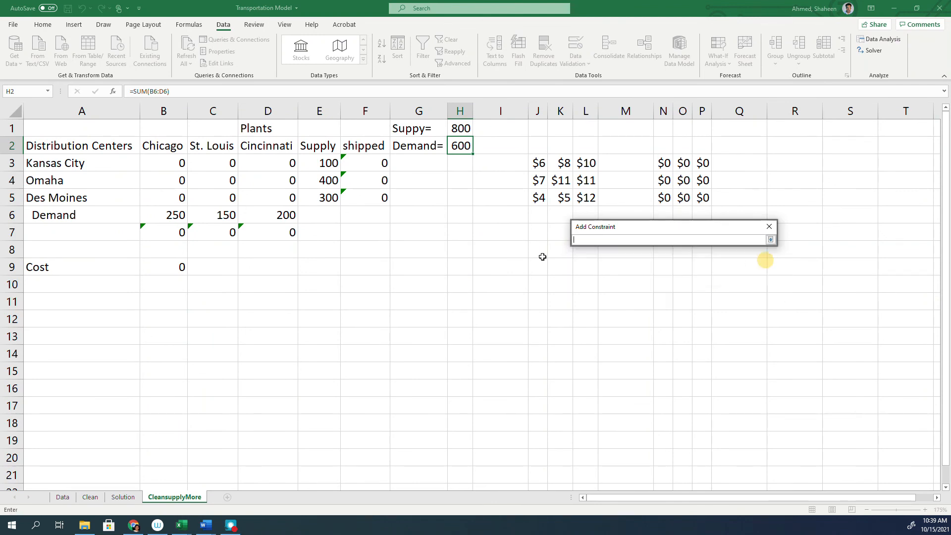
{"action": "left_click_drag", "start_coordinate": [319, 162], "coordinate": [319, 180]}
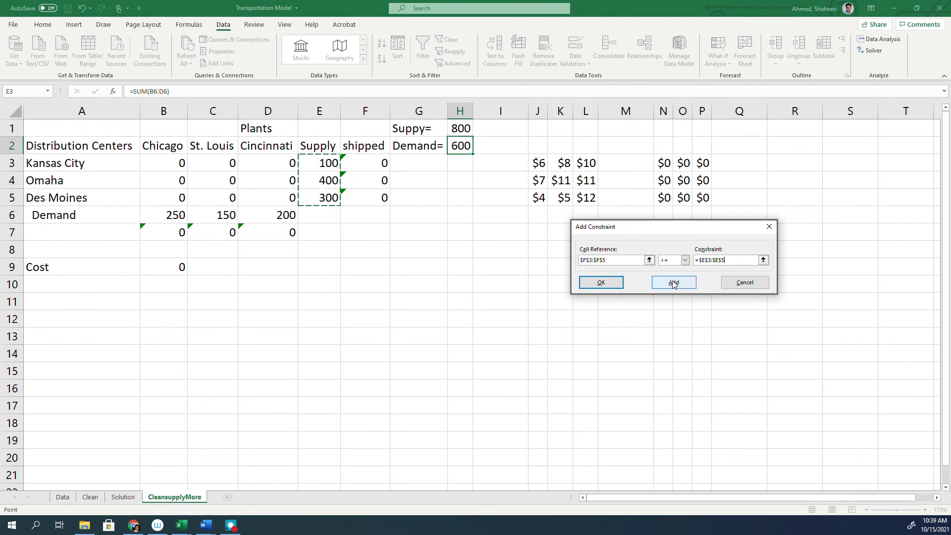
{"action": "left_click", "coordinate": [674, 282]}
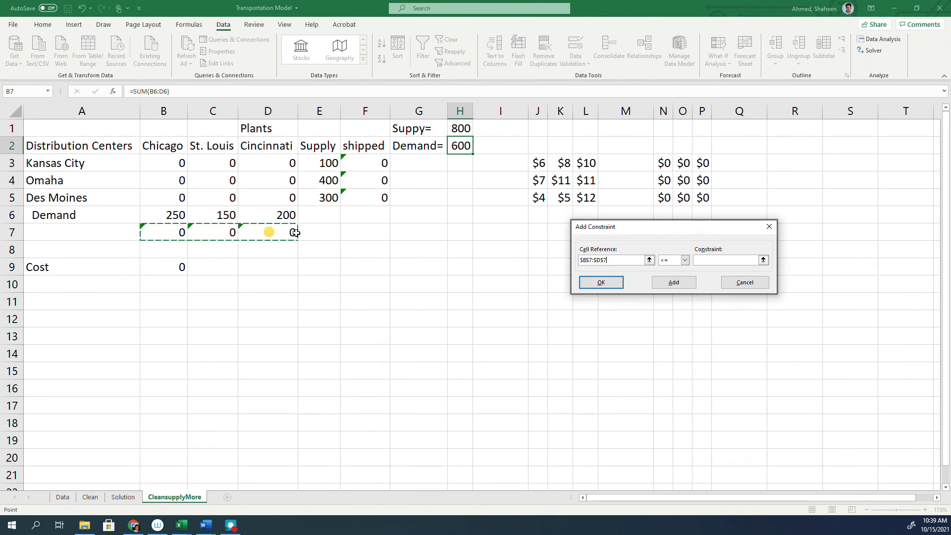
Add the demand constraint B7:D7 = B6:D6 and run Solver.
{"action": "left_click", "coordinate": [683, 259]}
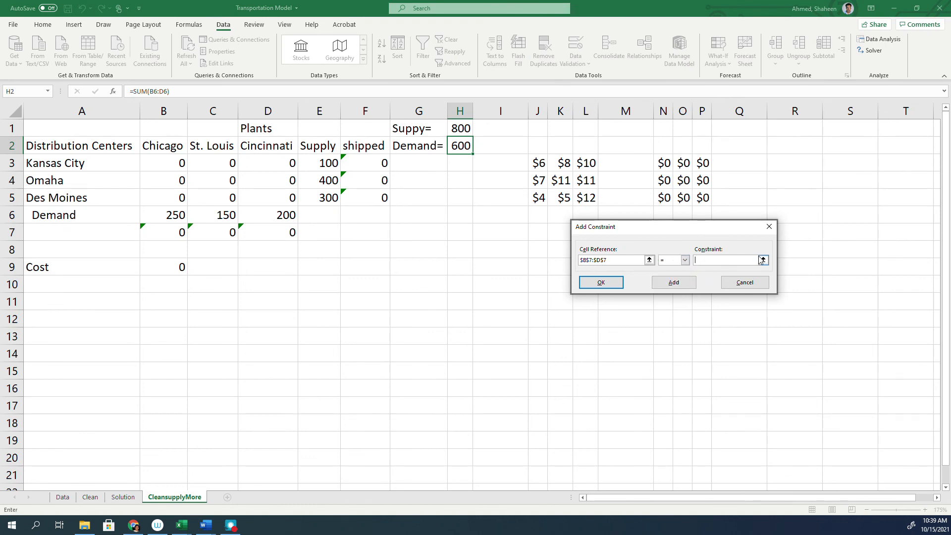
{"action": "left_click_drag", "start_coordinate": [162, 214], "coordinate": [283, 215]}
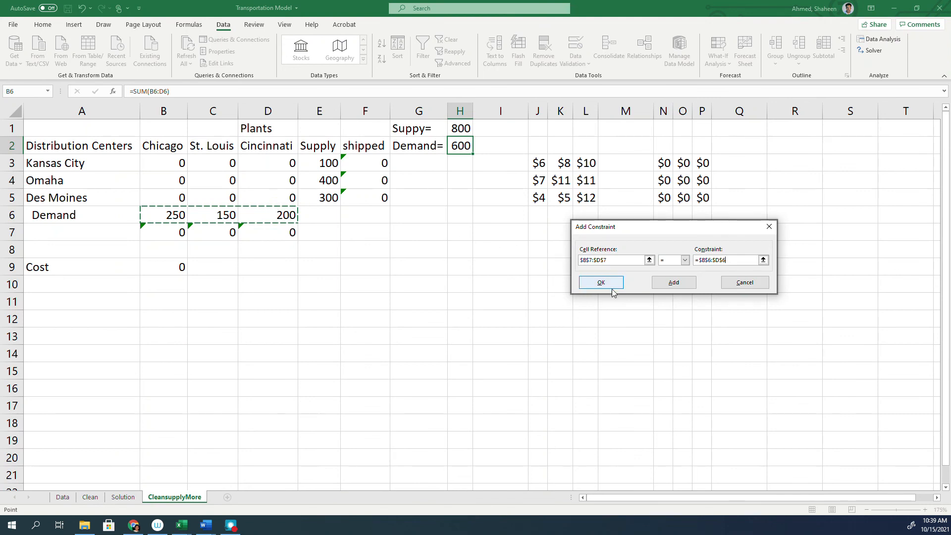
{"action": "left_click", "coordinate": [601, 282]}
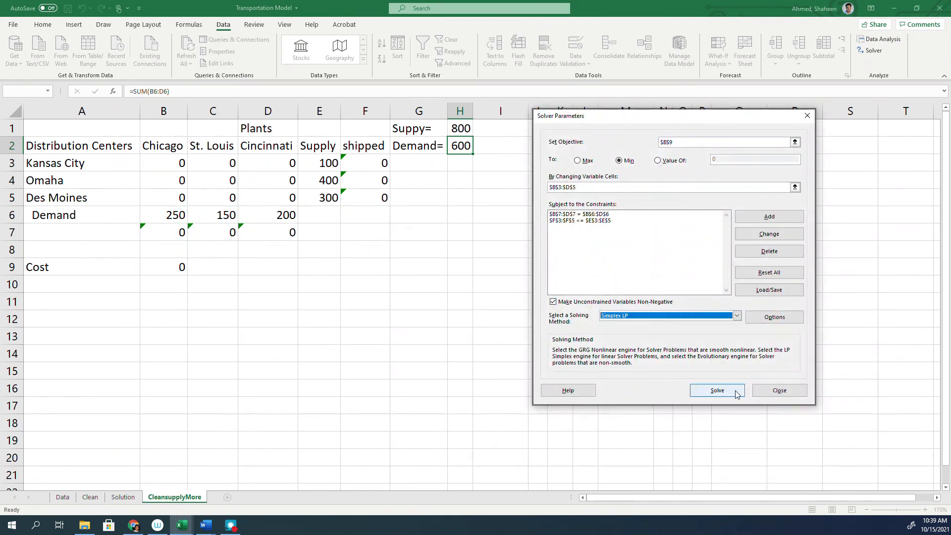
{"action": "left_click", "coordinate": [717, 390]}
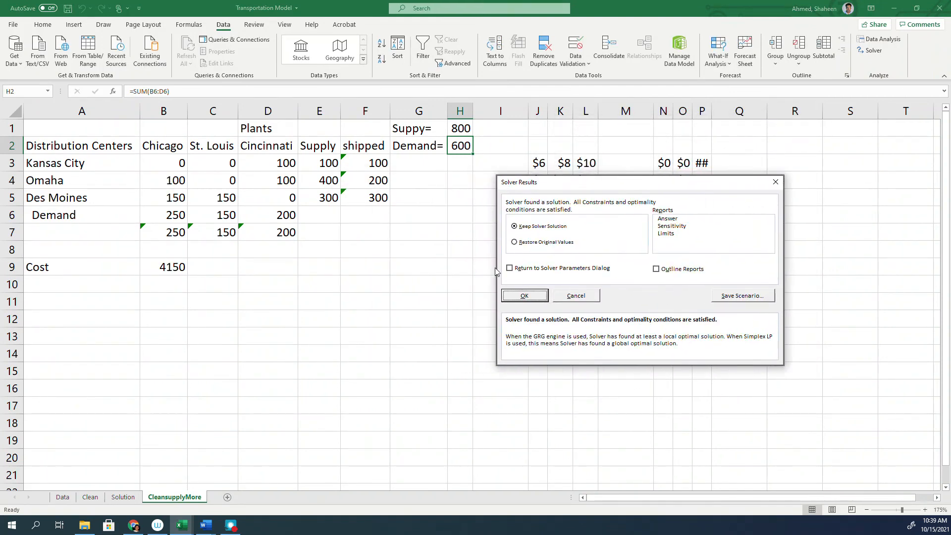
Keep Solver's 4150-cost shipment plan on the CleansupplyMore sheet.
{"action": "left_click", "coordinate": [524, 295]}
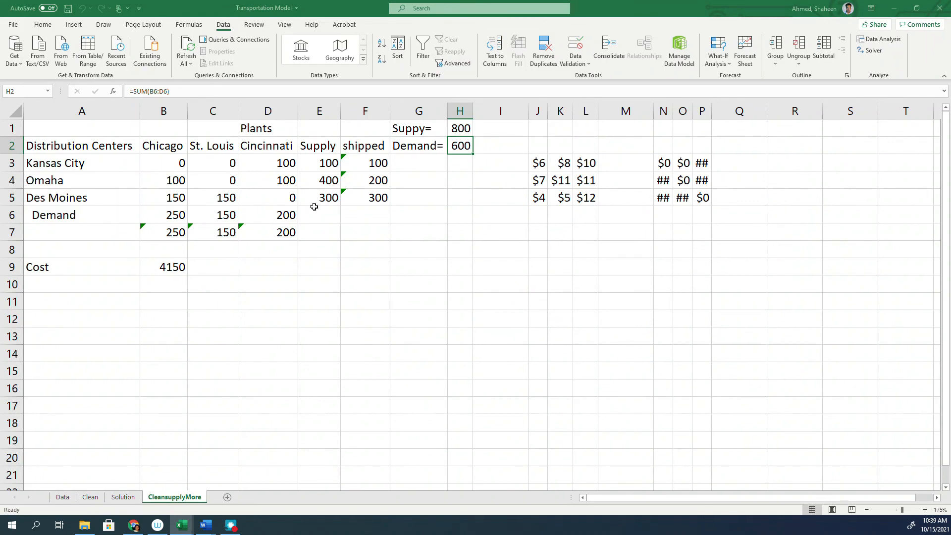
{"action": "mouse_move", "coordinate": [418, 271]}
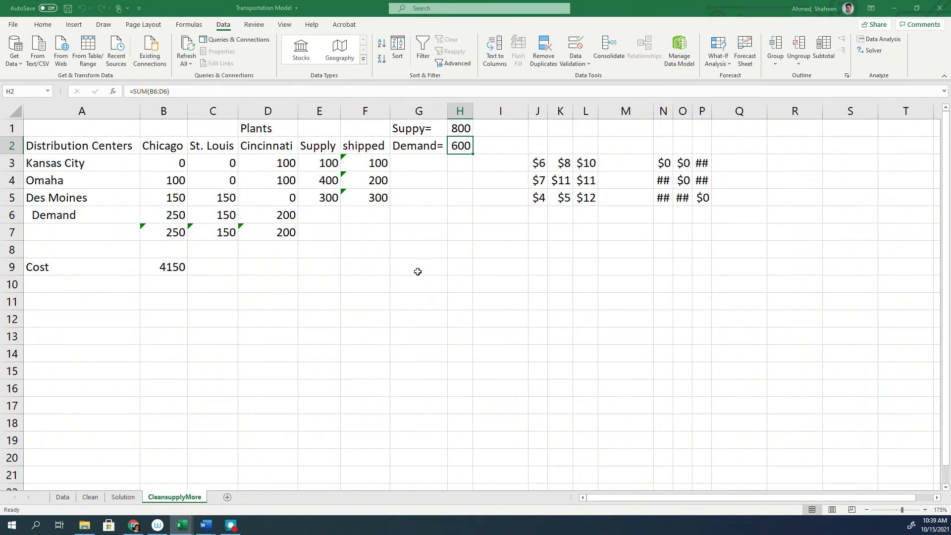
{"action": "mouse_move", "coordinate": [181, 222]}
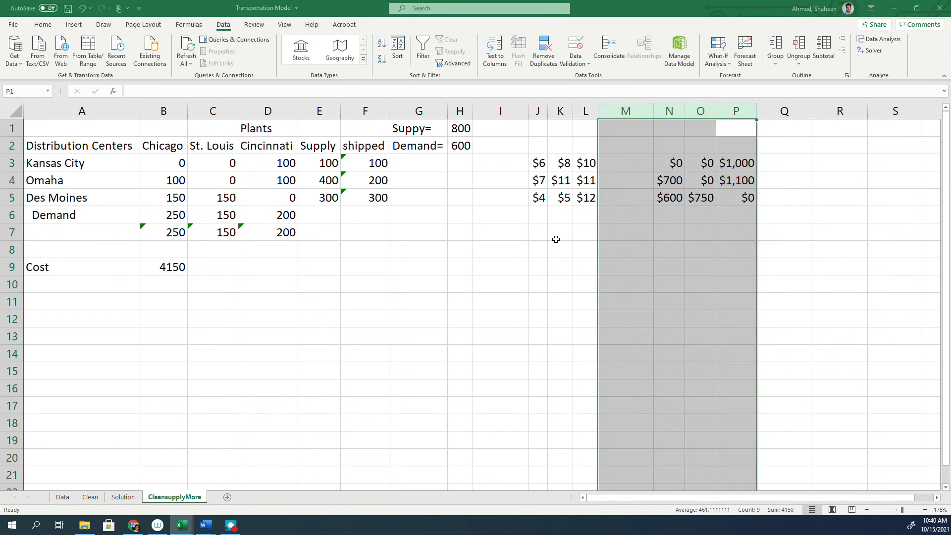
{"action": "mouse_move", "coordinate": [920, 260]}
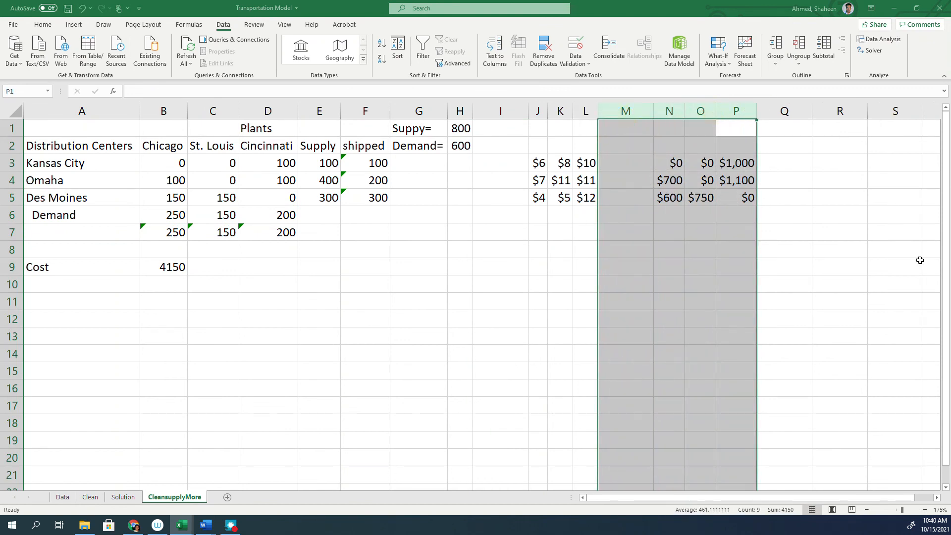